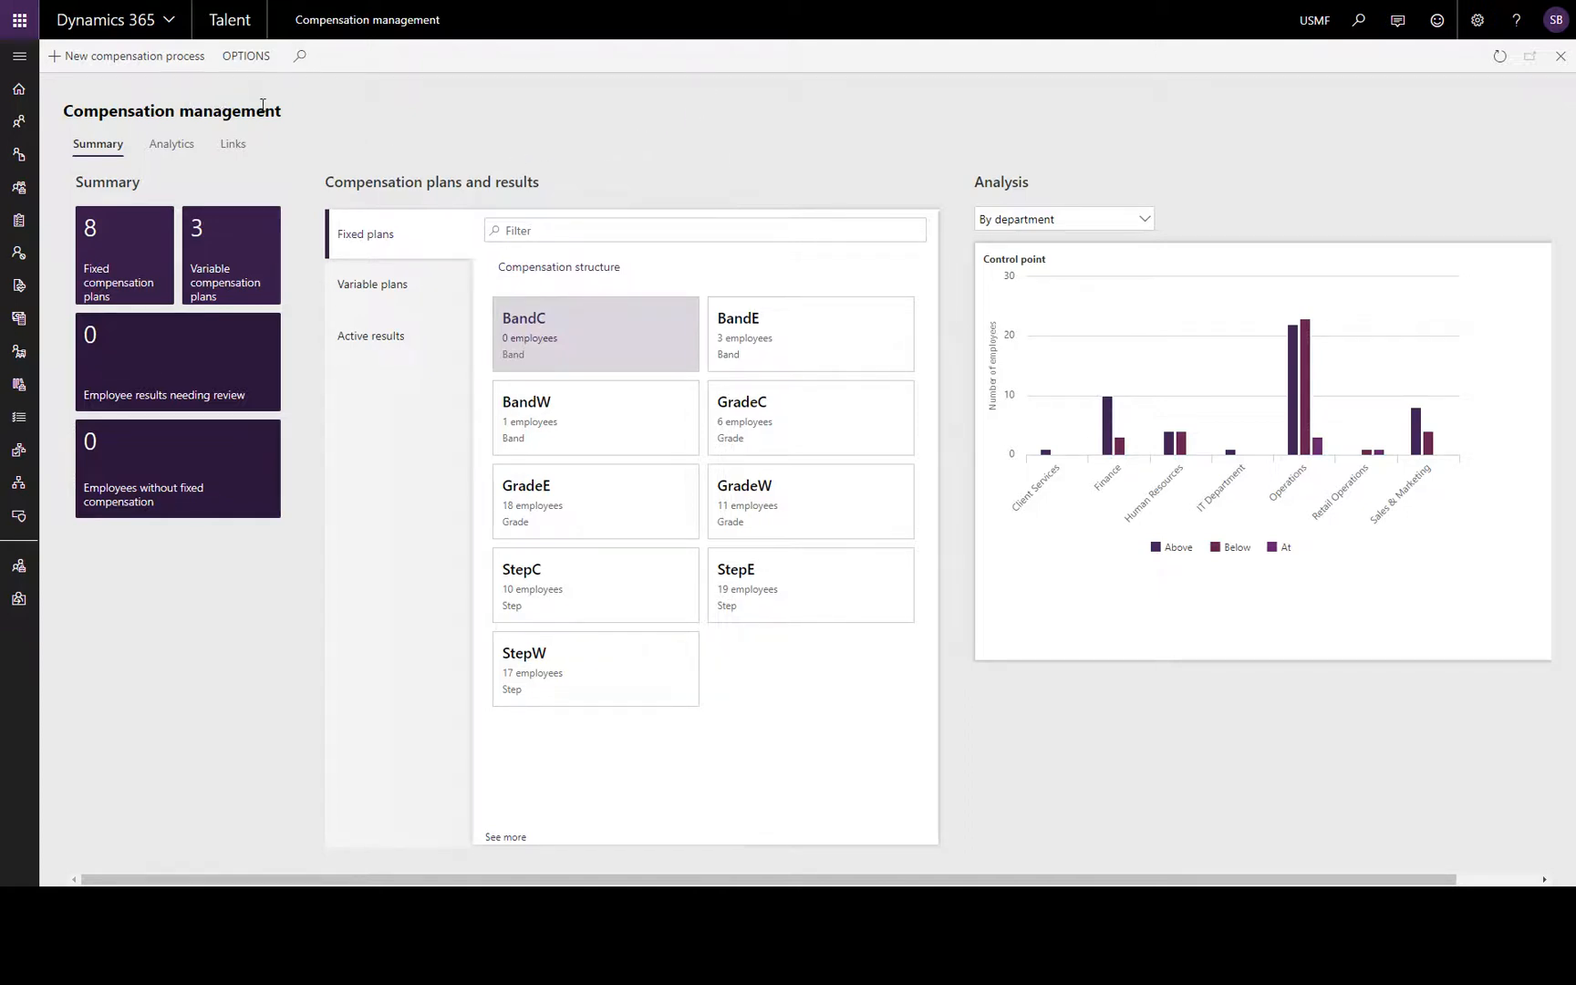
pyautogui.moveTo(348, 121)
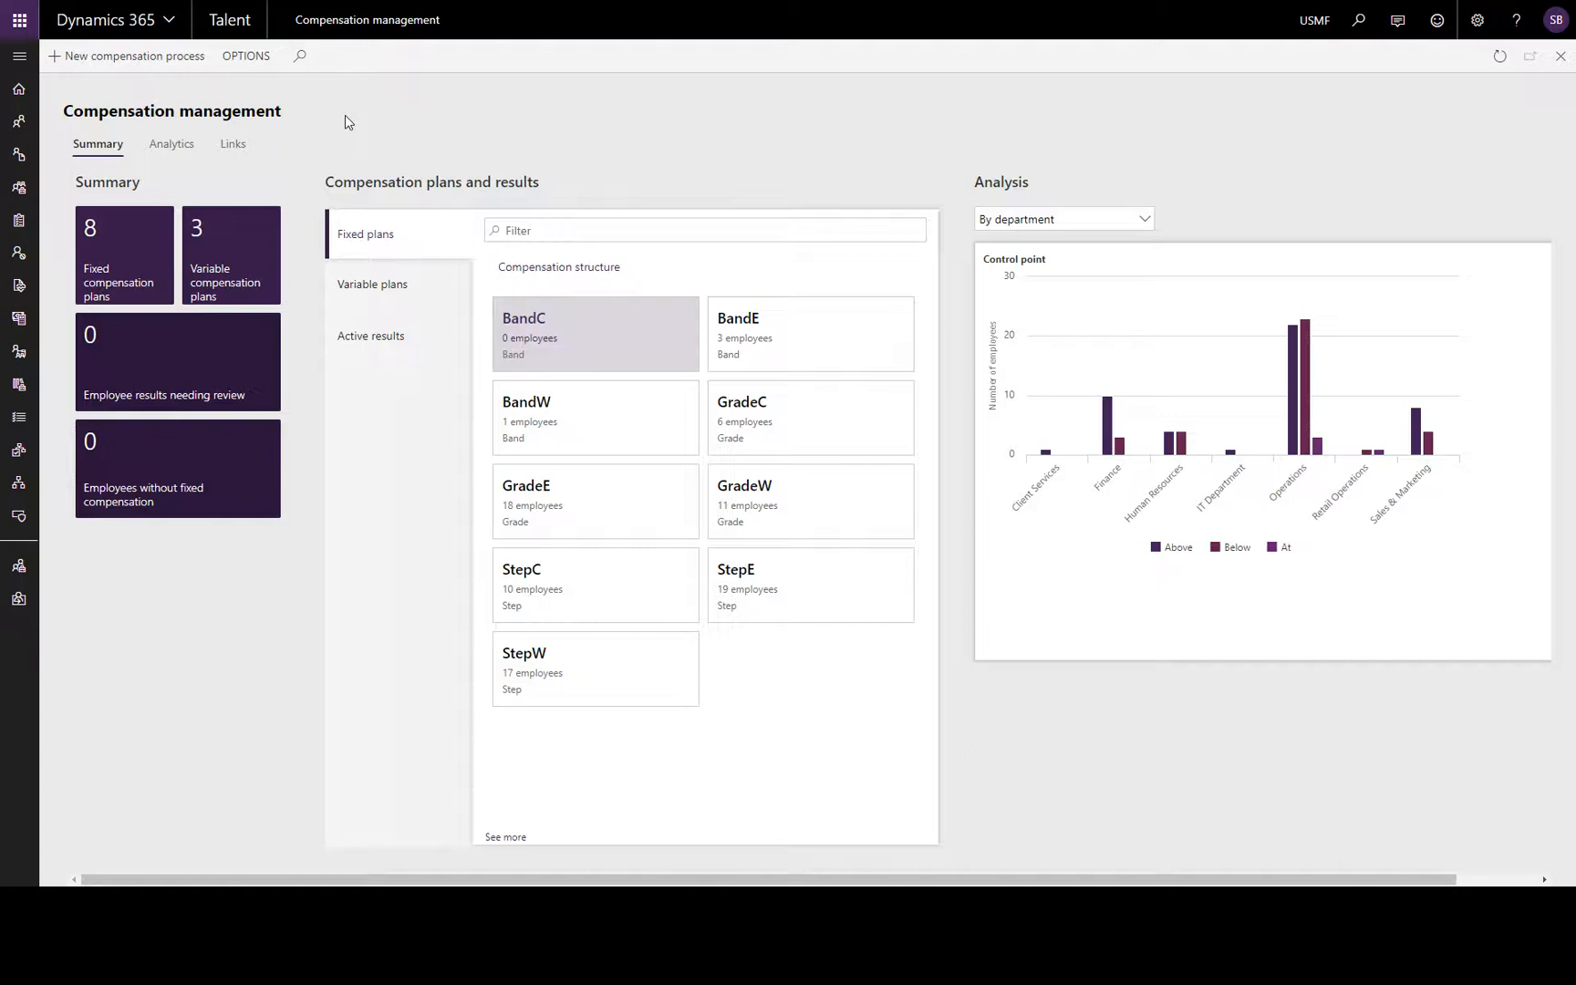
pyautogui.moveTo(115, 296)
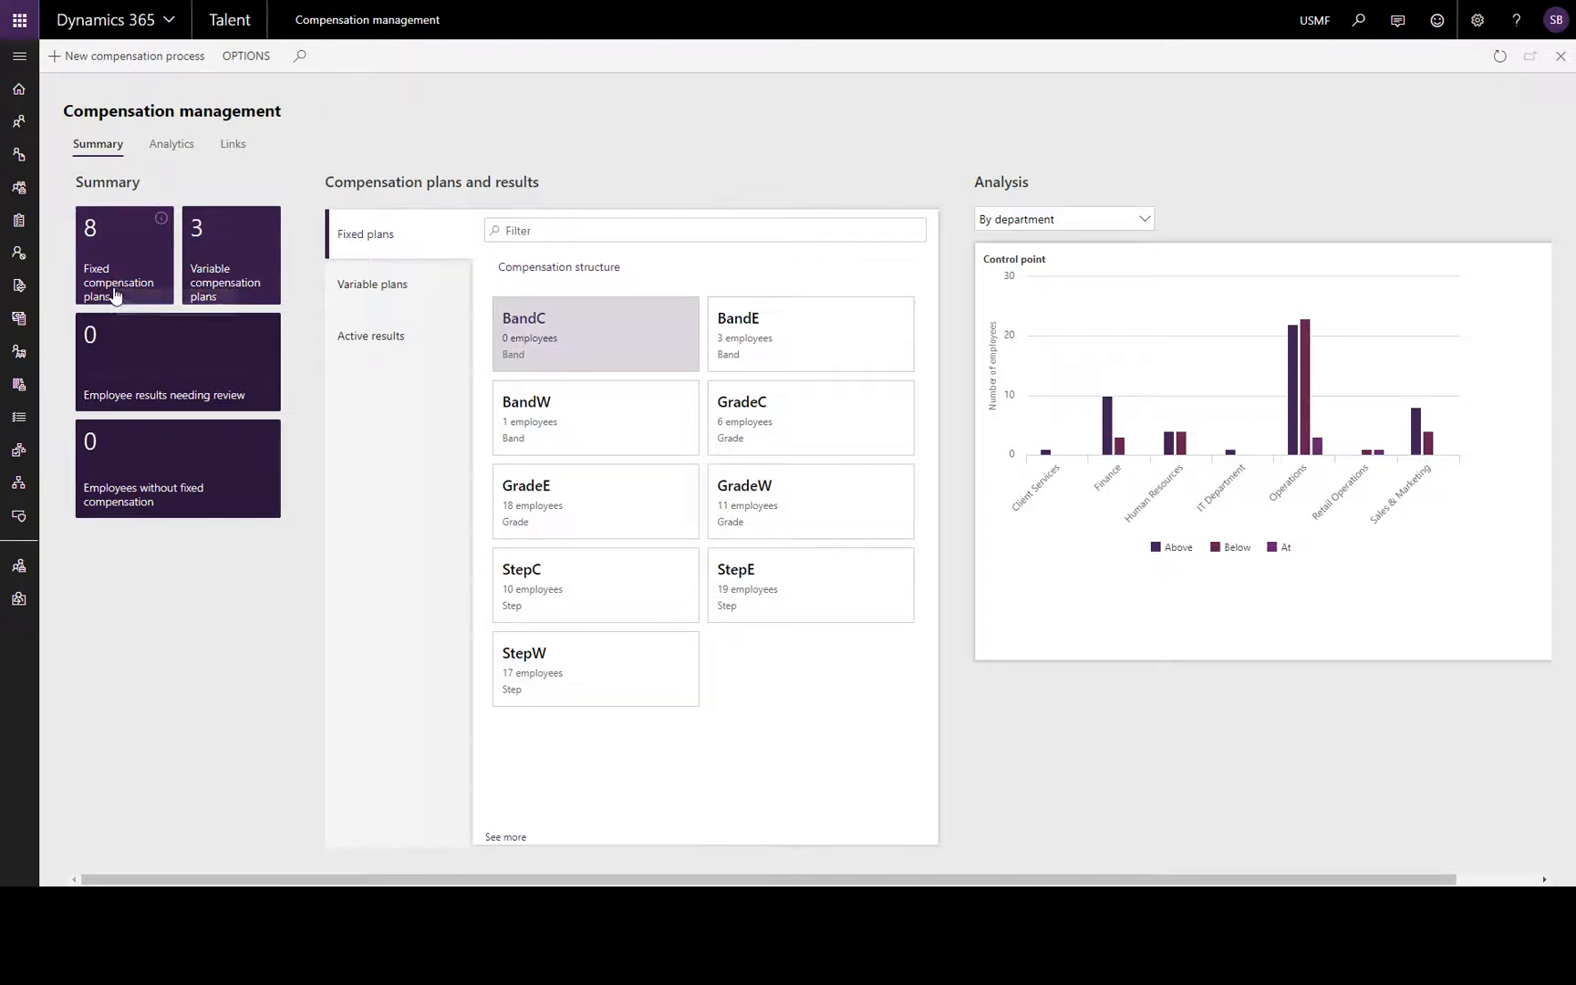
pyautogui.moveTo(163, 258)
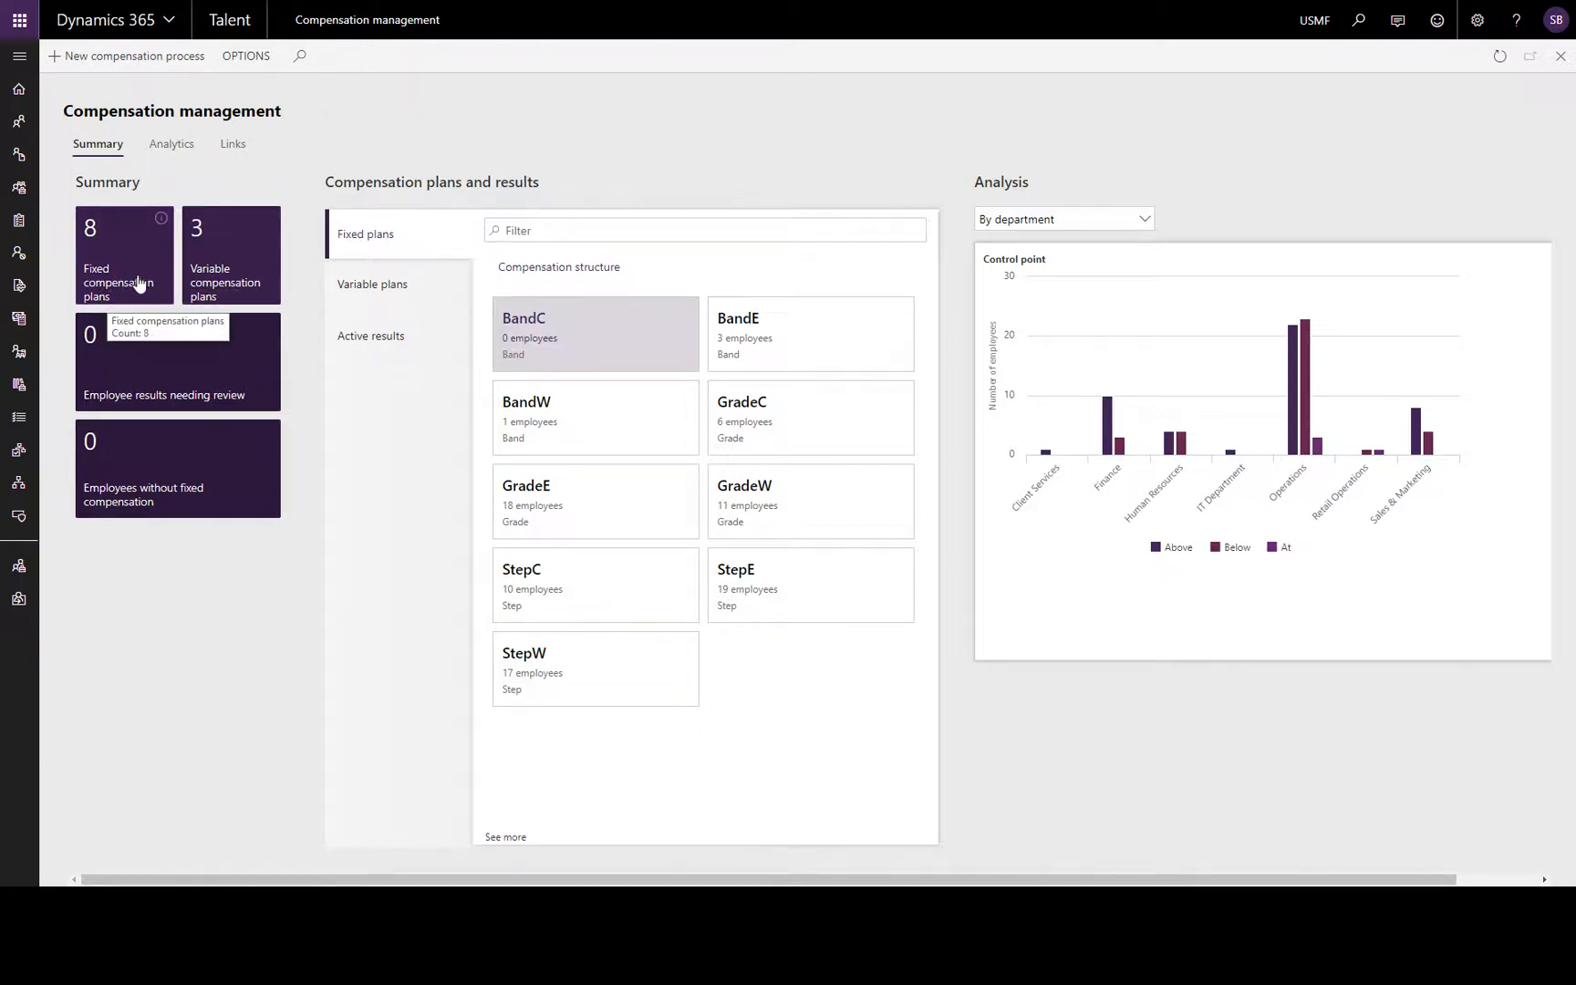
# - Open Fixed compensation plans from the Compensation management Links
pyautogui.click(232, 144)
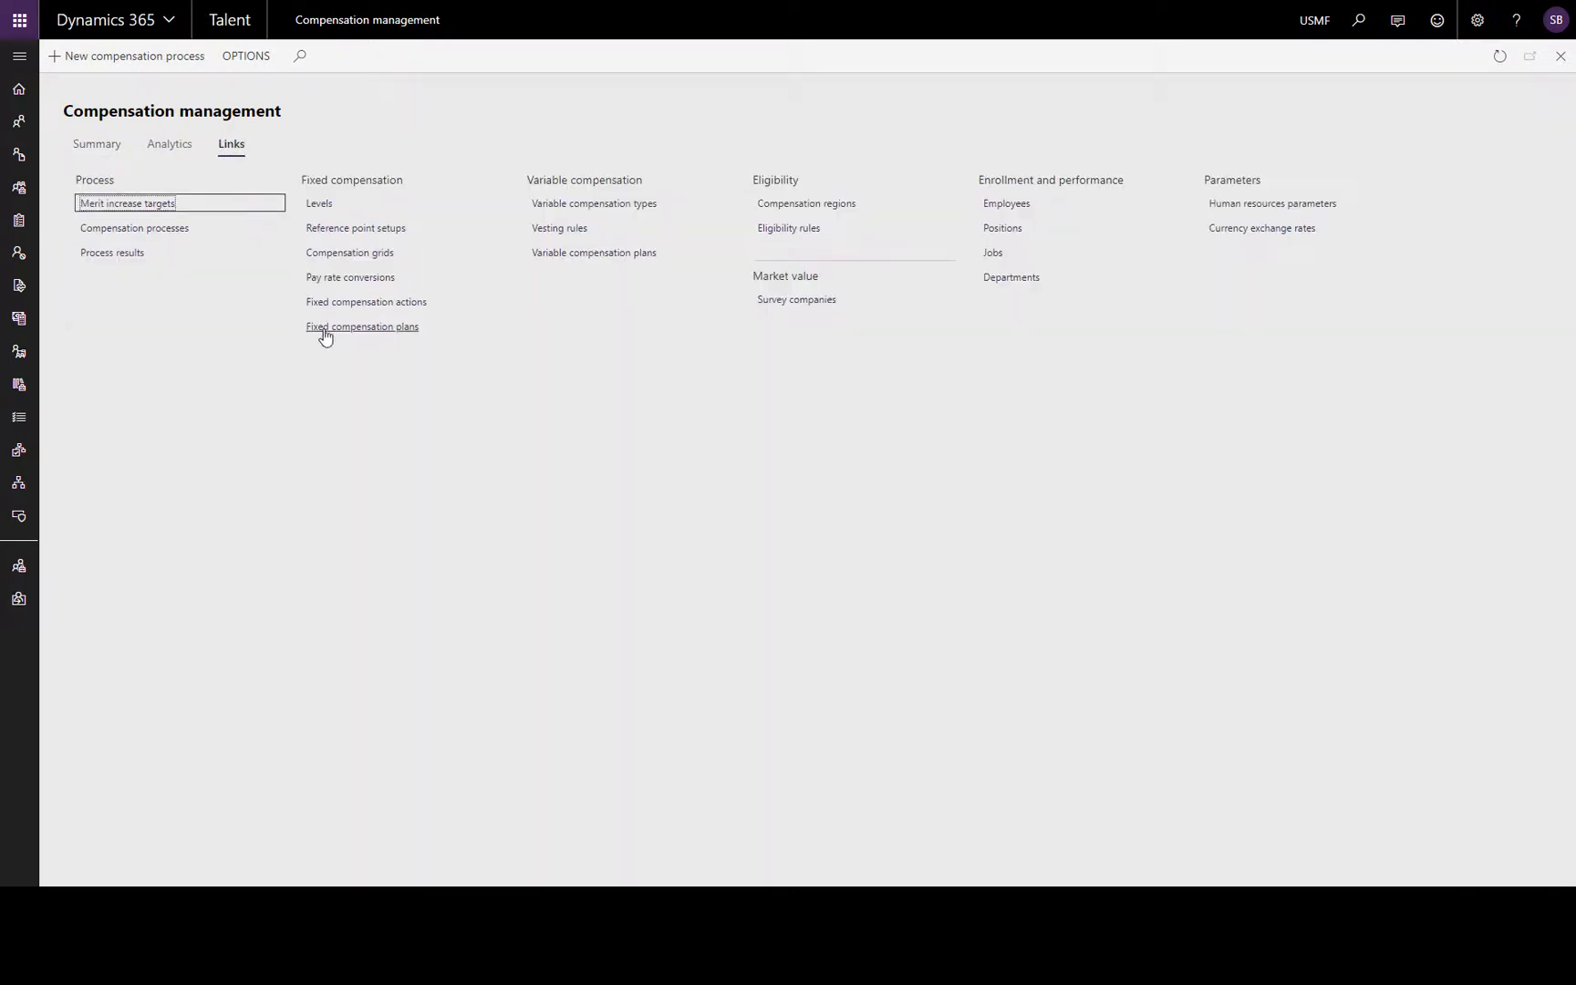
pyautogui.click(361, 326)
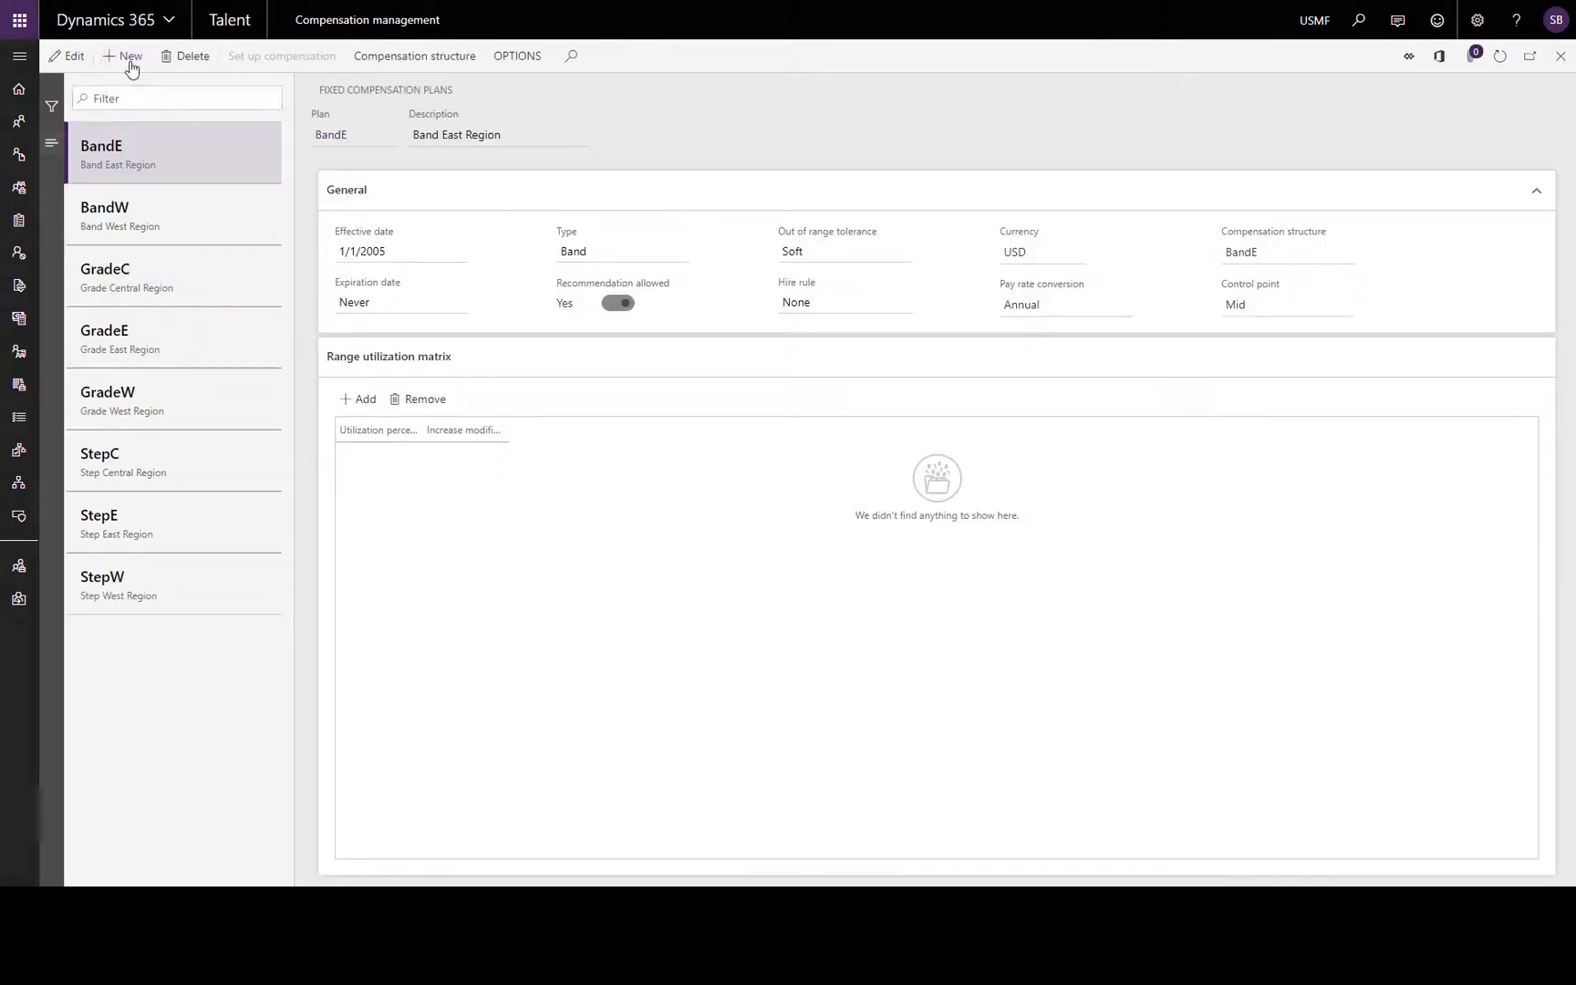
# - Create plan HoloServ described as 'Augmented reality remote service'
pyautogui.click(126, 56)
pyautogui.write('HcoS')
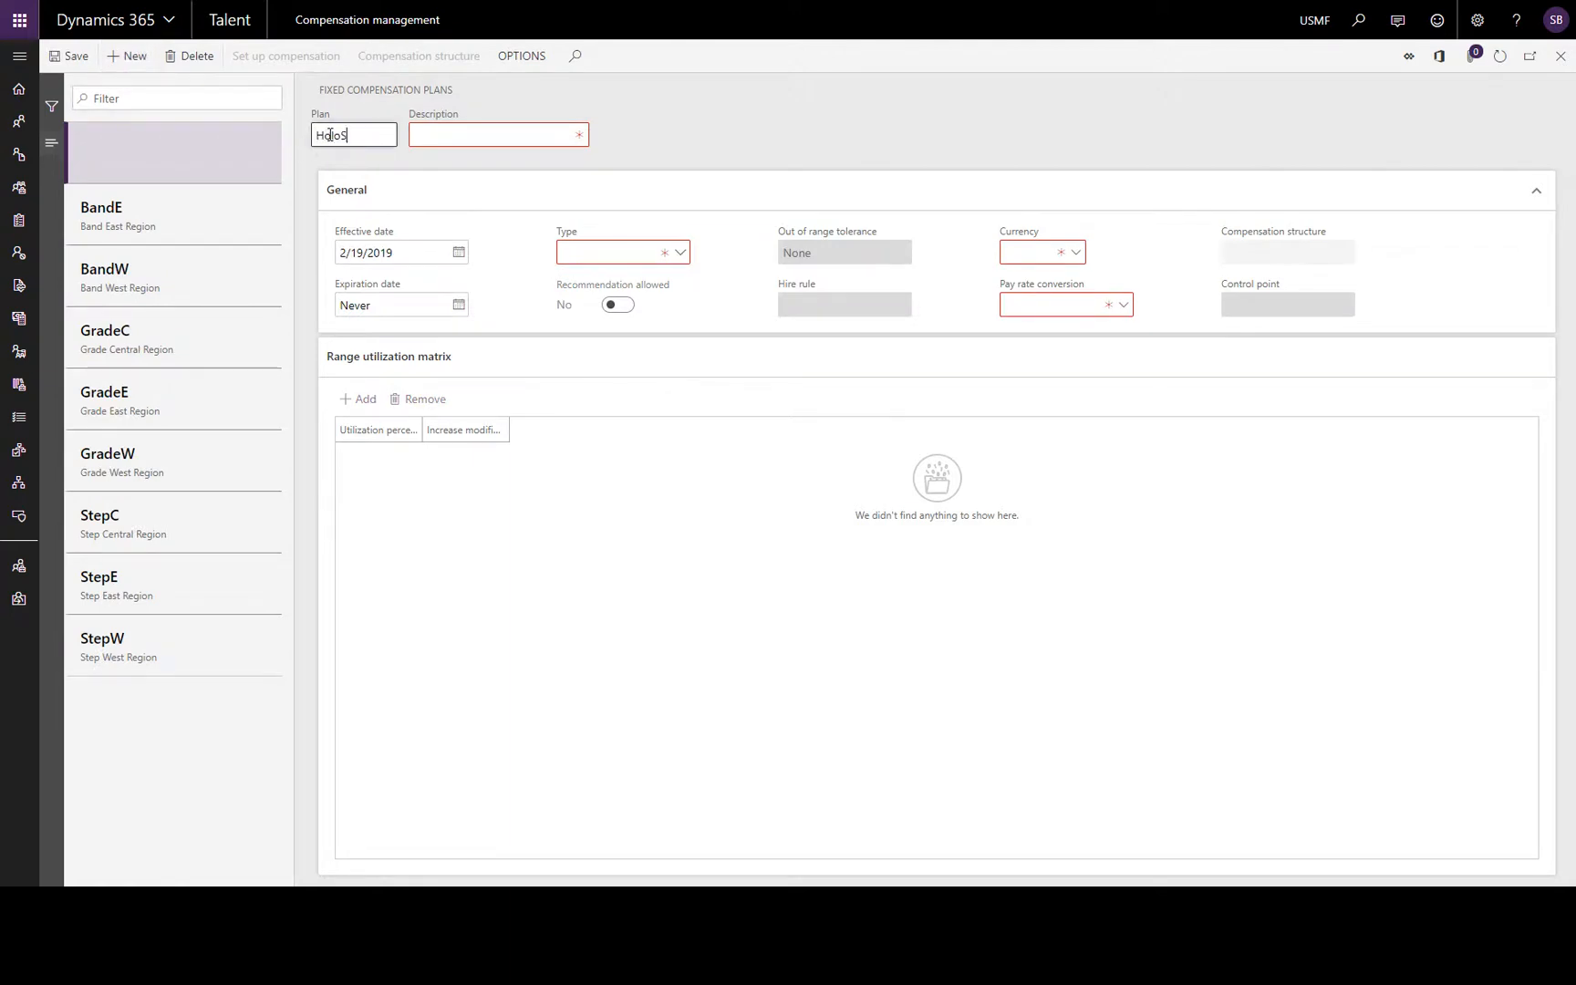
pyautogui.click(498, 134)
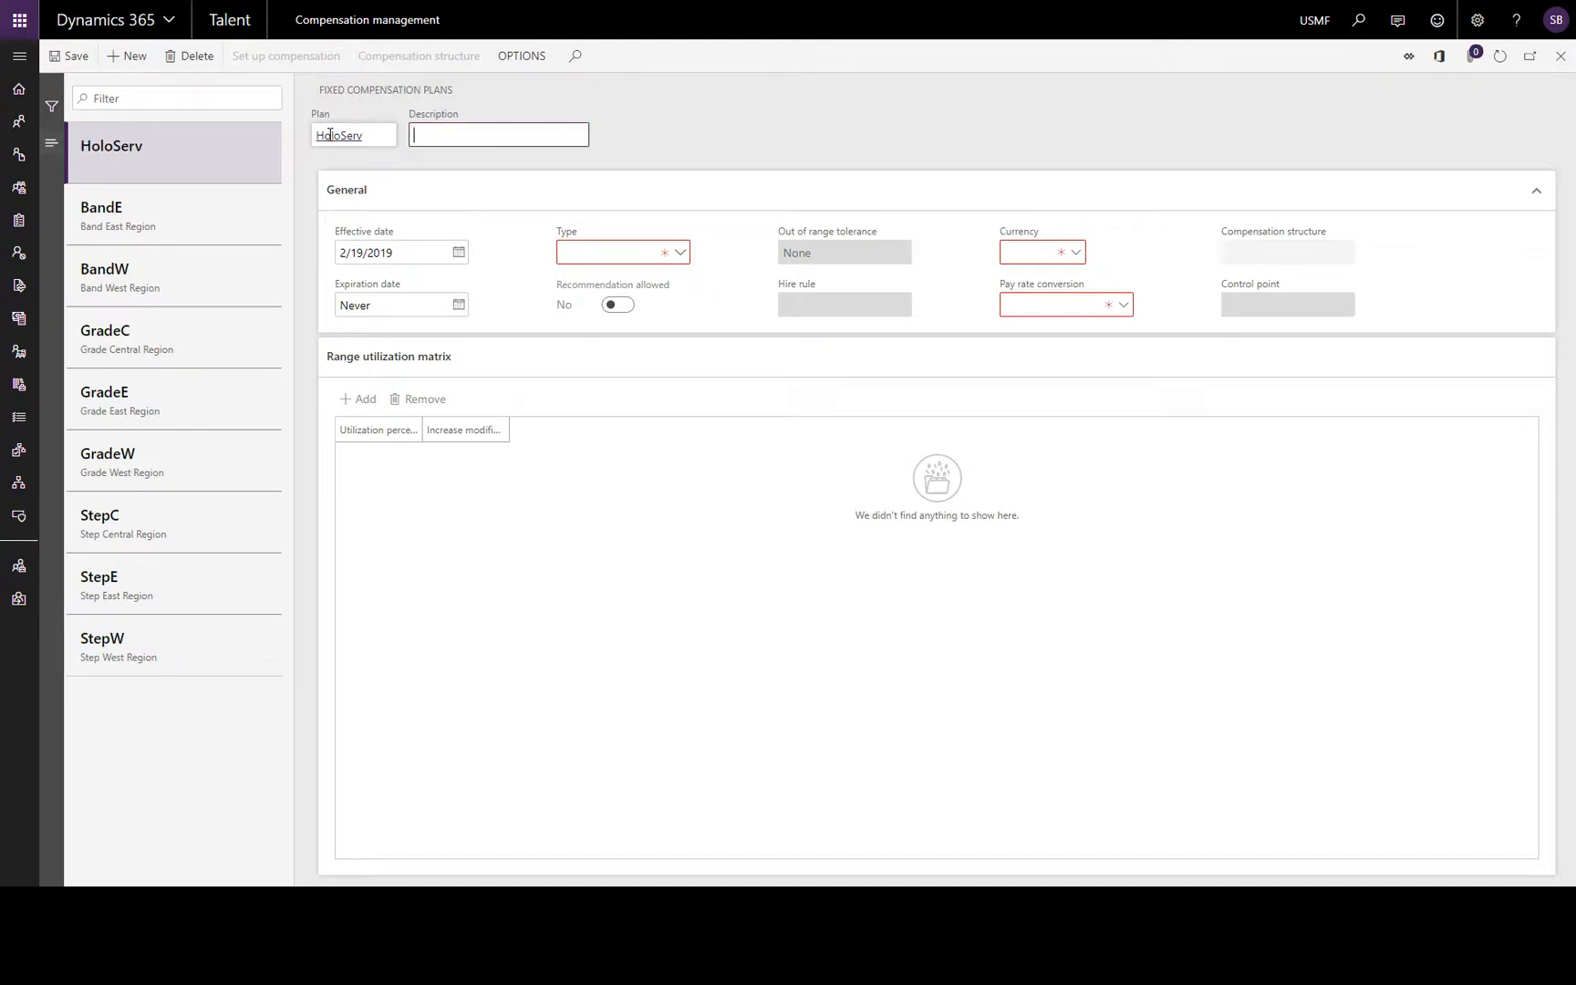
pyautogui.write('Augmented reality remote service')
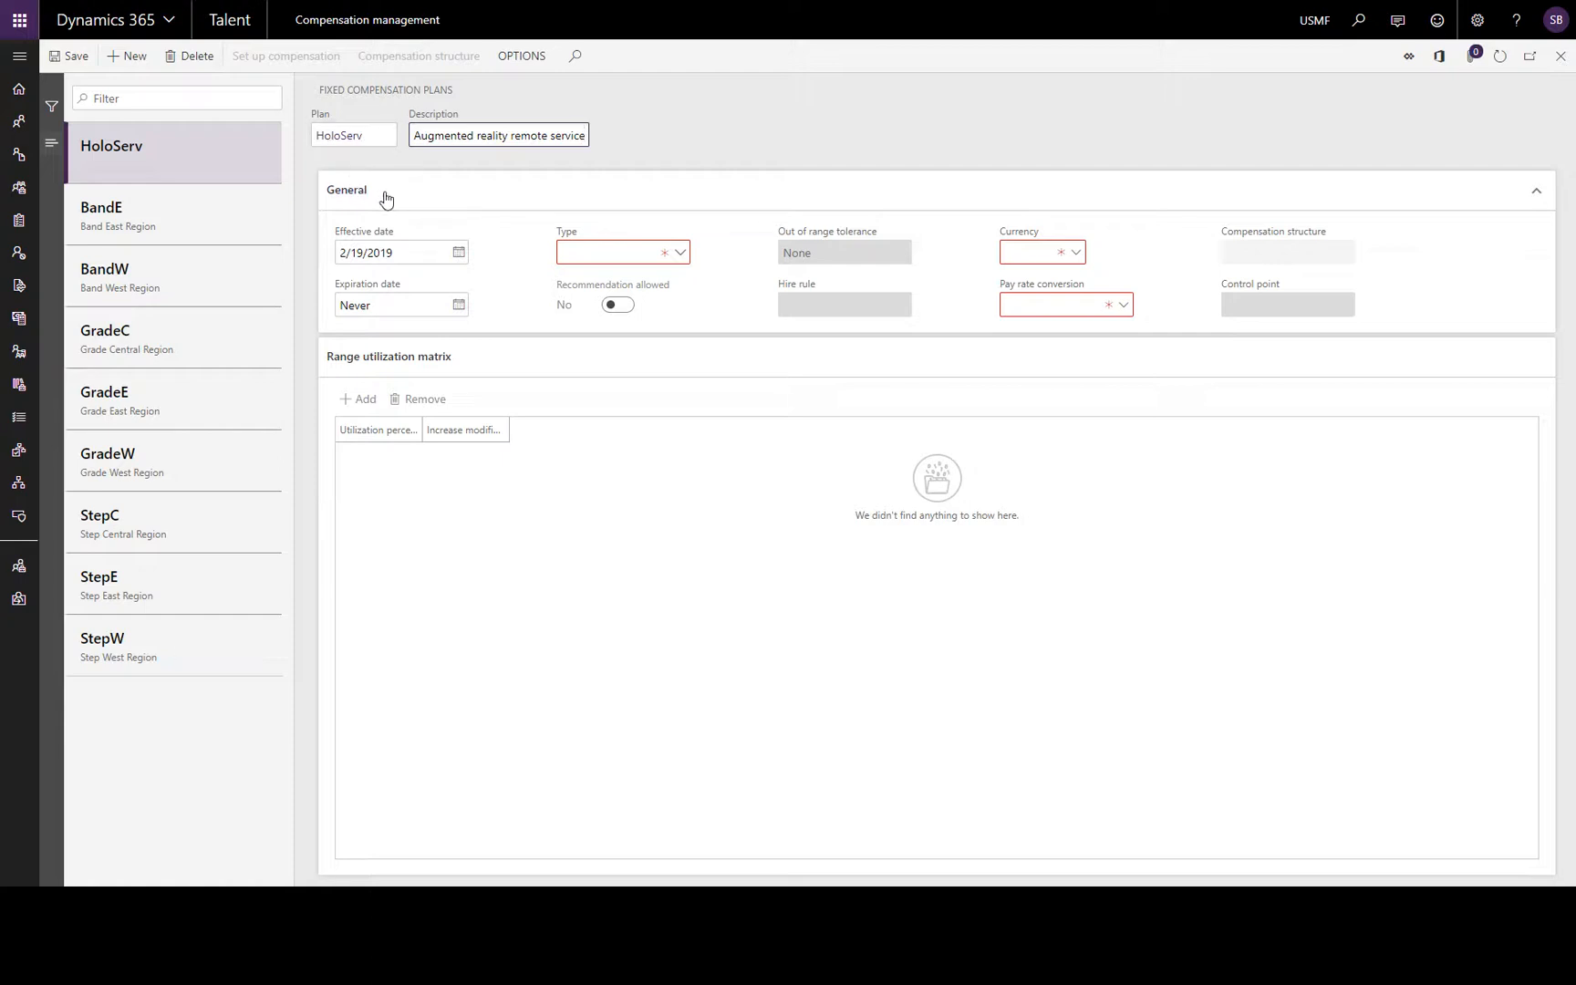
pyautogui.moveTo(433, 236)
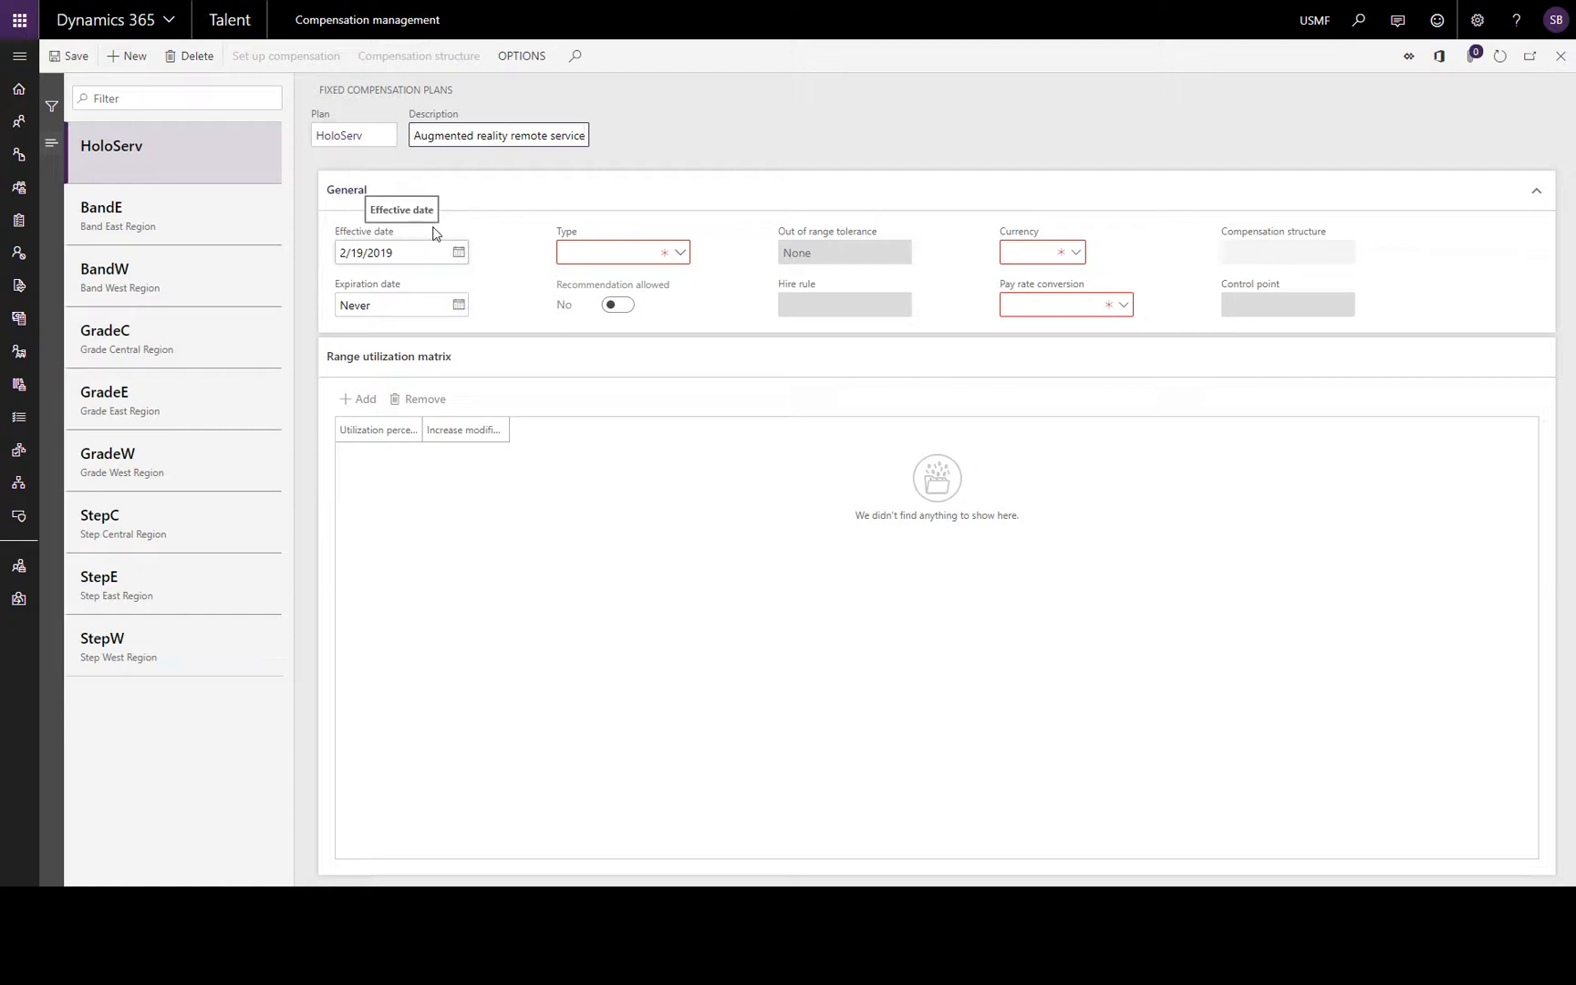
pyautogui.moveTo(428, 329)
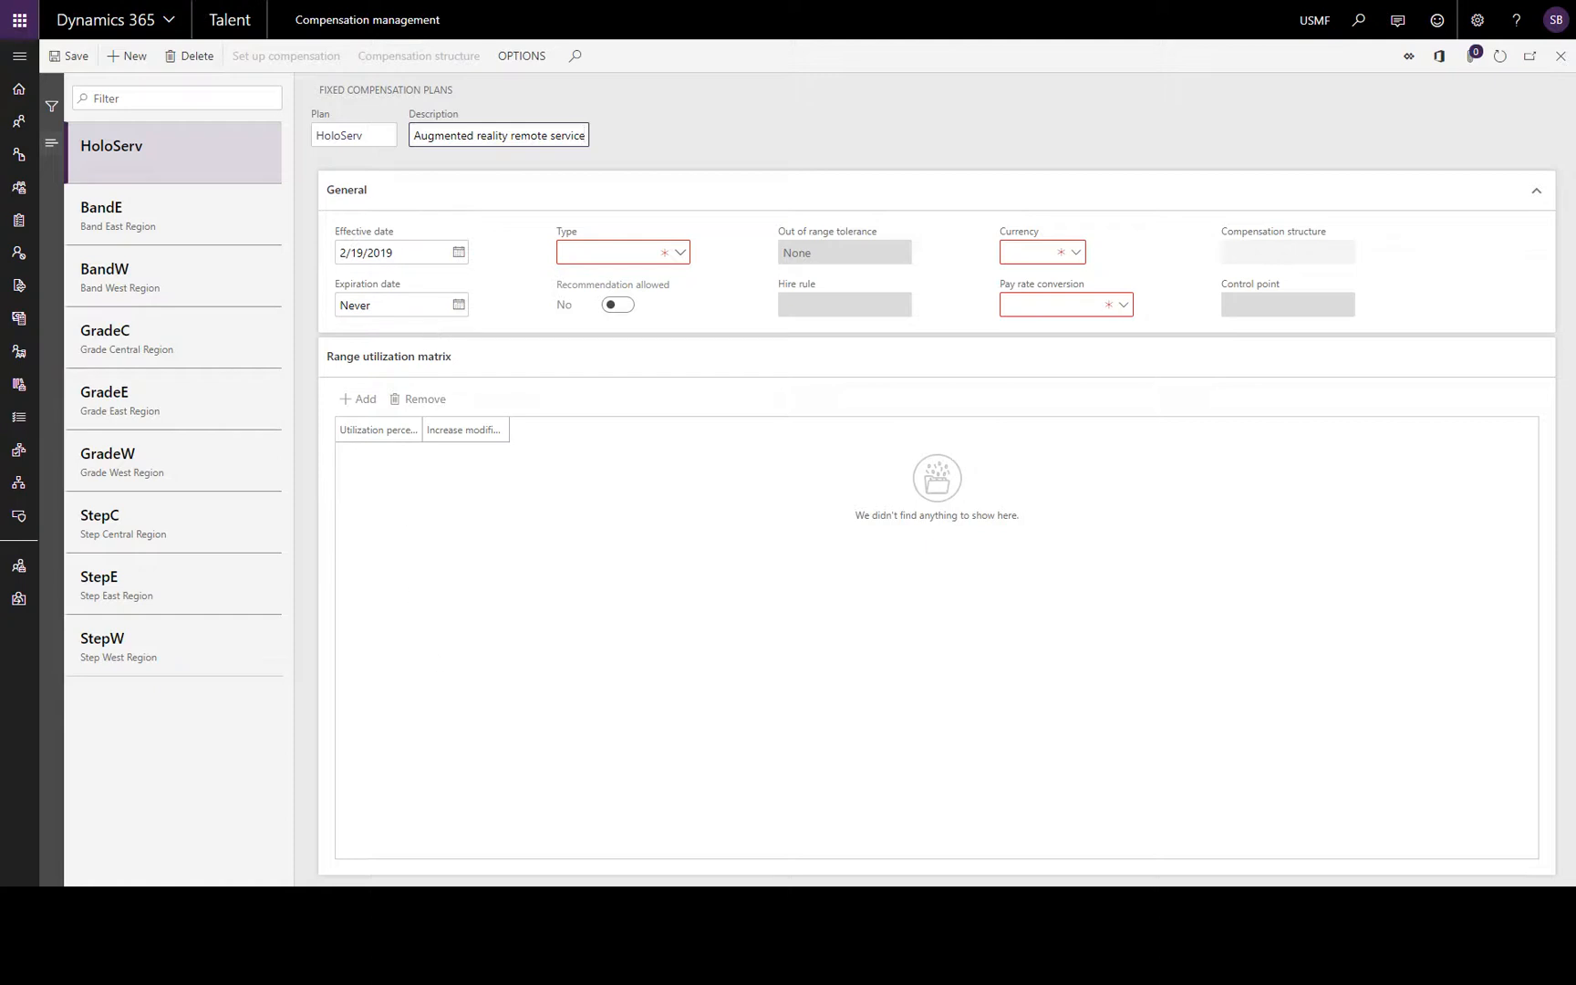
# - Make HoloServ a Band plan and set Recommendation allowed to Yes
pyautogui.click(498, 135)
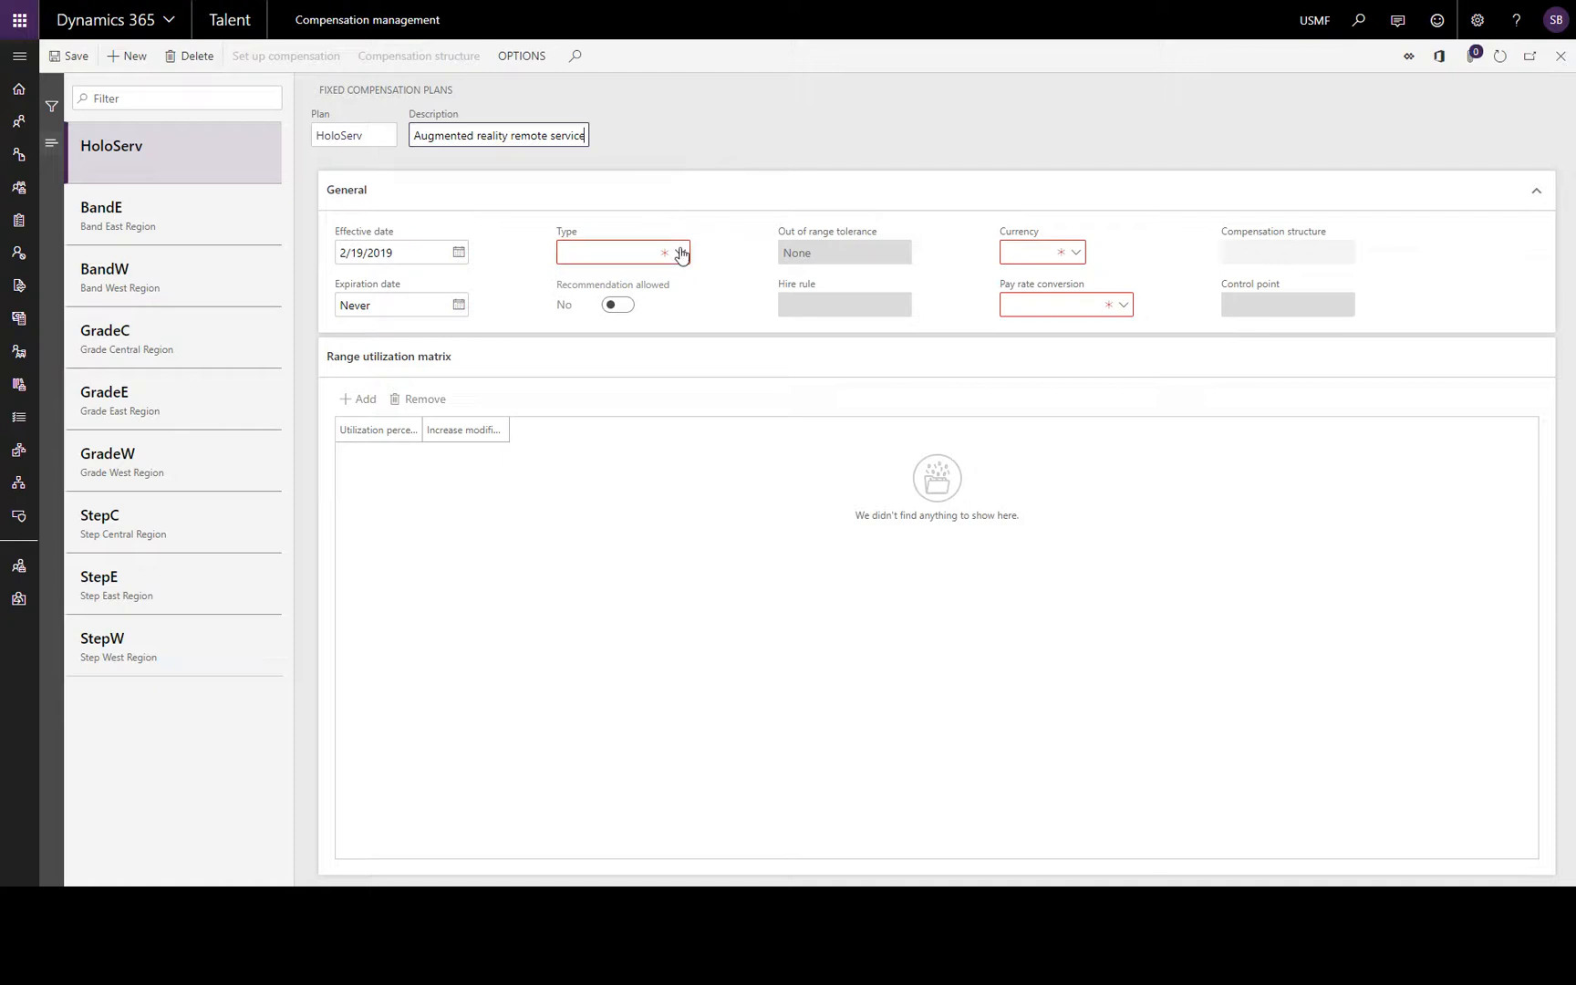
pyautogui.click(680, 252)
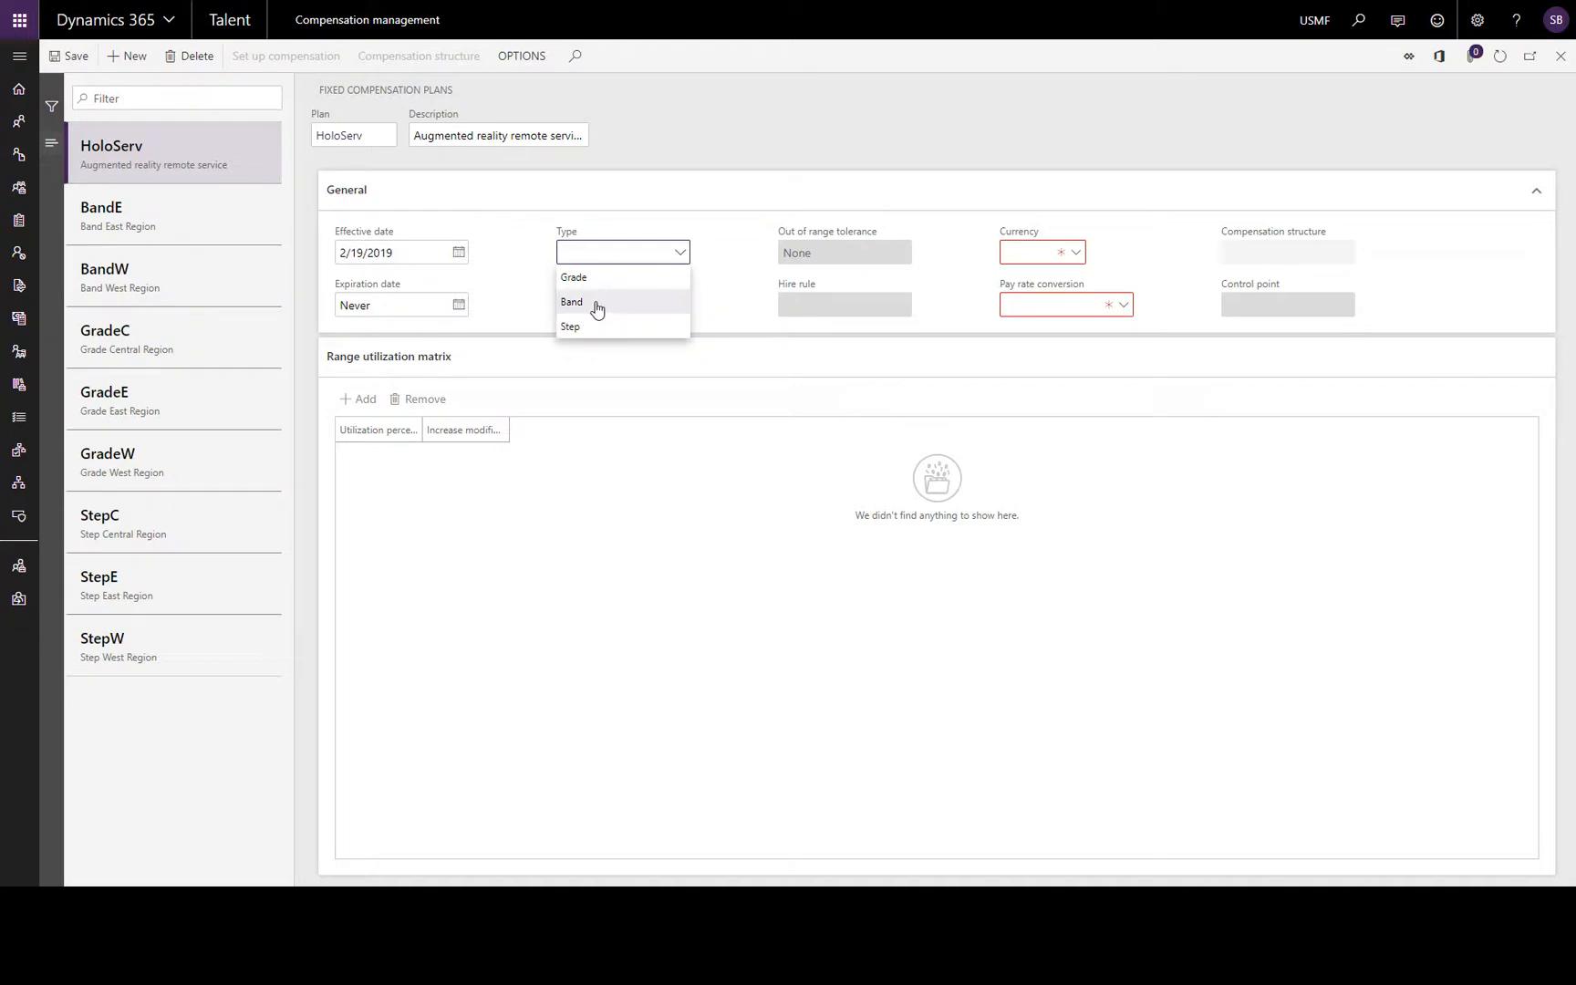
pyautogui.click(572, 302)
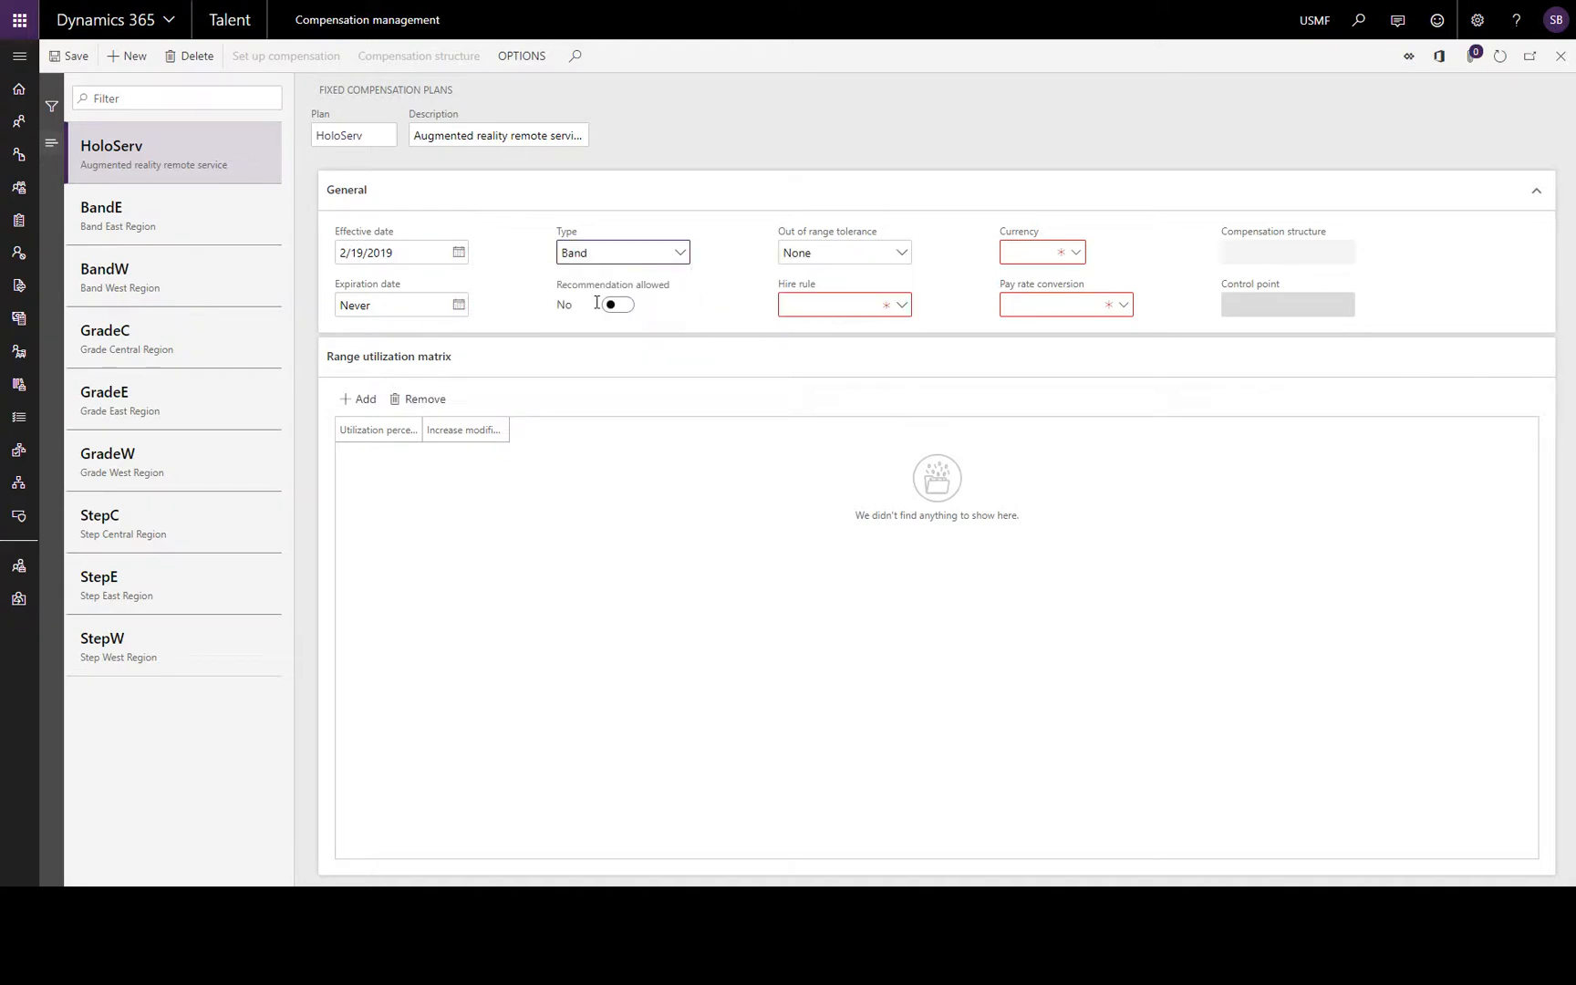
pyautogui.moveTo(588, 340)
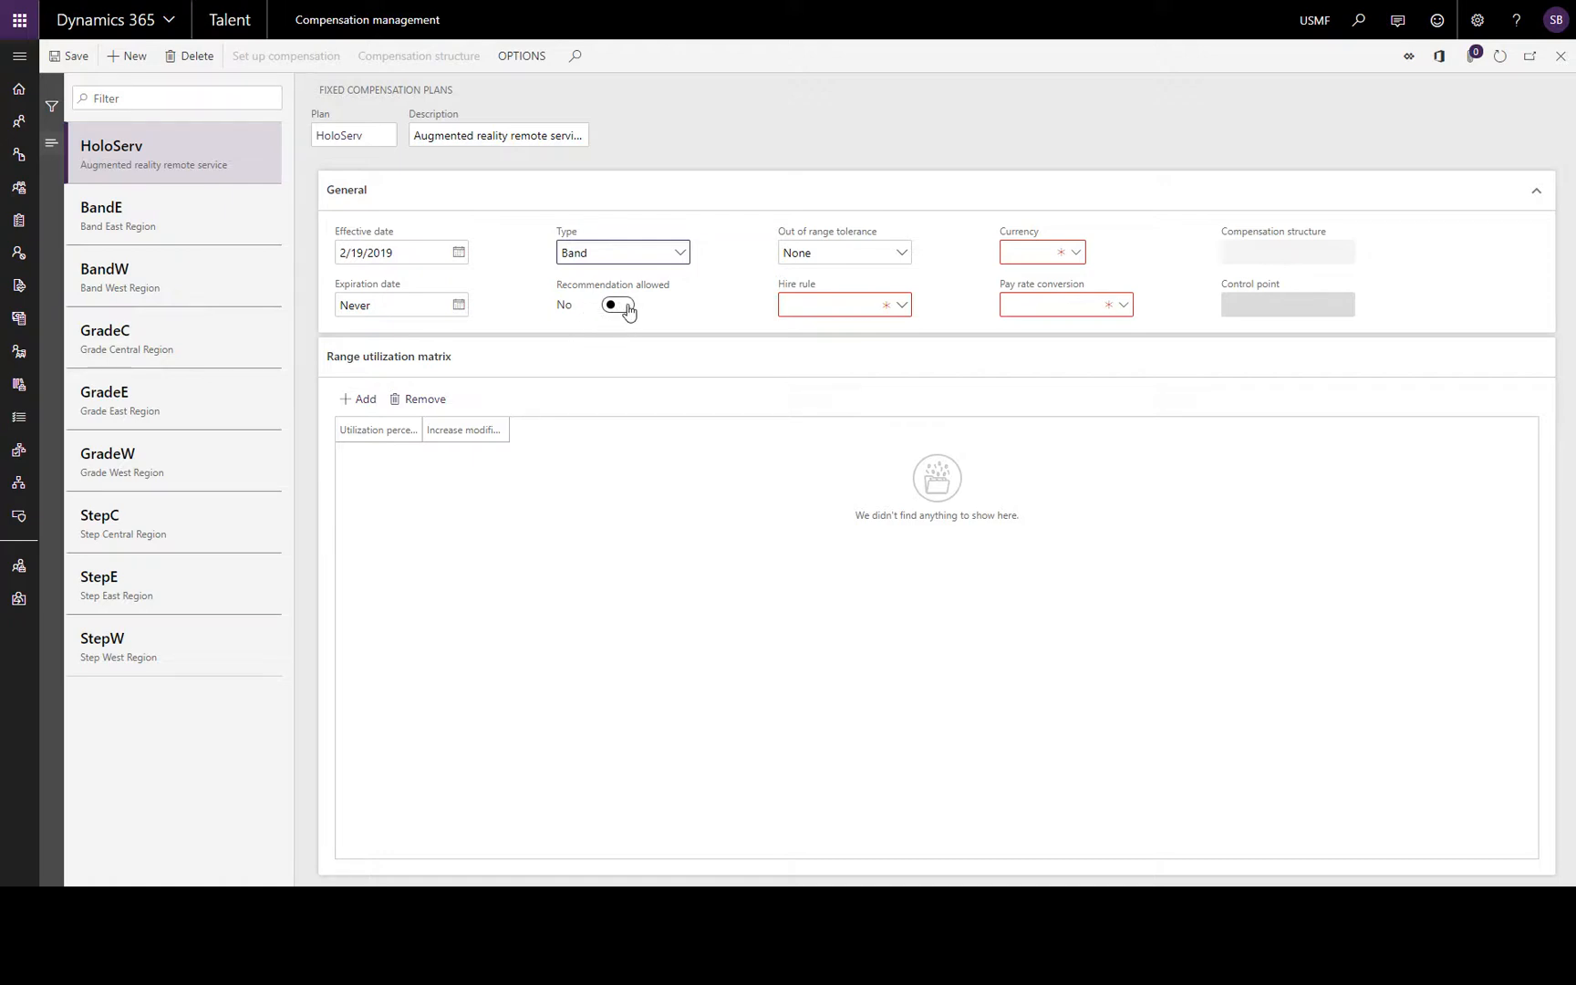
pyautogui.click(617, 305)
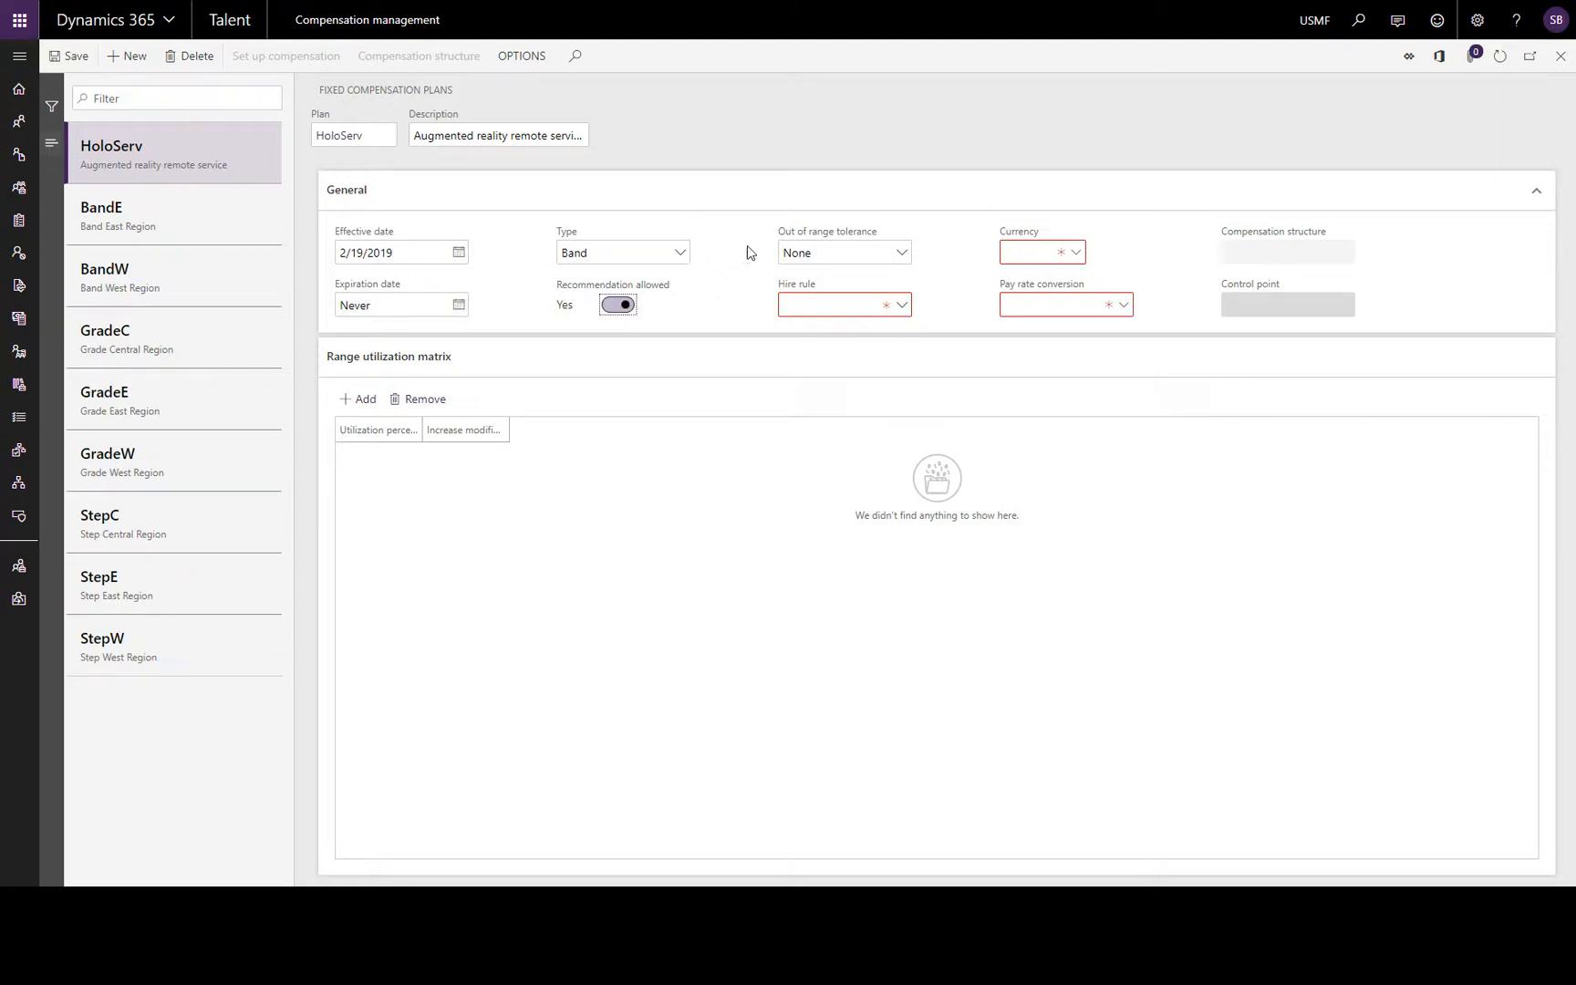
pyautogui.moveTo(902, 261)
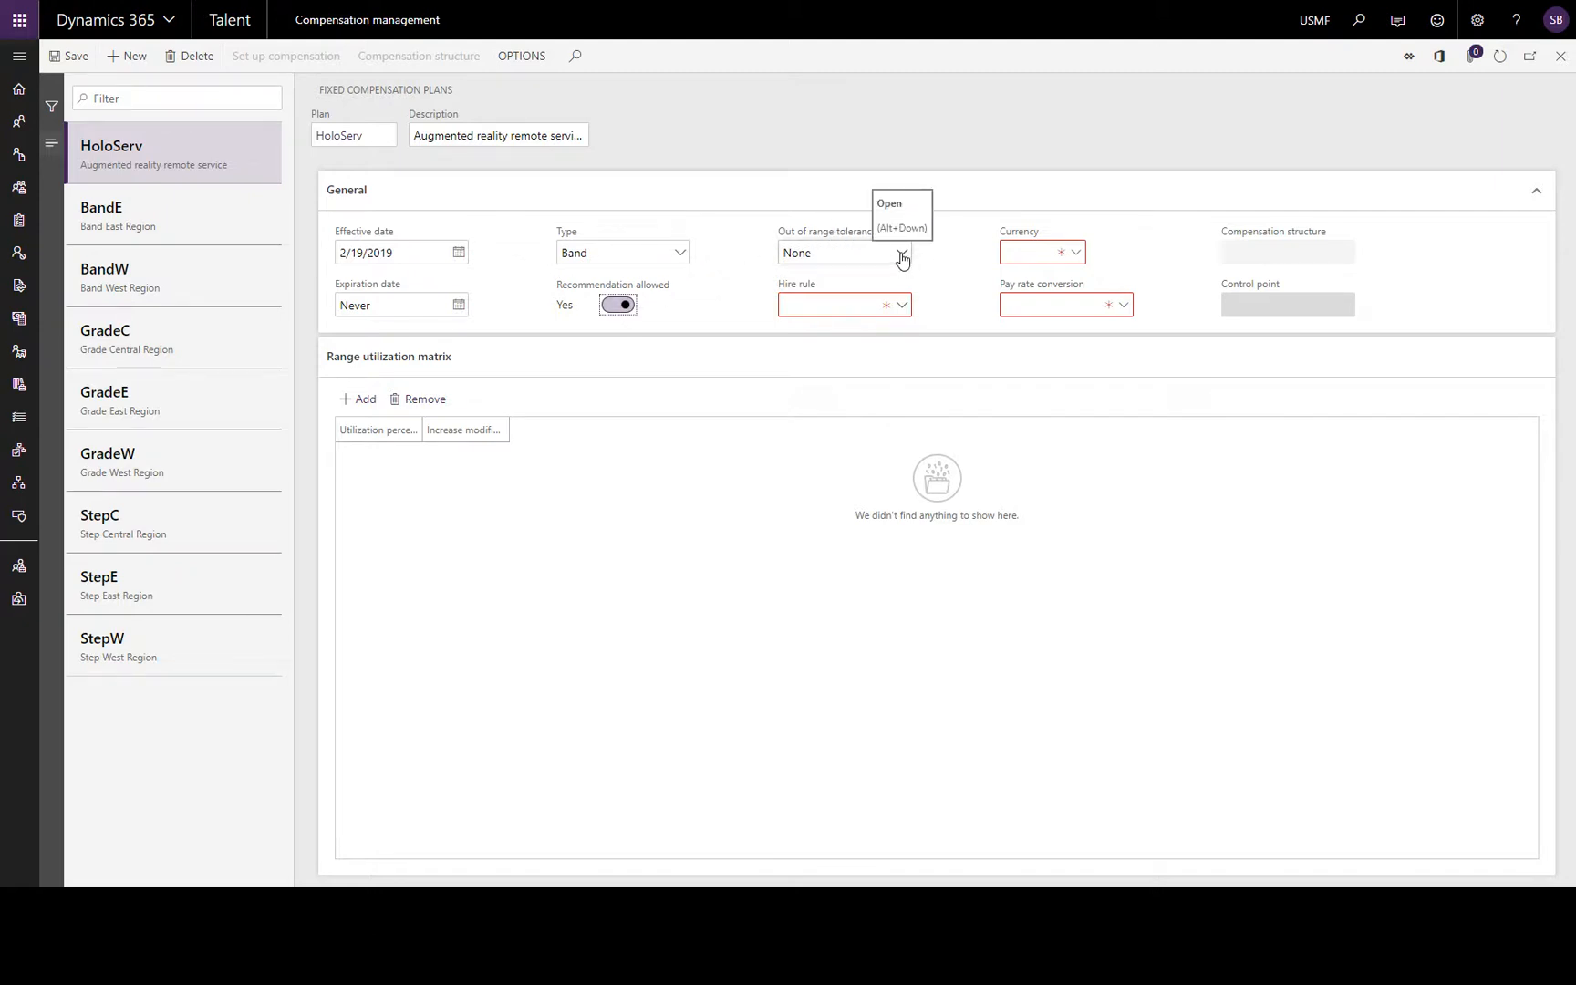
# - Leave out-of-range tolerance at None and view the hire rule options
pyautogui.click(901, 253)
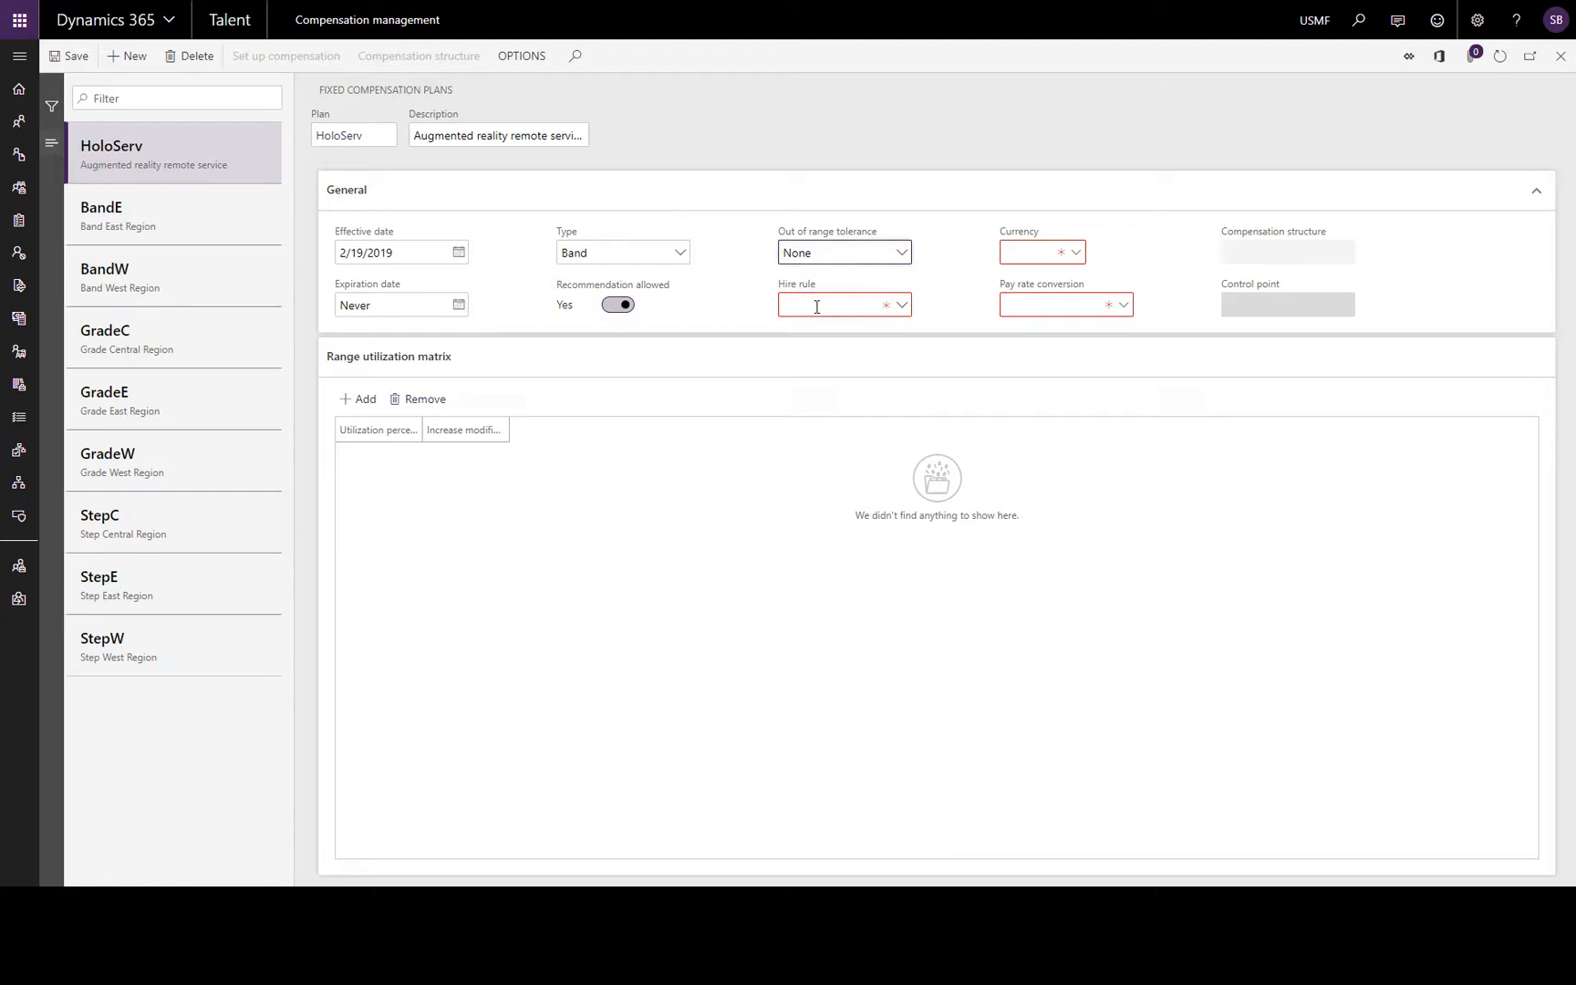
pyautogui.click(901, 305)
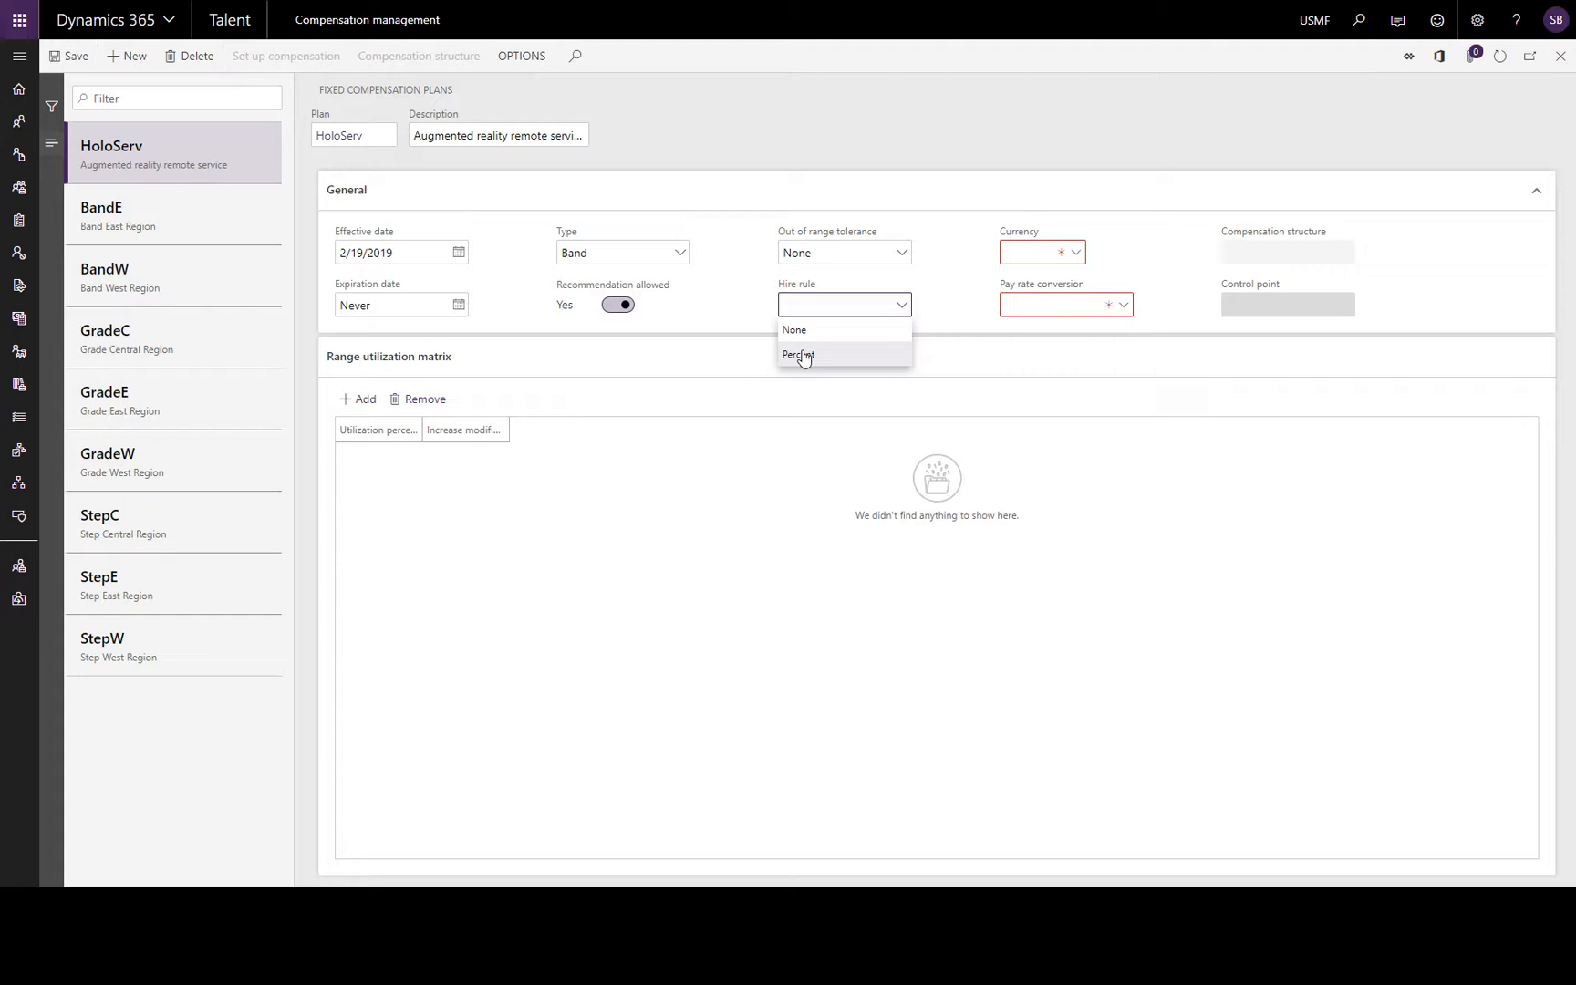
# - Set hire rule Percent, currency USD and Hourly pay rate conversion
pyautogui.click(798, 354)
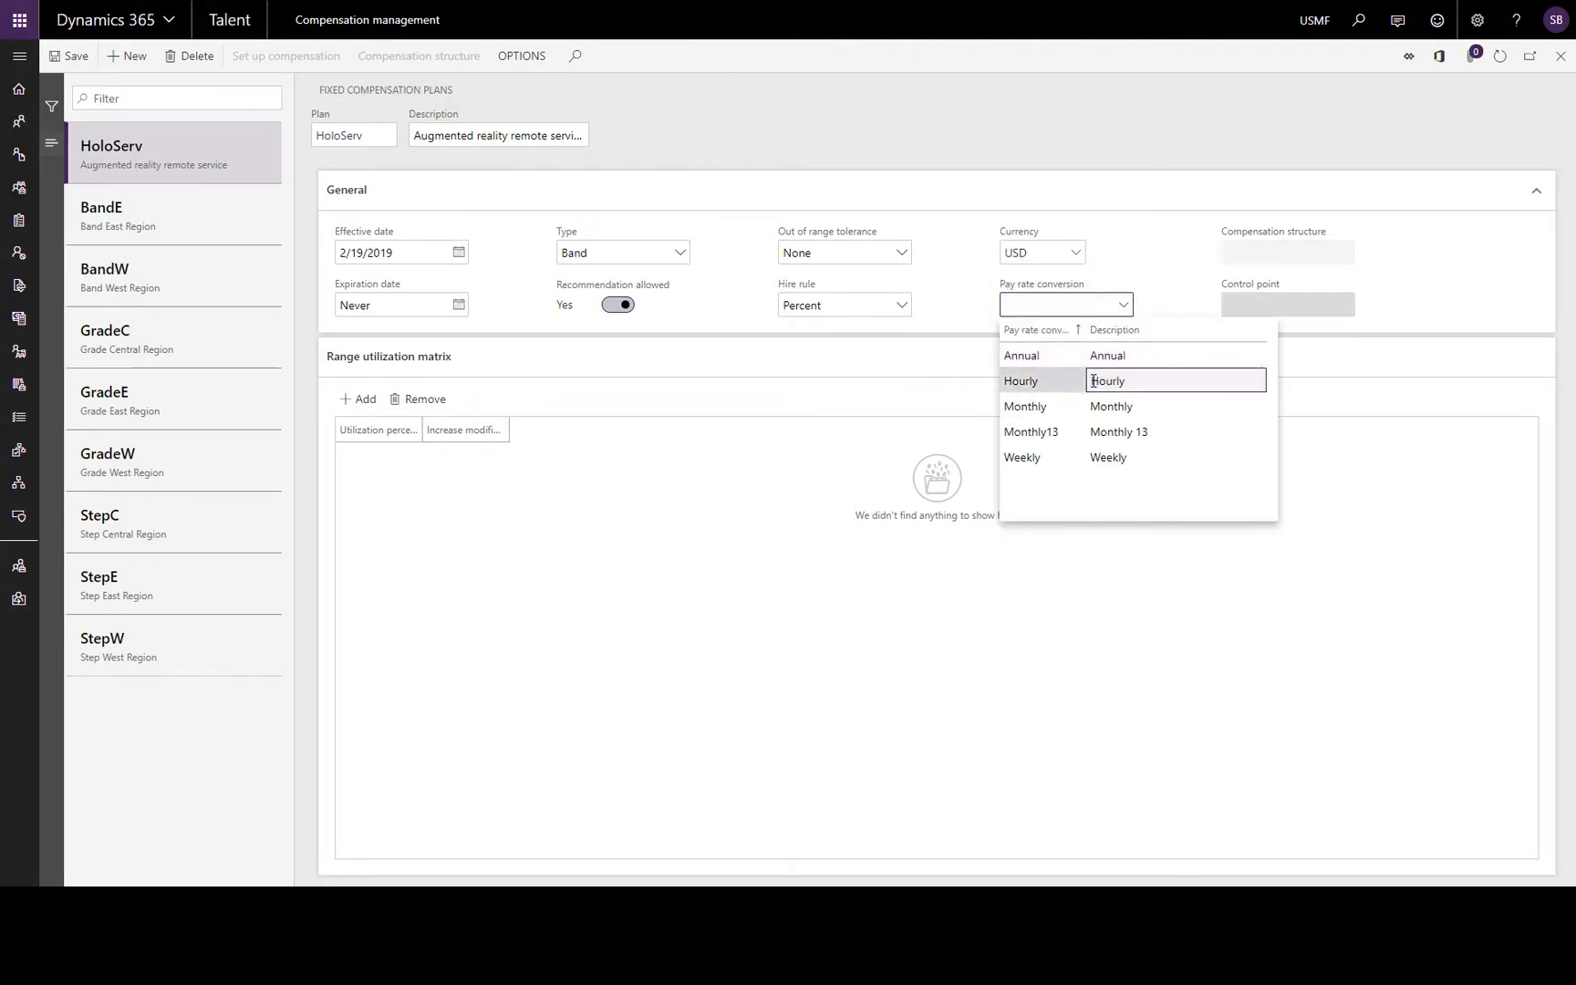
pyautogui.click(1020, 381)
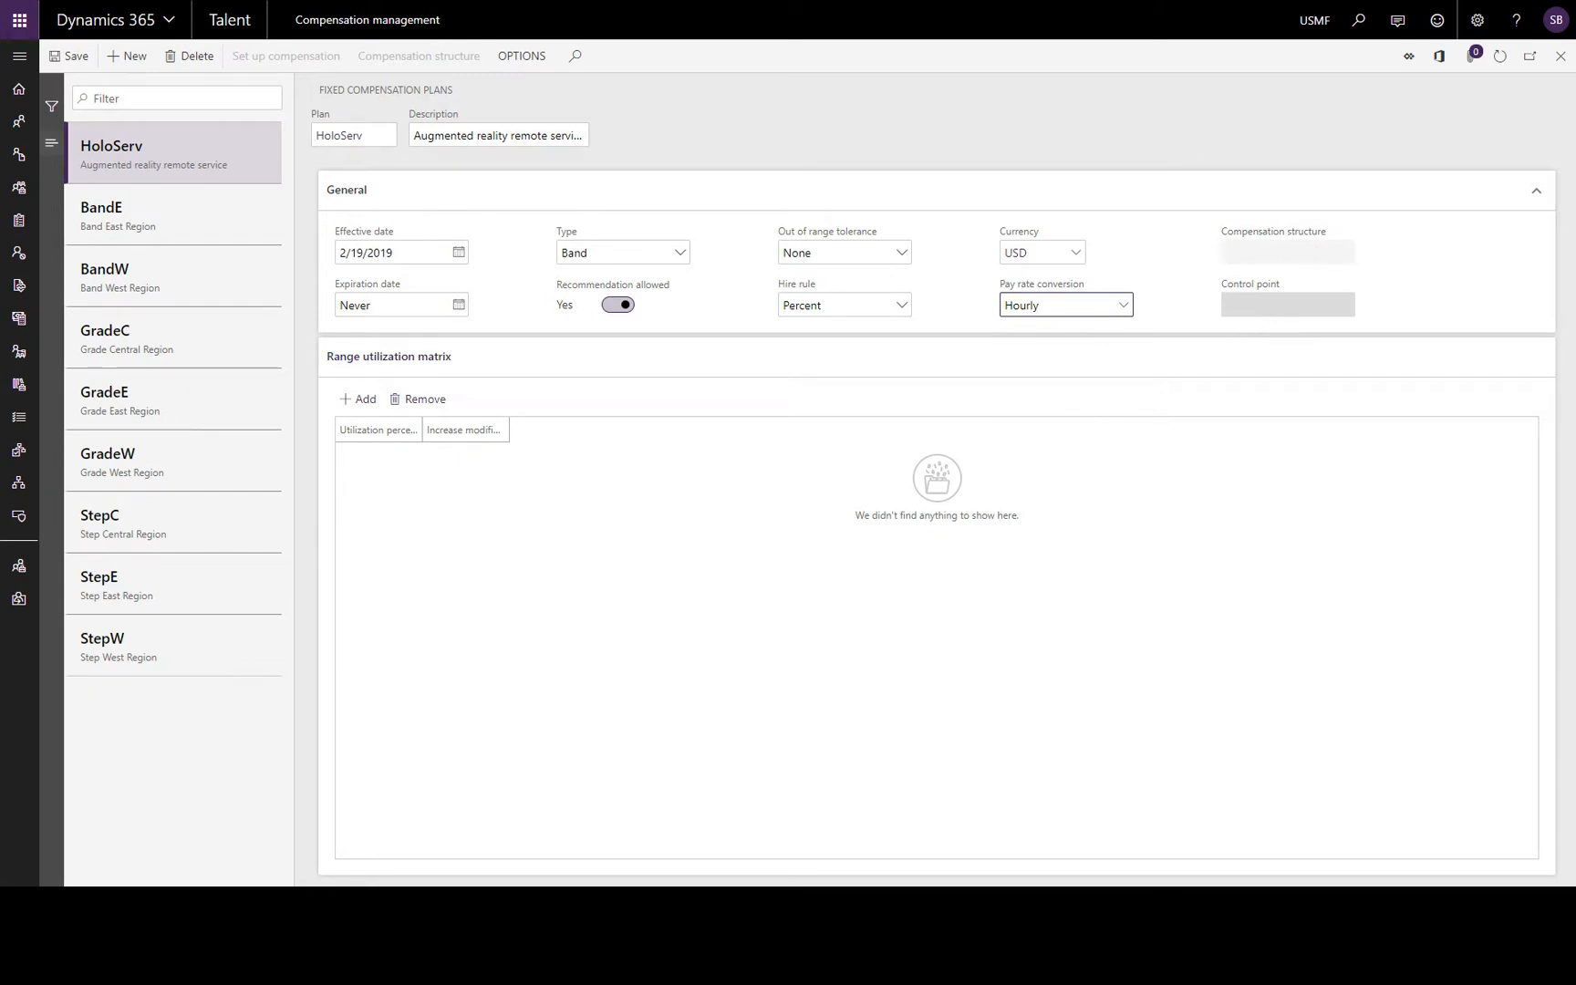
pyautogui.click(1055, 305)
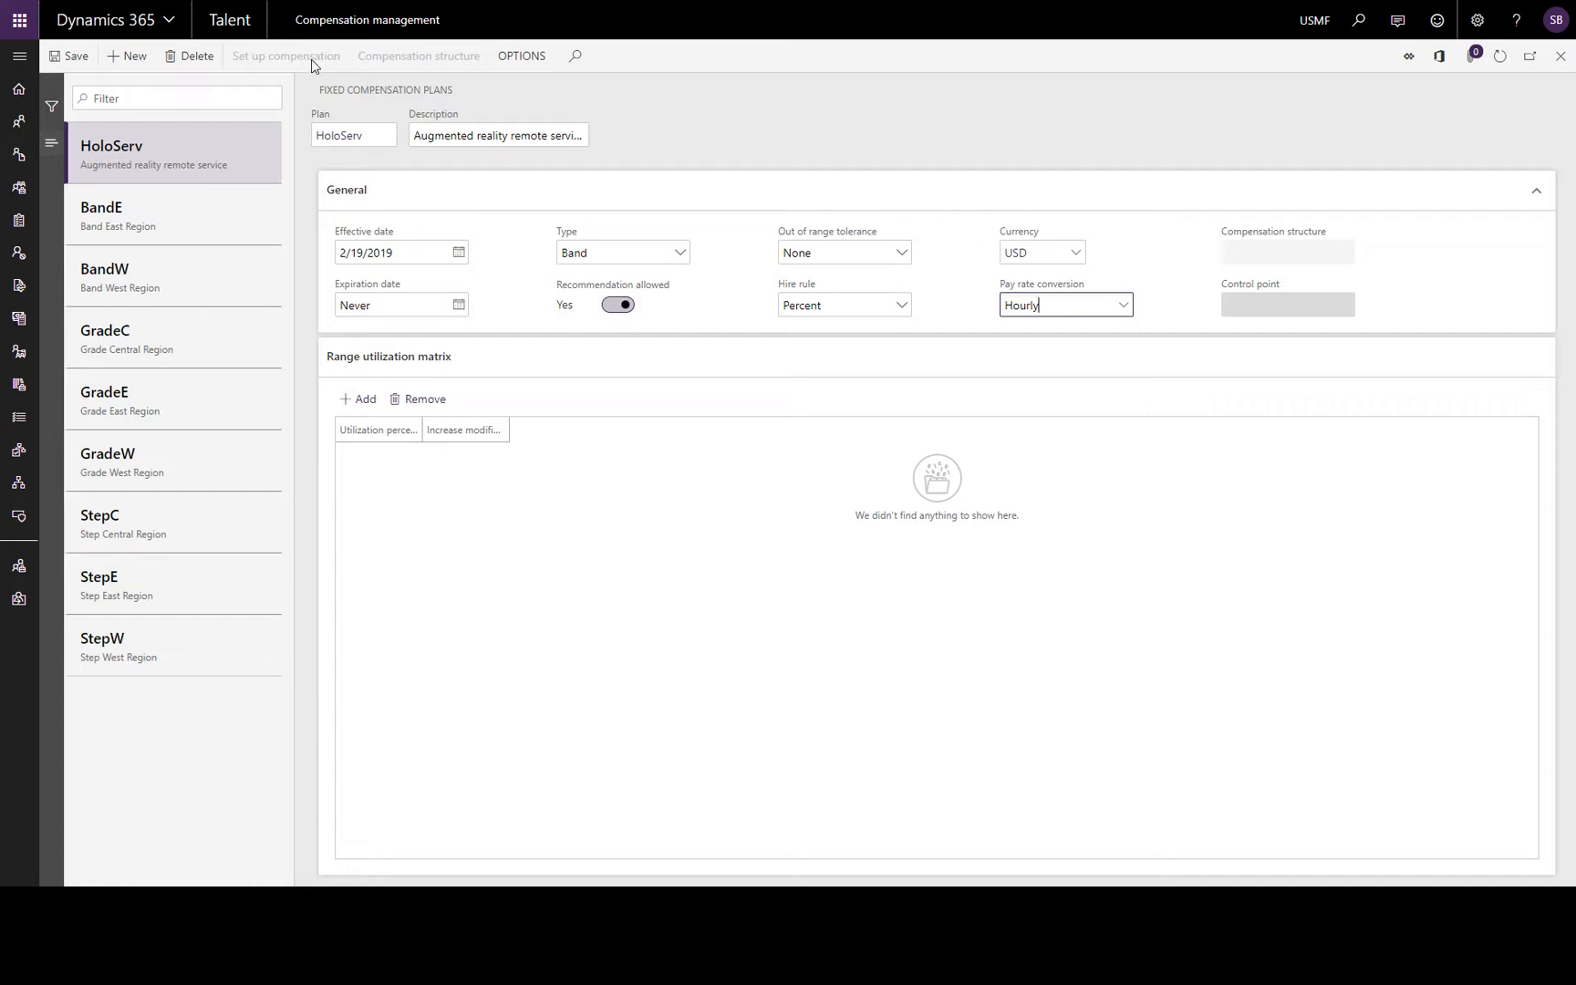
pyautogui.moveTo(67, 56)
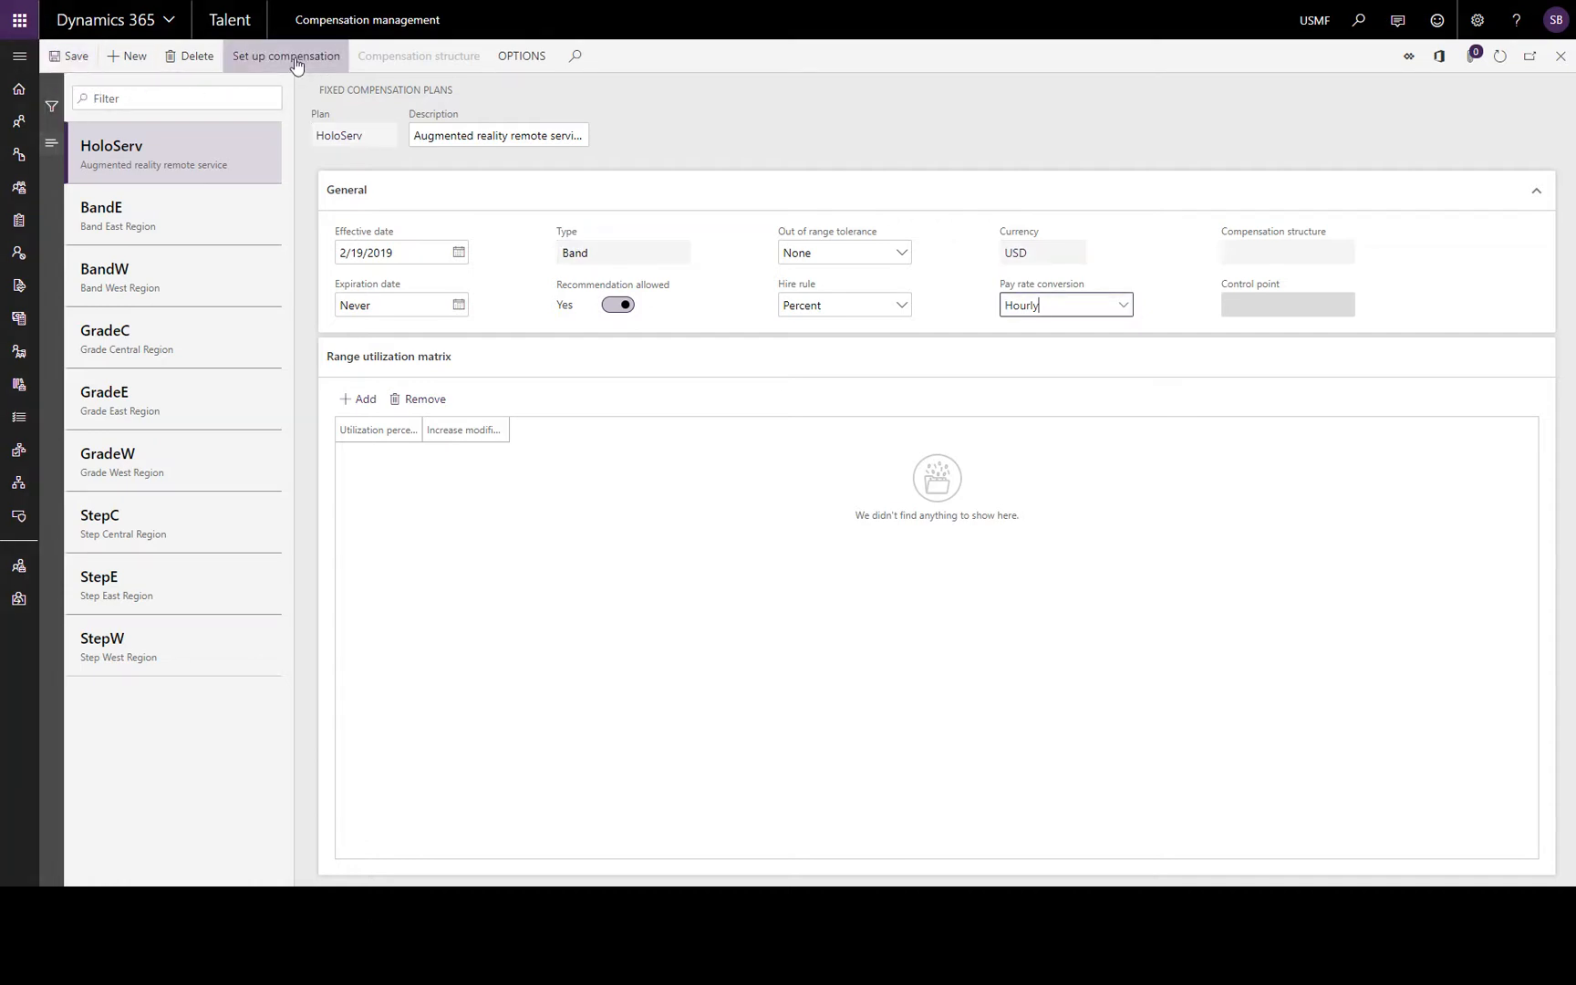
# - Create the HoloServ compensation grid by copying the BandC matrix
pyautogui.click(286, 55)
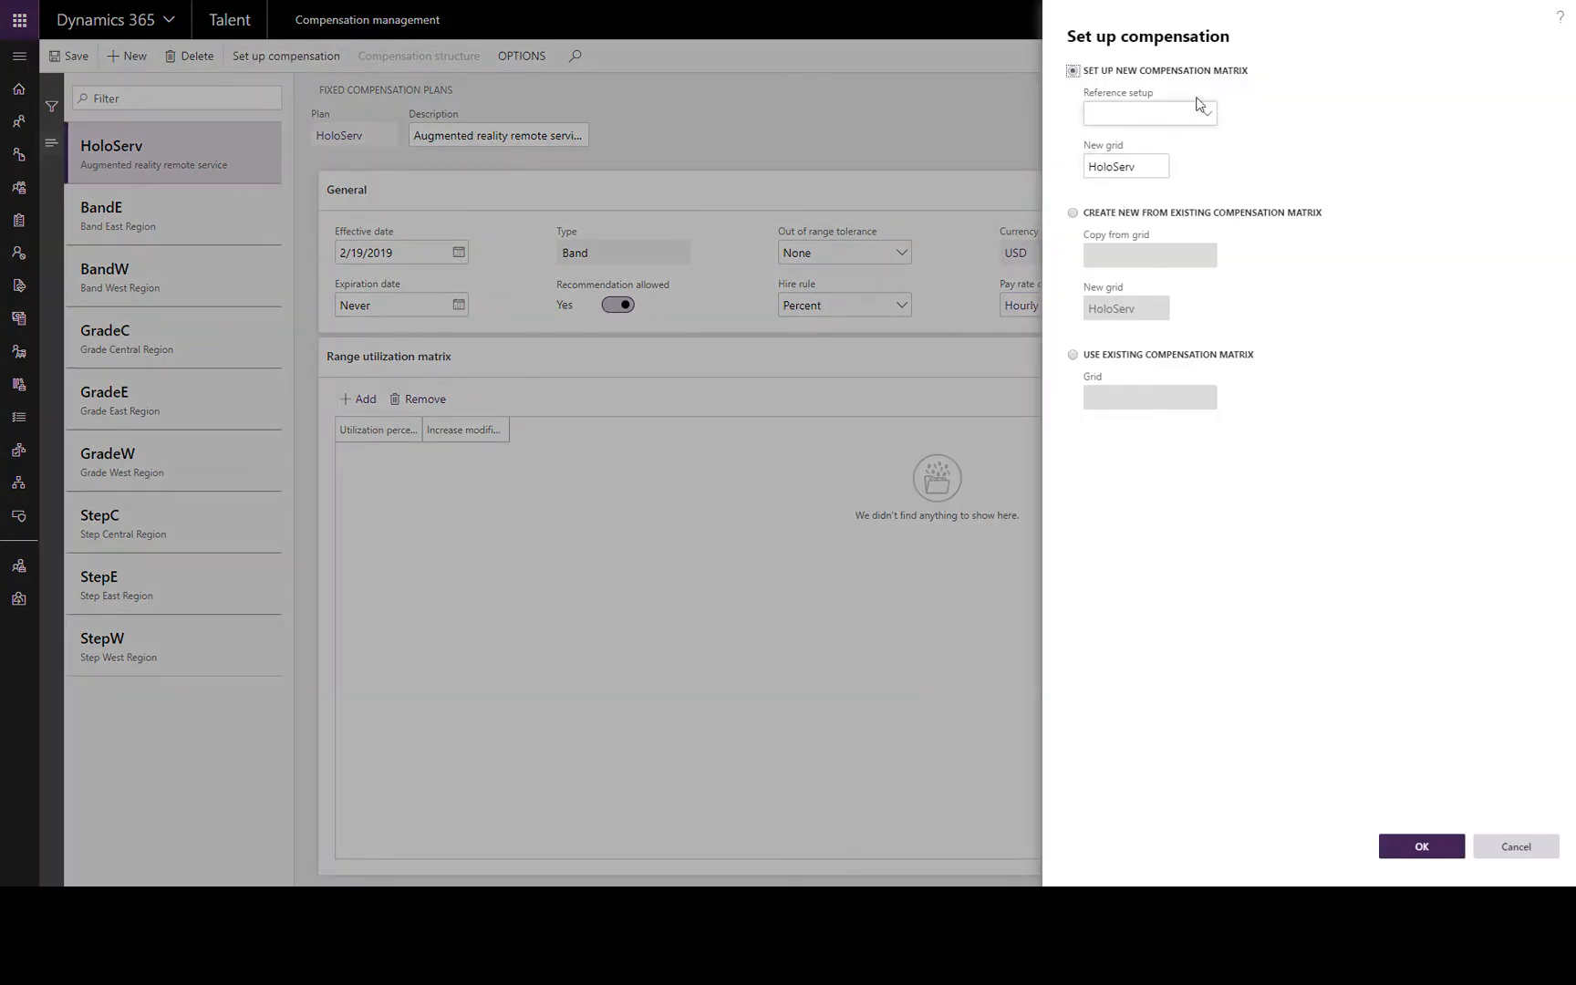
pyautogui.moveTo(1180, 109)
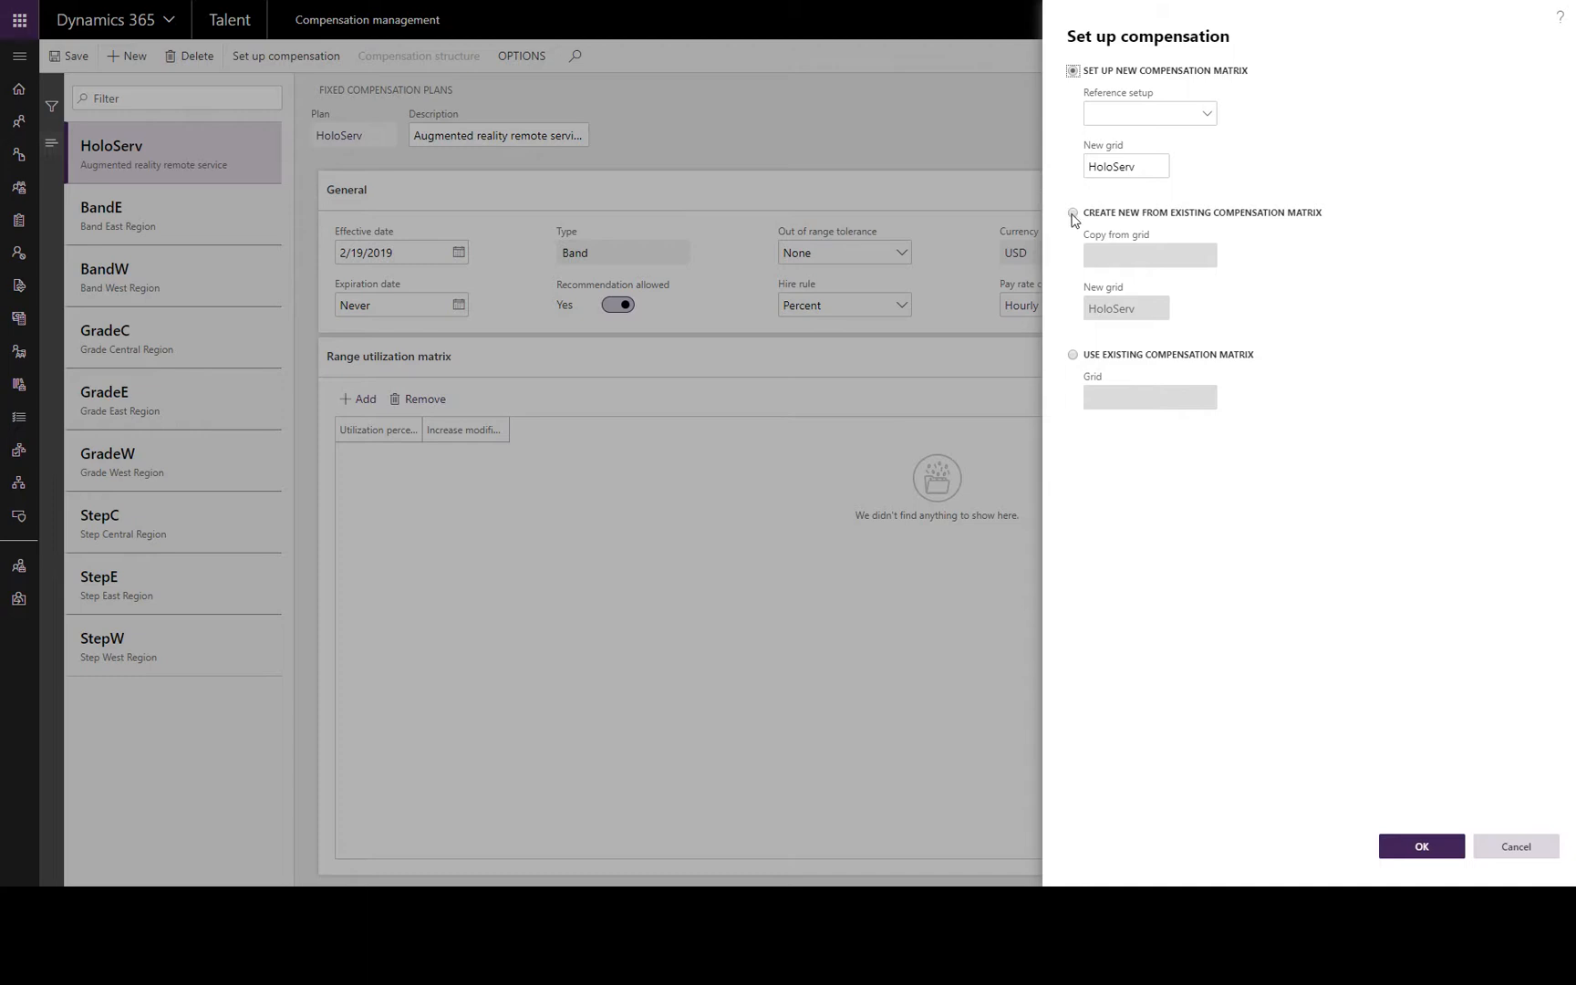
pyautogui.click(1072, 213)
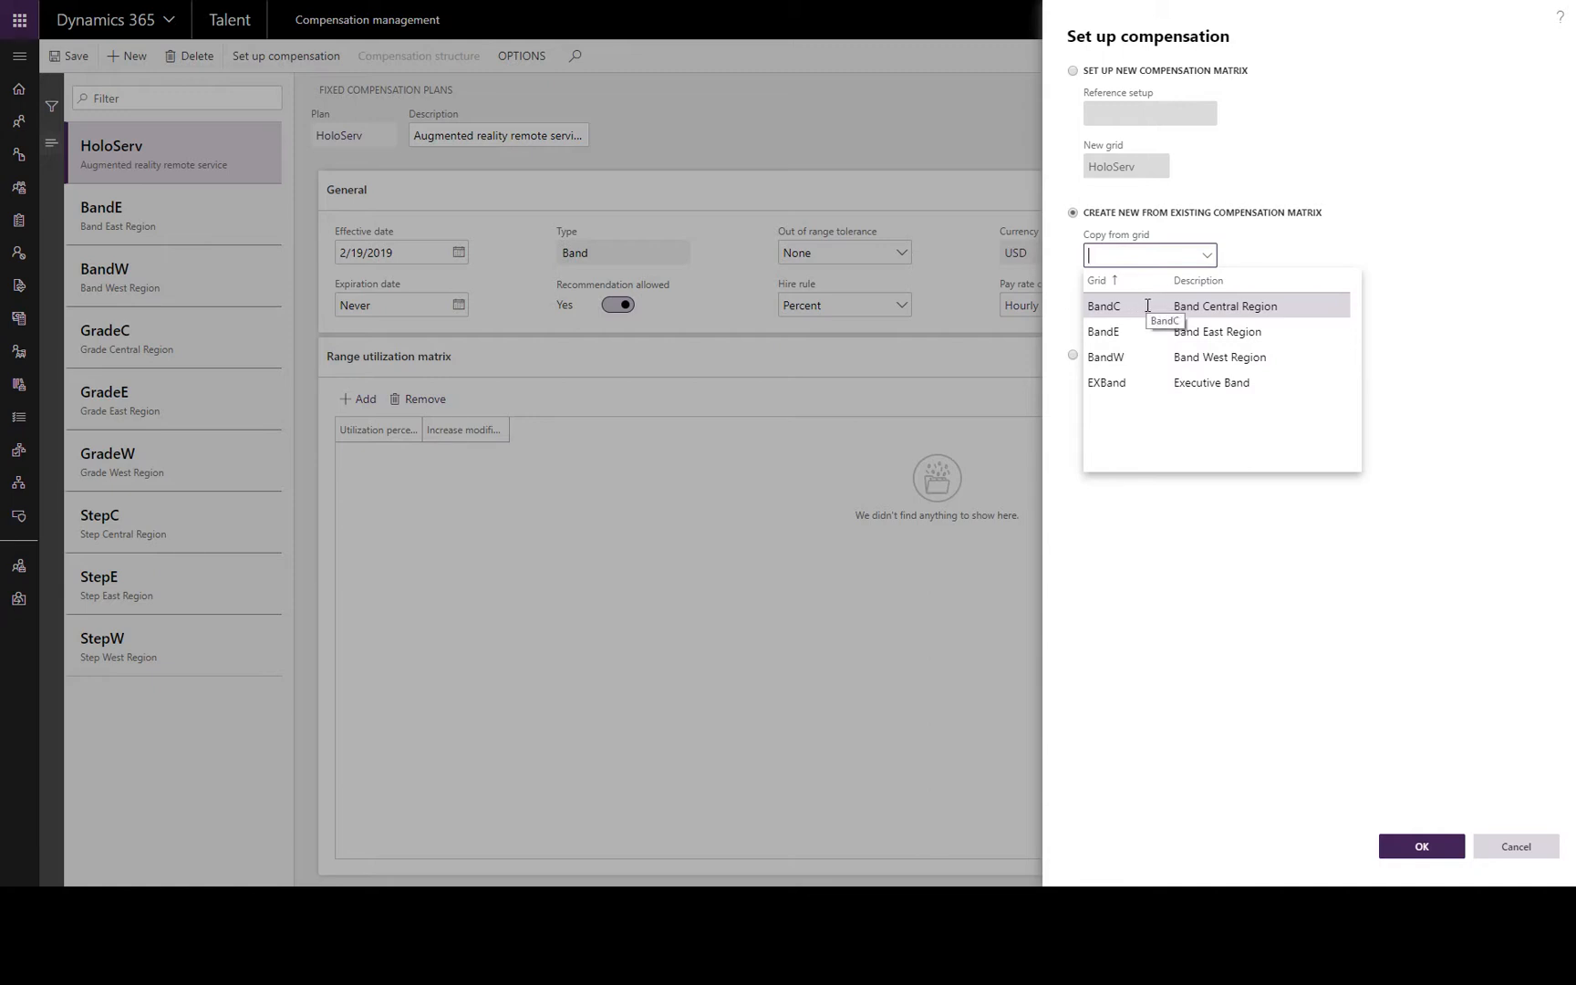
pyautogui.click(1103, 306)
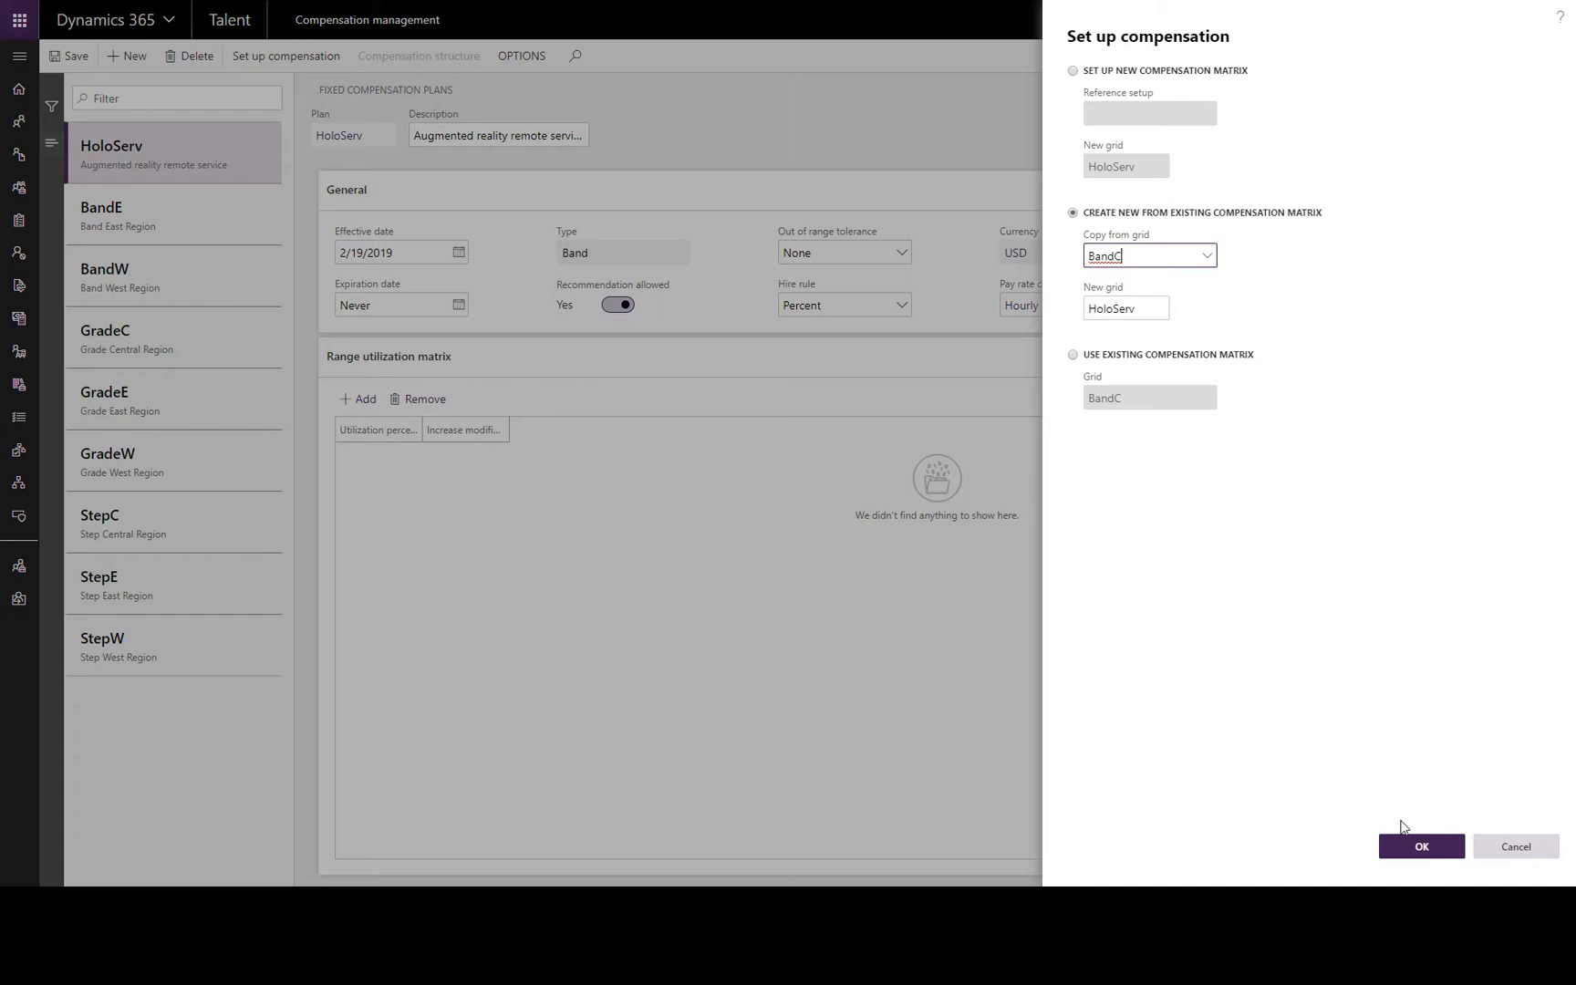
pyautogui.click(1421, 846)
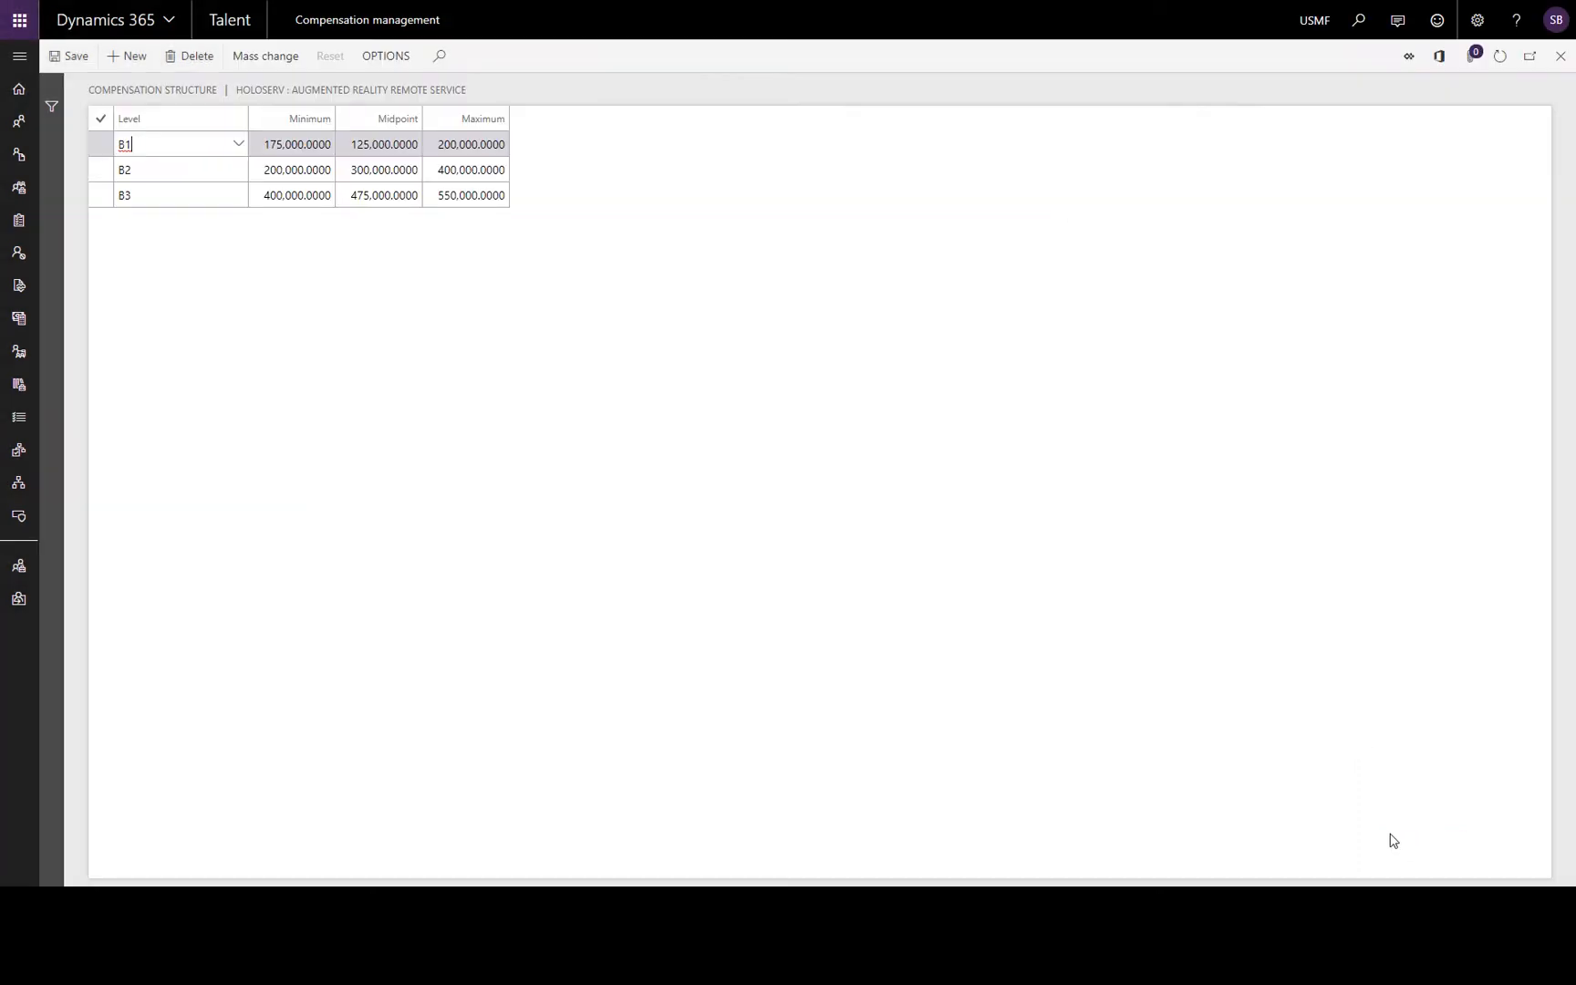
pyautogui.moveTo(253, 240)
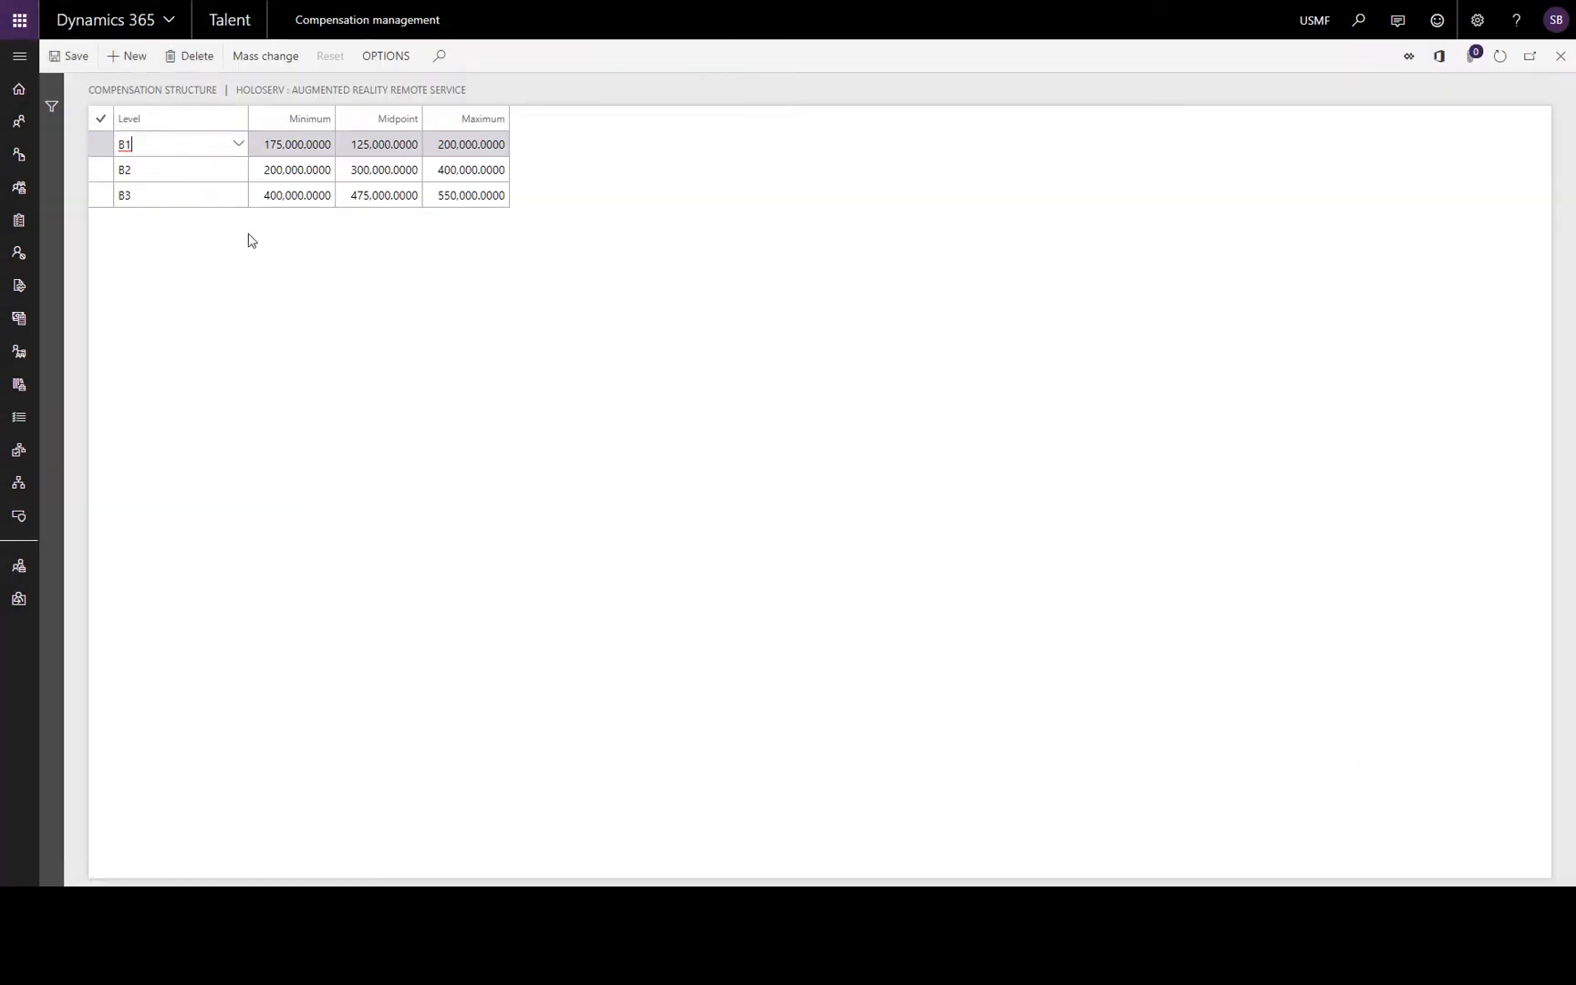
pyautogui.moveTo(308, 261)
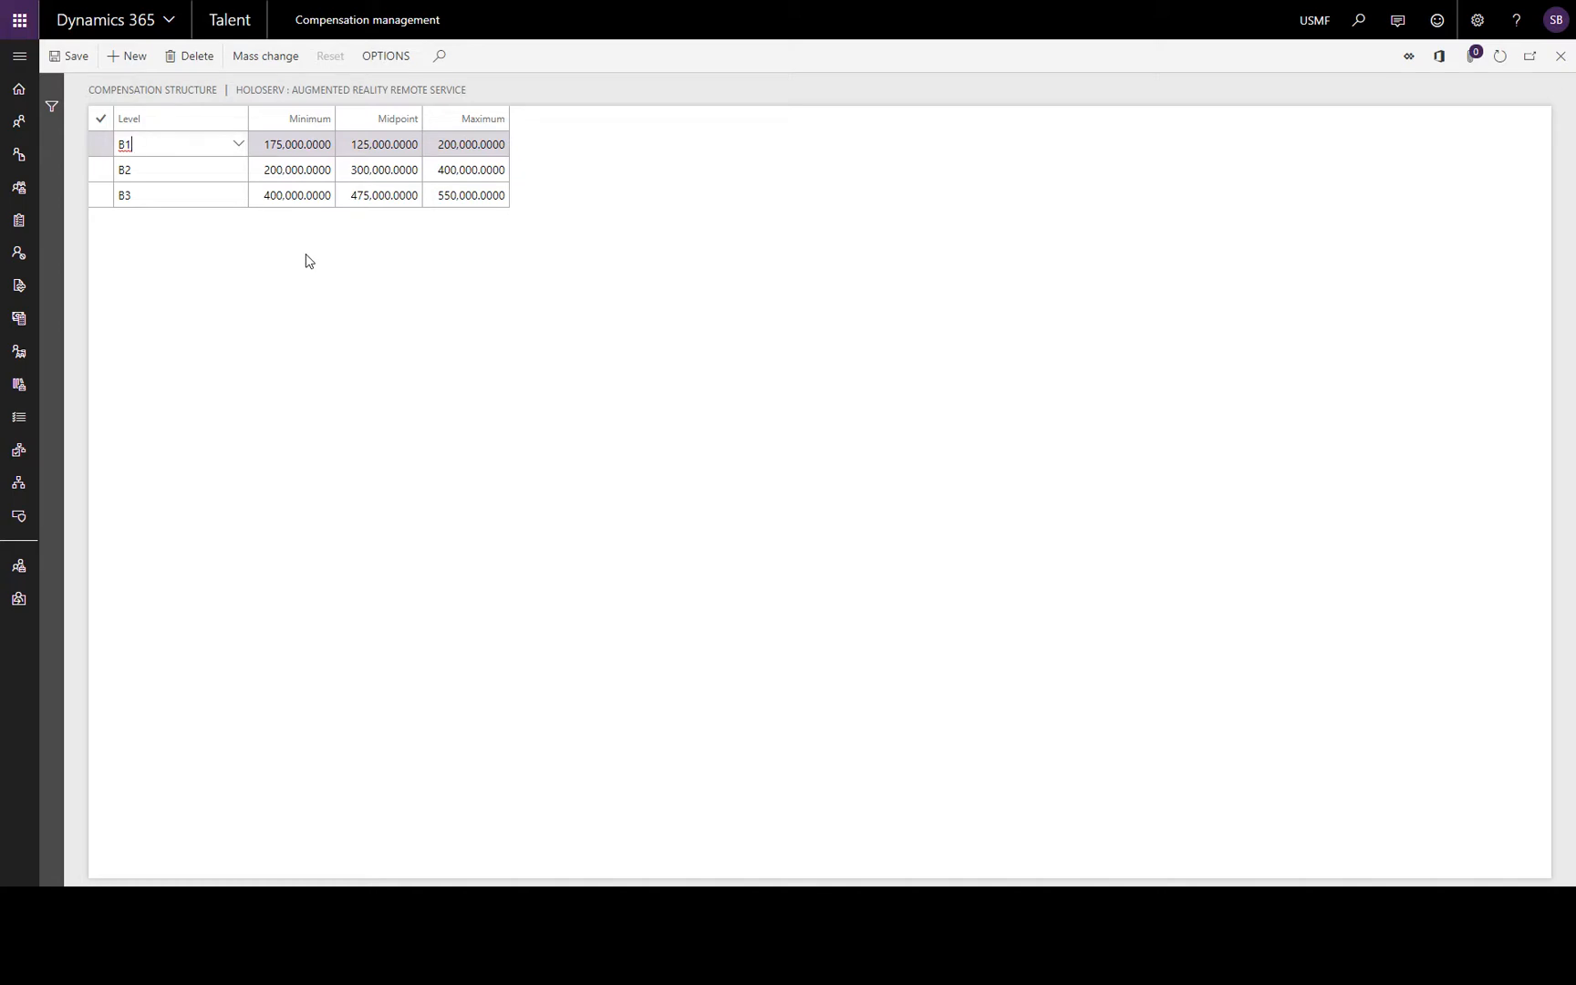
pyautogui.moveTo(101, 120)
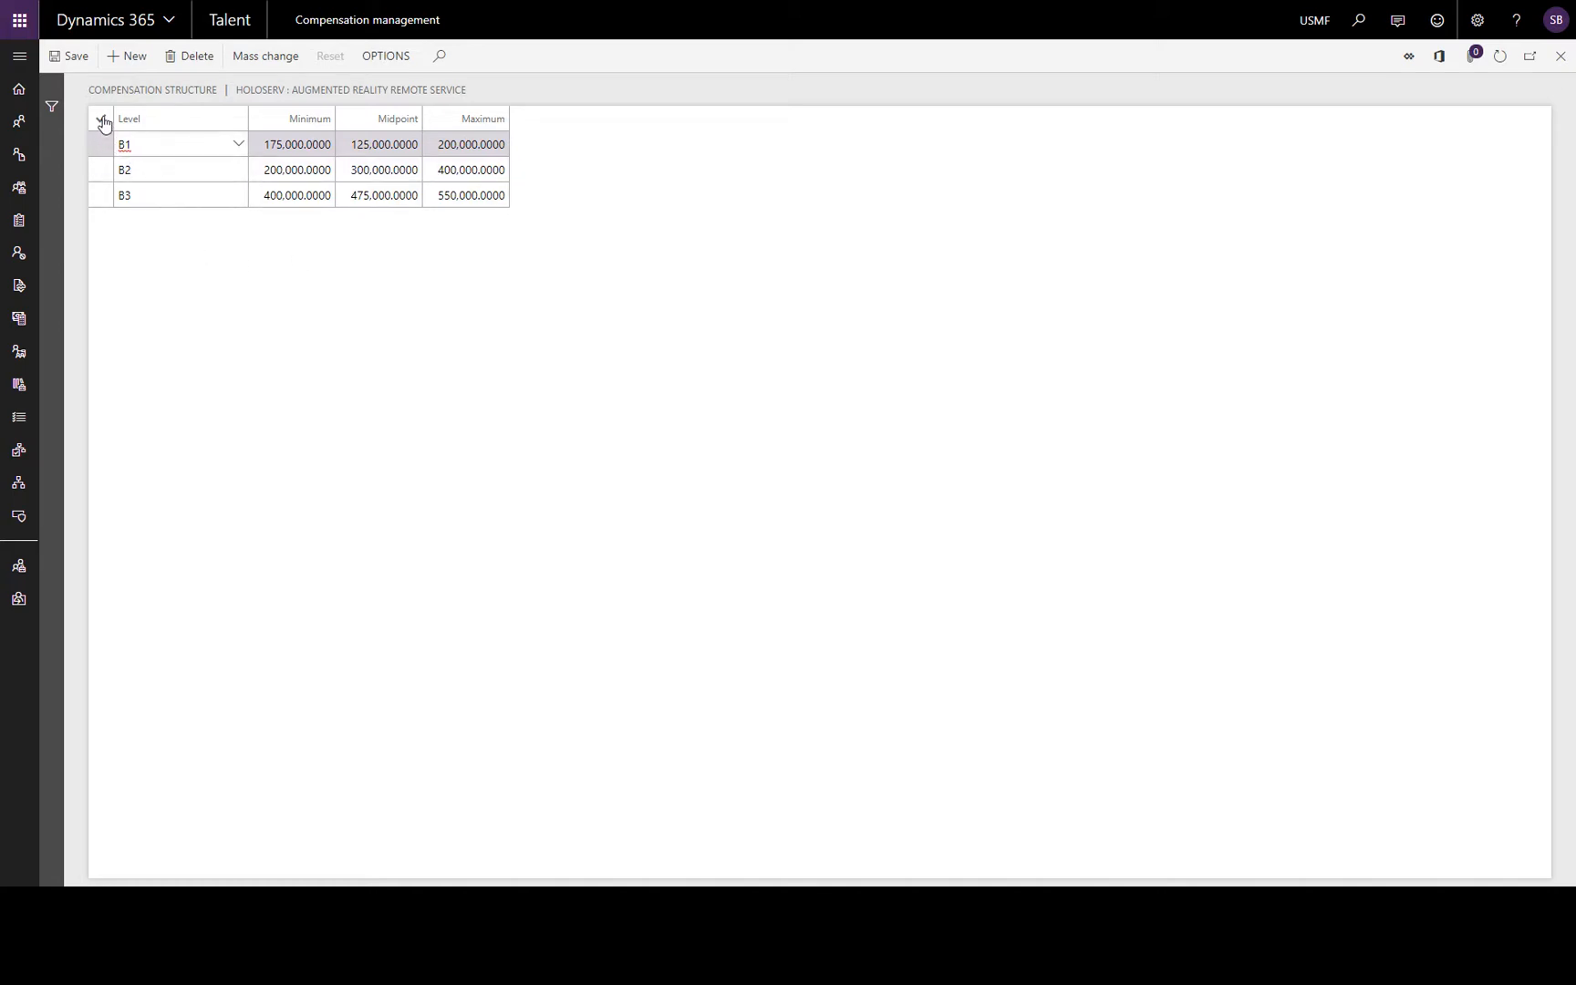
# - Select all levels B1–B3 in the HoloServ structure grid
pyautogui.click(98, 118)
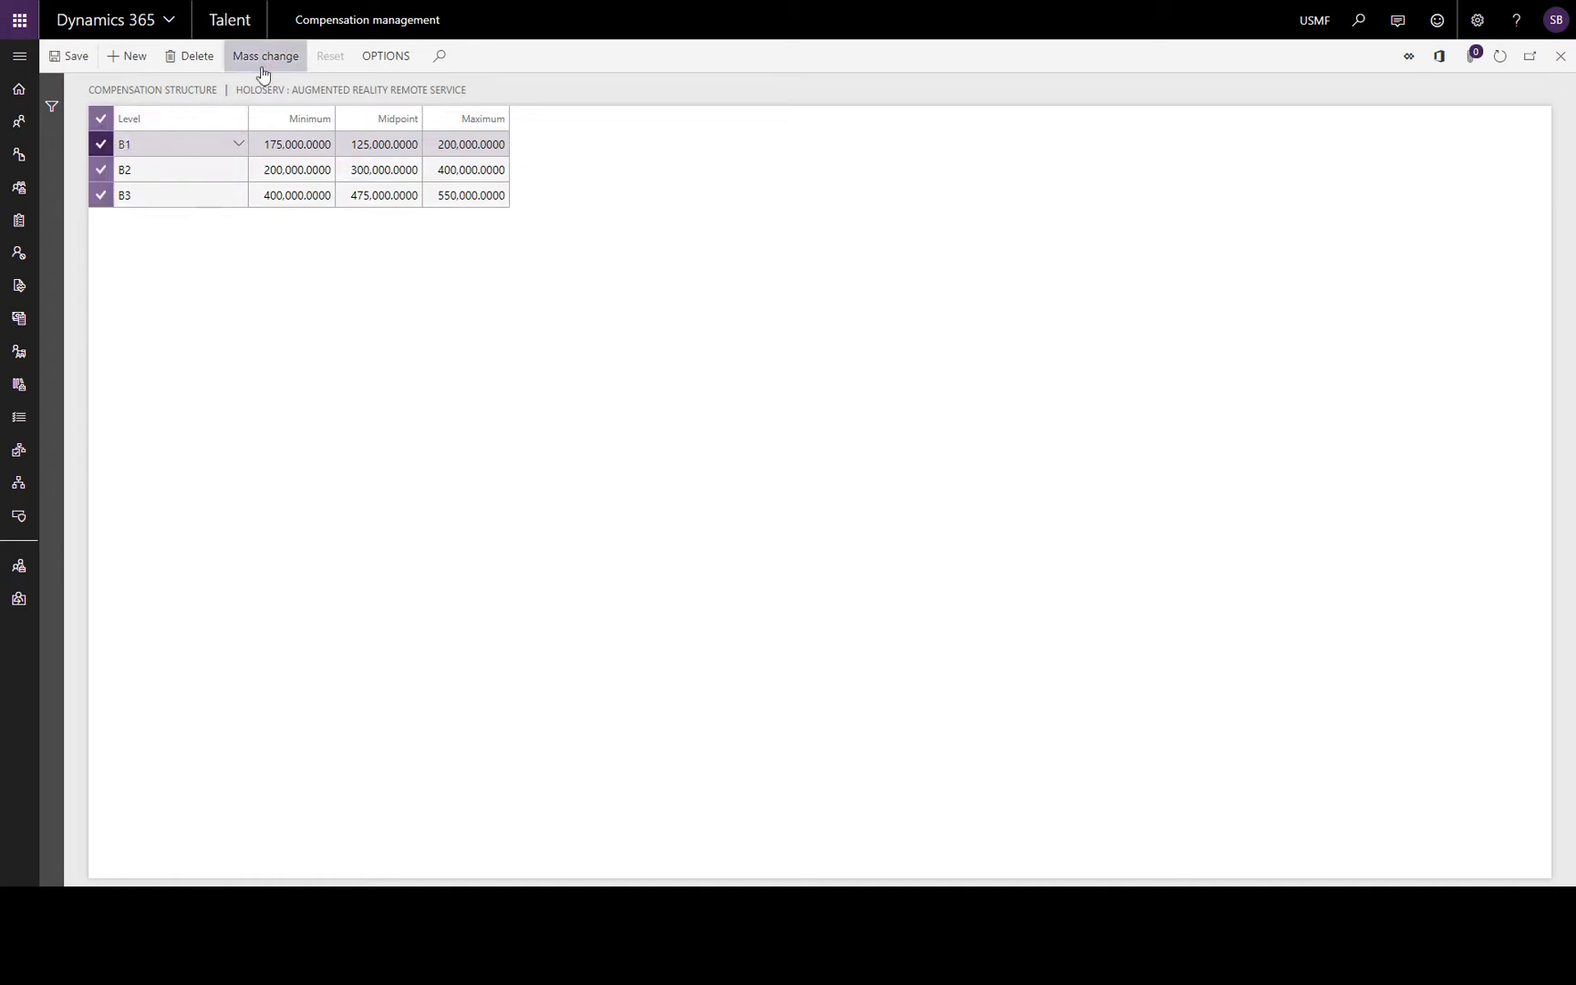
# - Mass change all HoloServ ranges by a 10 percent Percentage adjustment
pyautogui.click(264, 56)
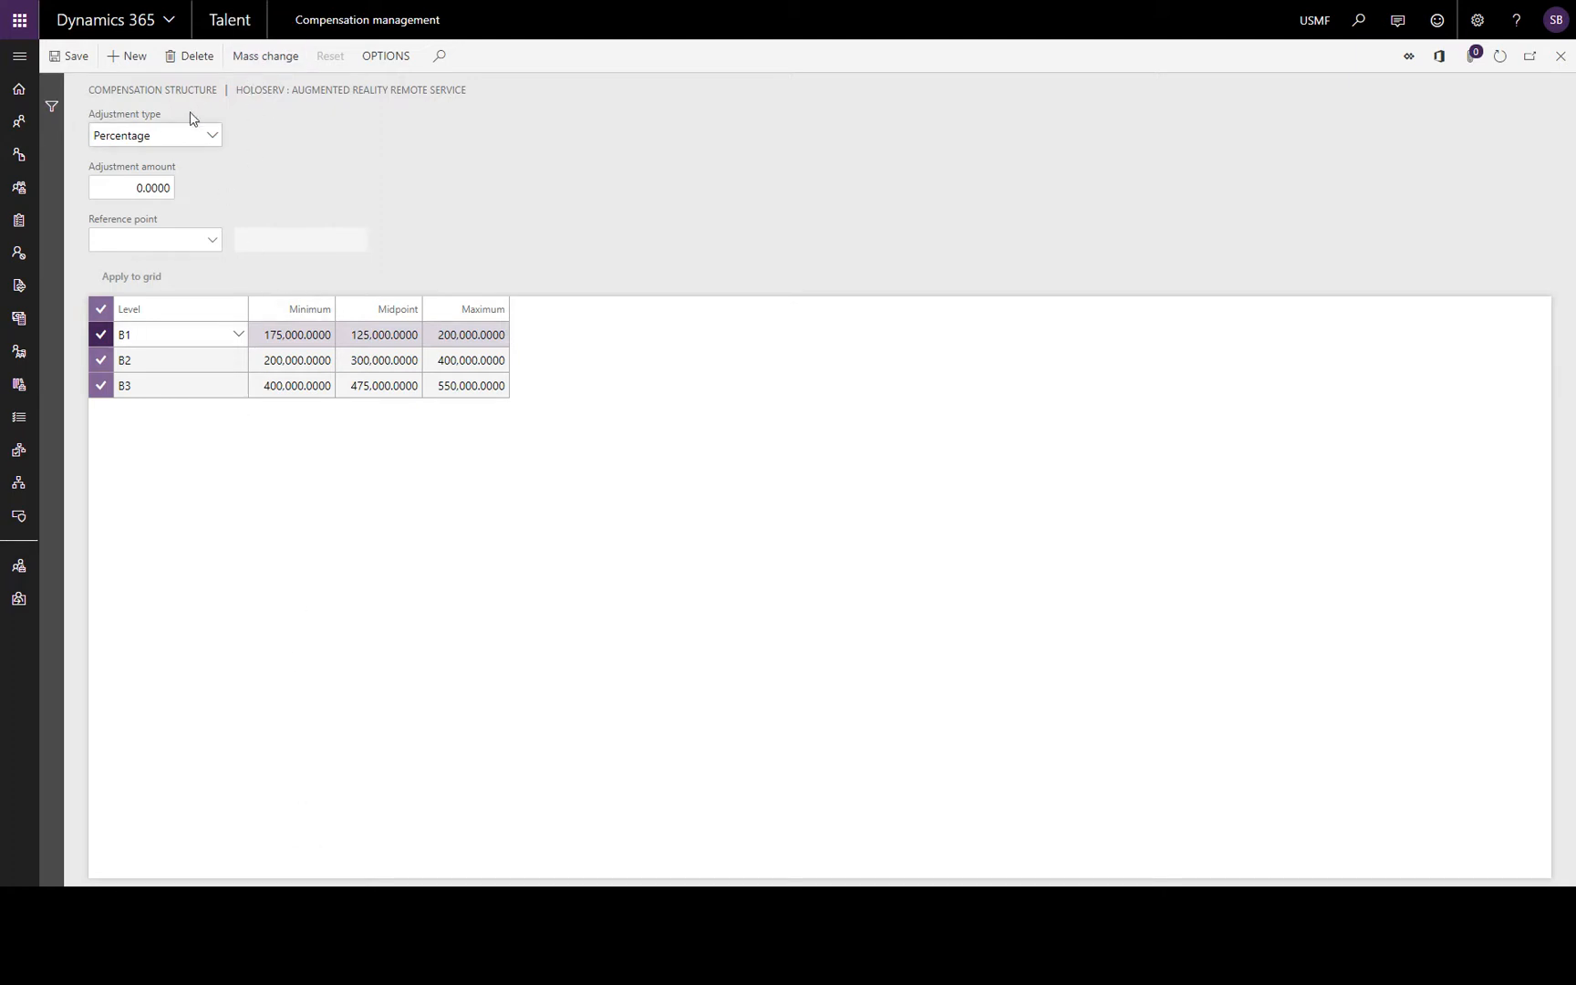
pyautogui.moveTo(213, 137)
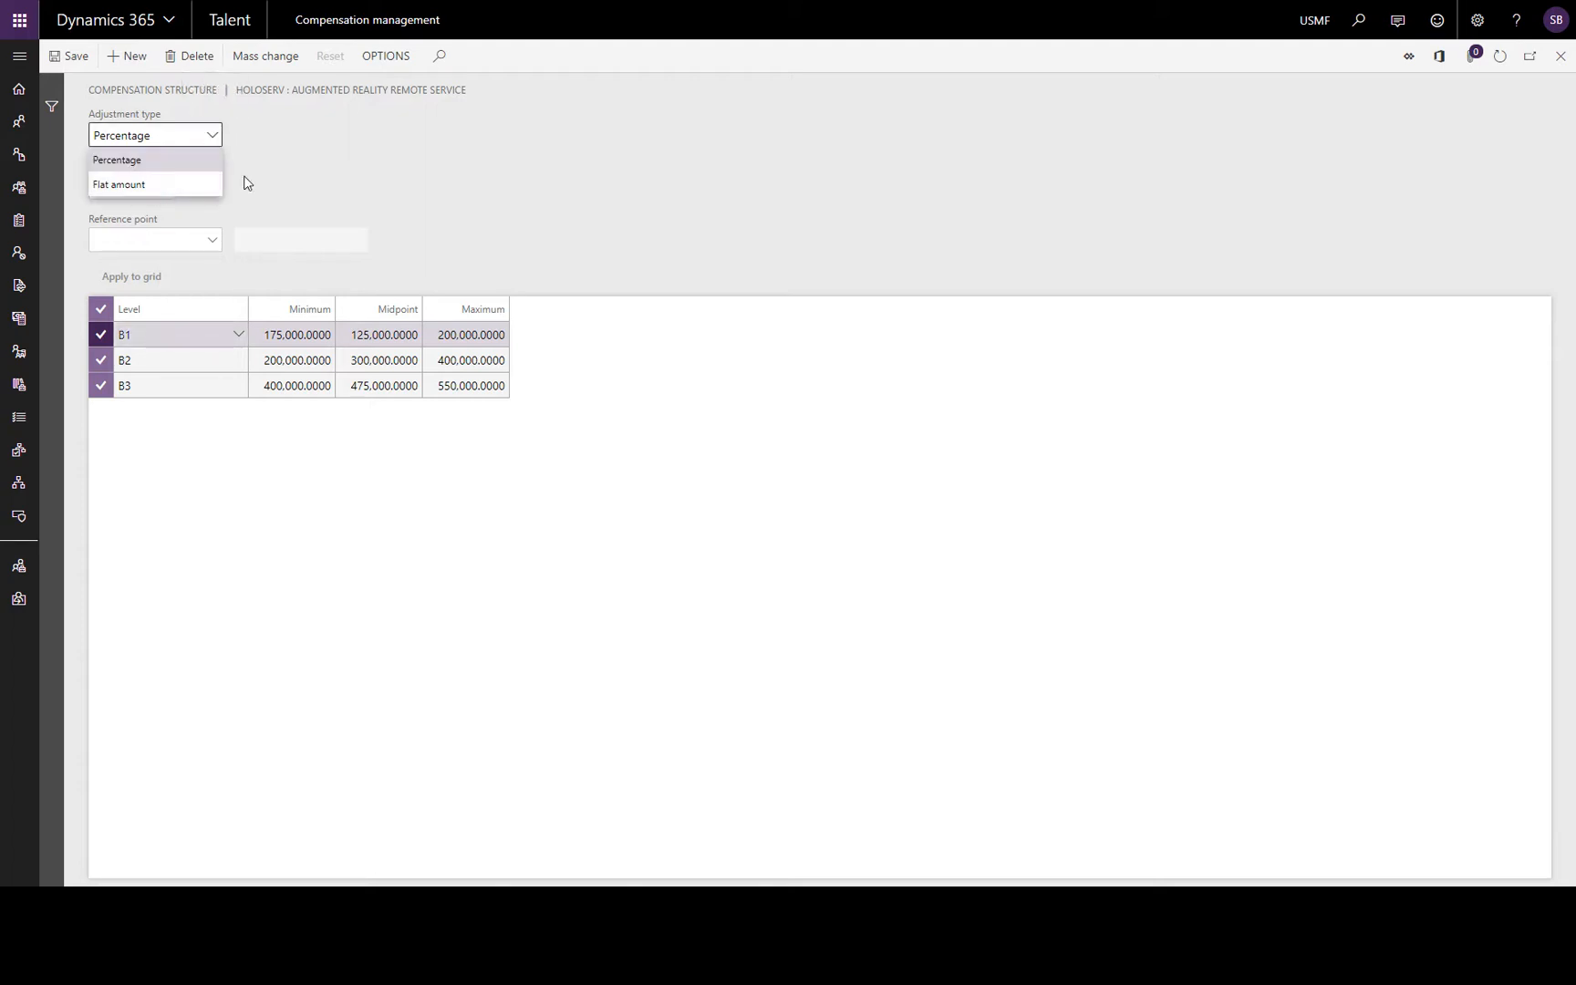
pyautogui.click(116, 160)
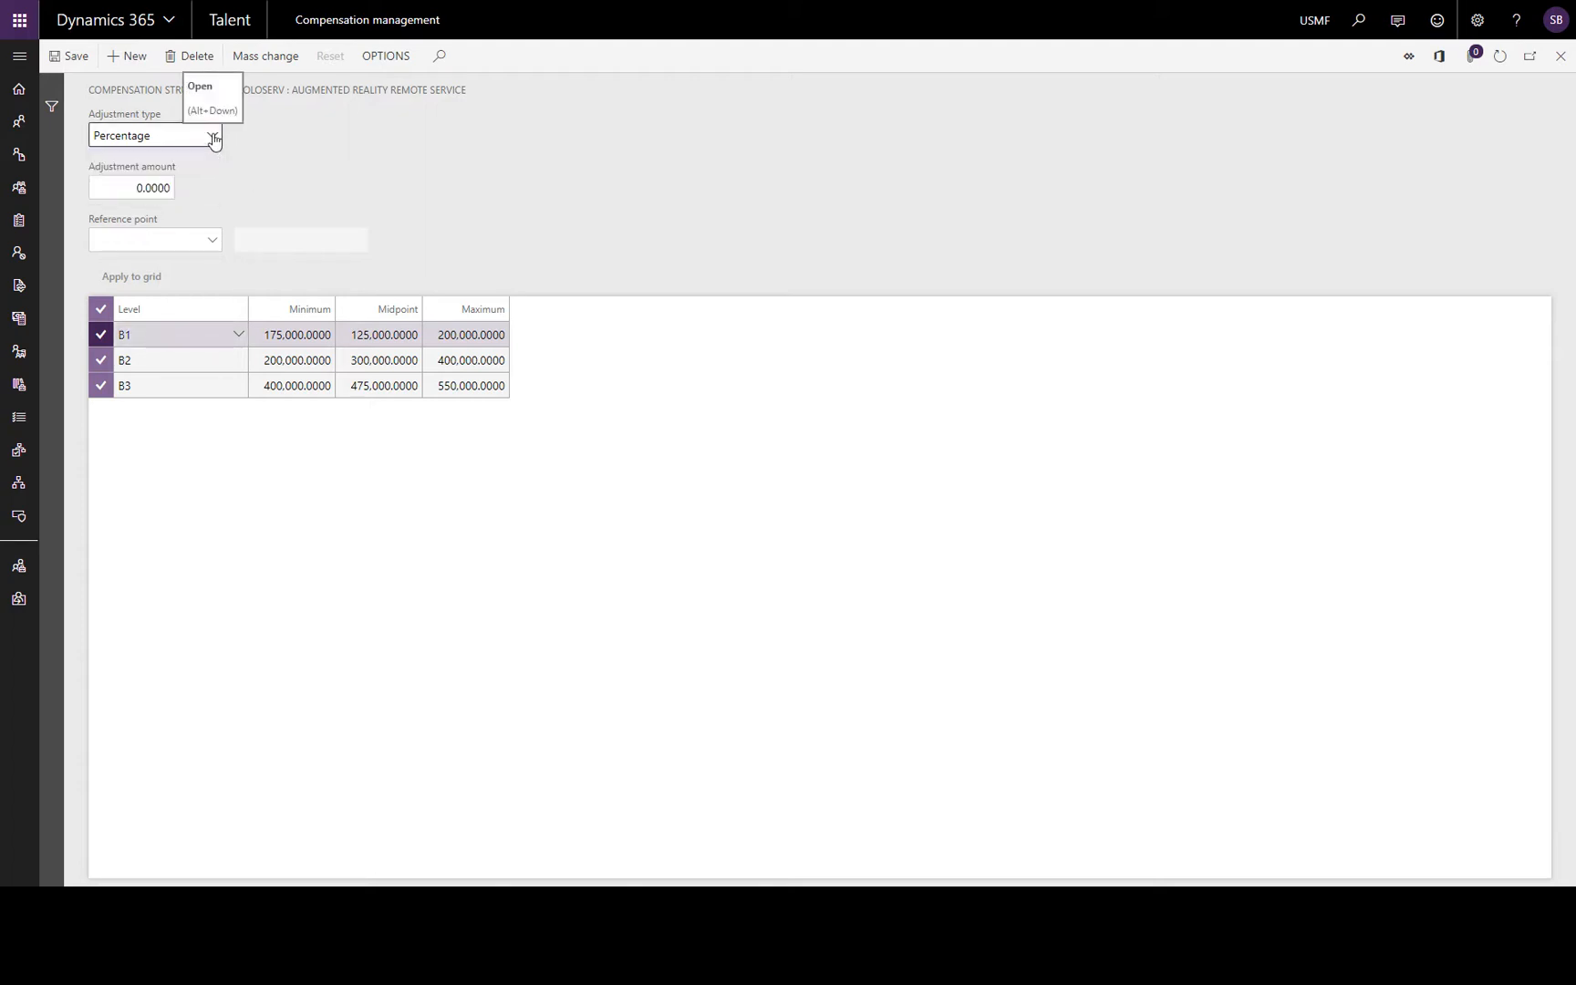
pyautogui.click(131, 188)
pyautogui.write('10.0000')
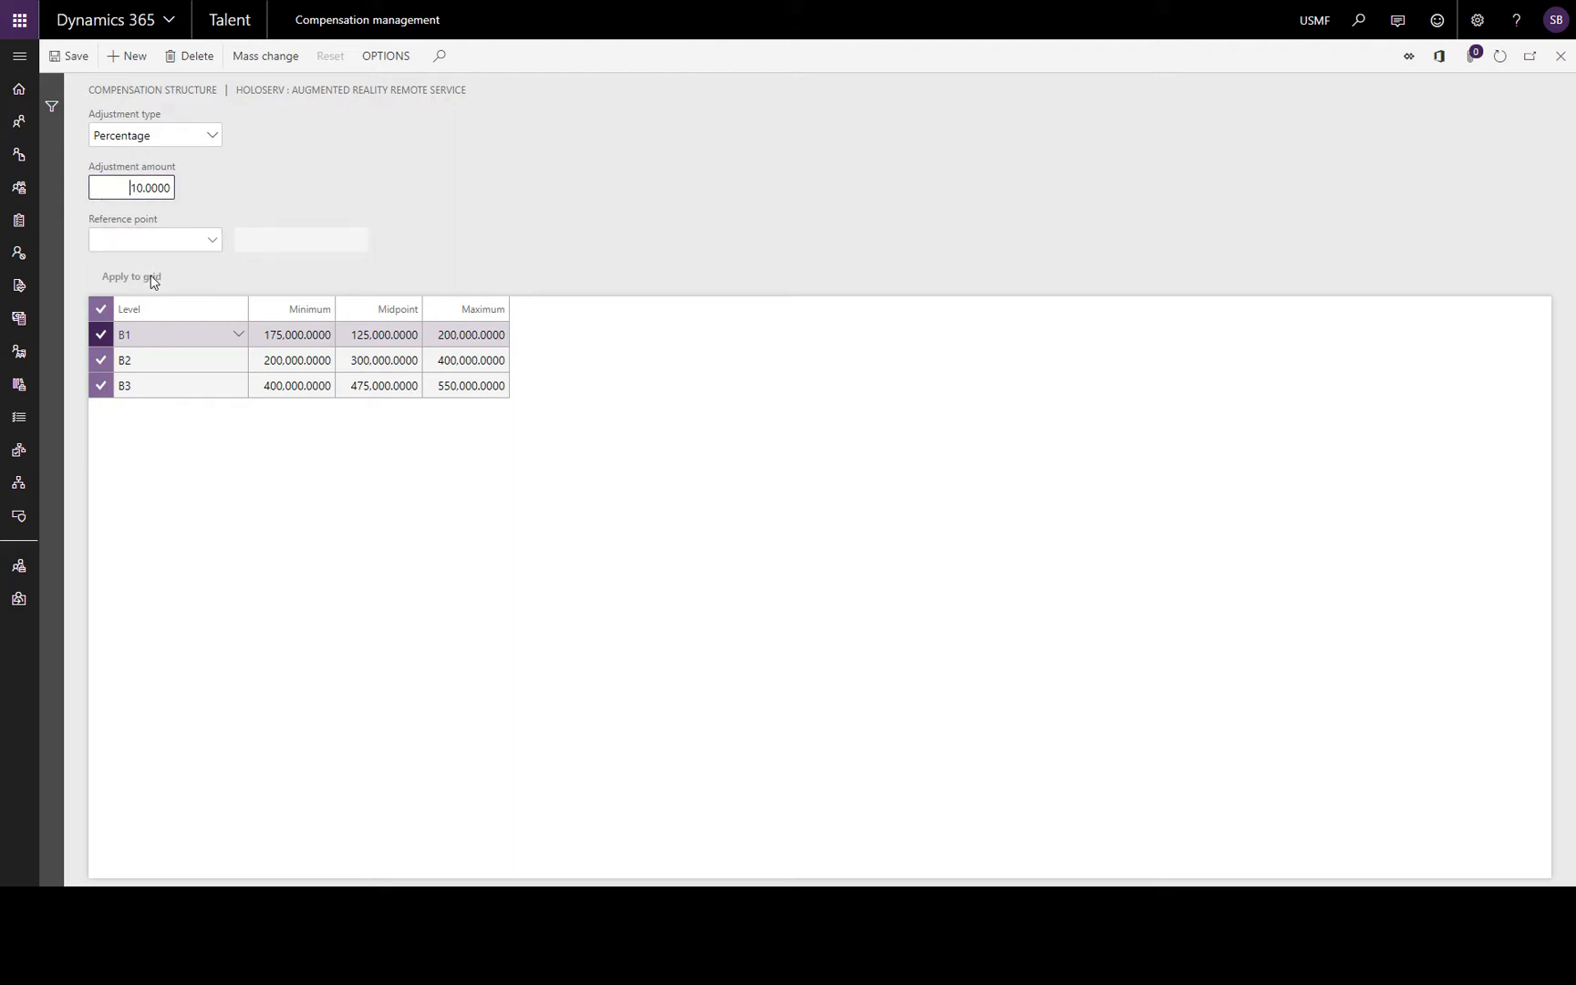
pyautogui.click(130, 276)
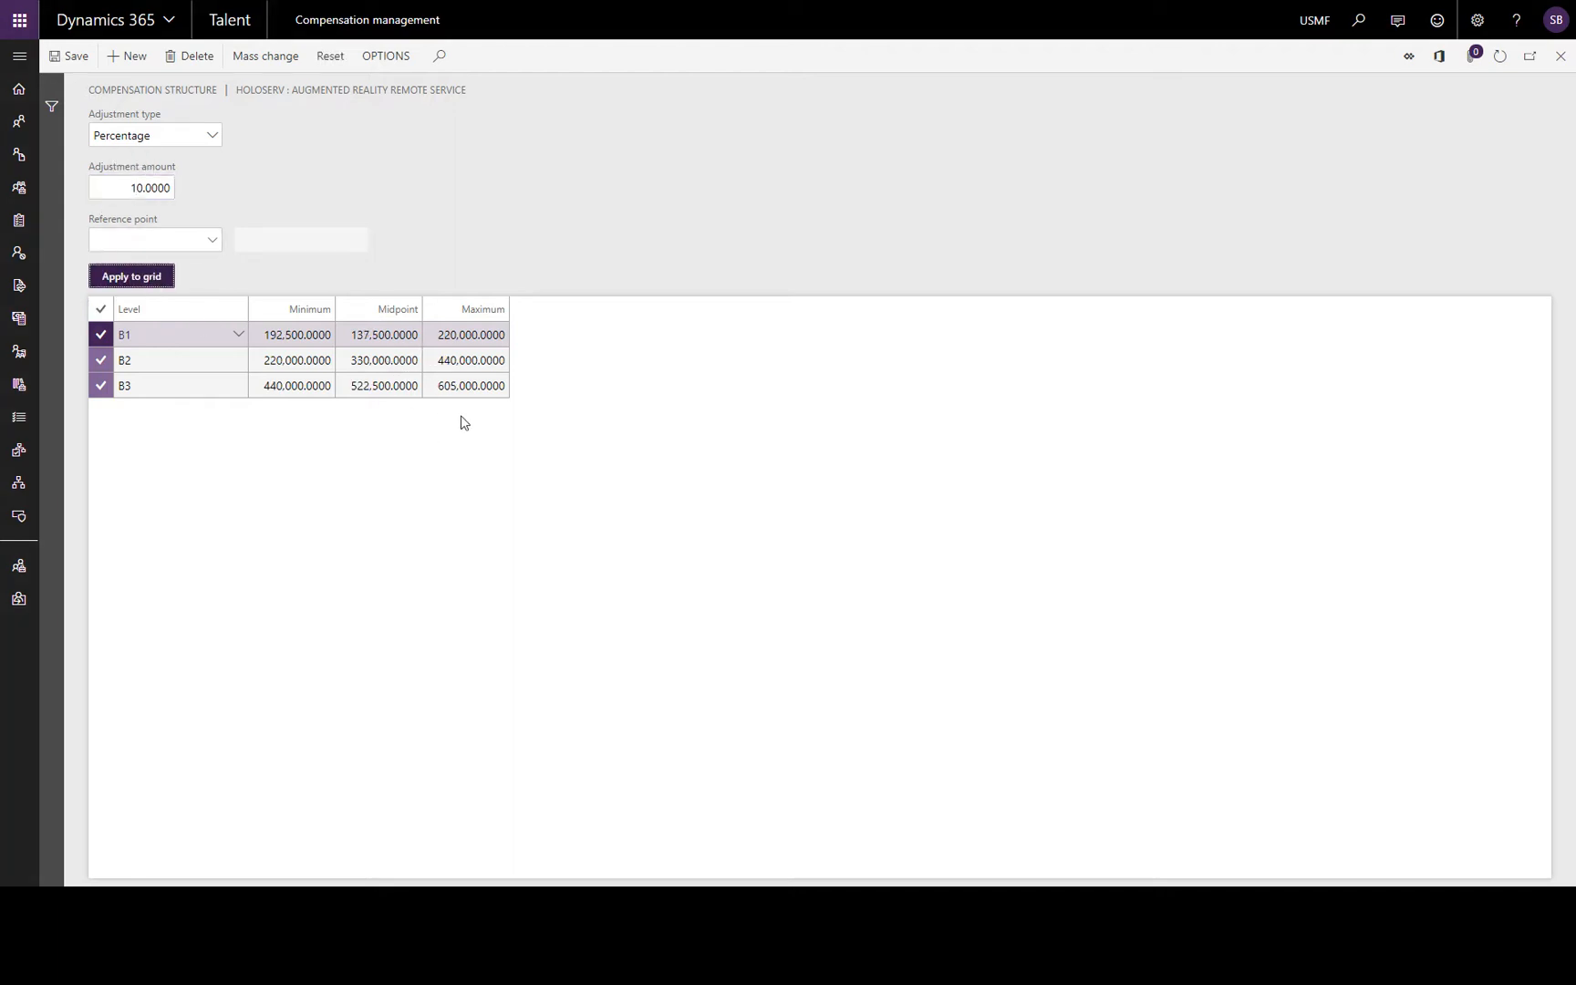
pyautogui.moveTo(489, 424)
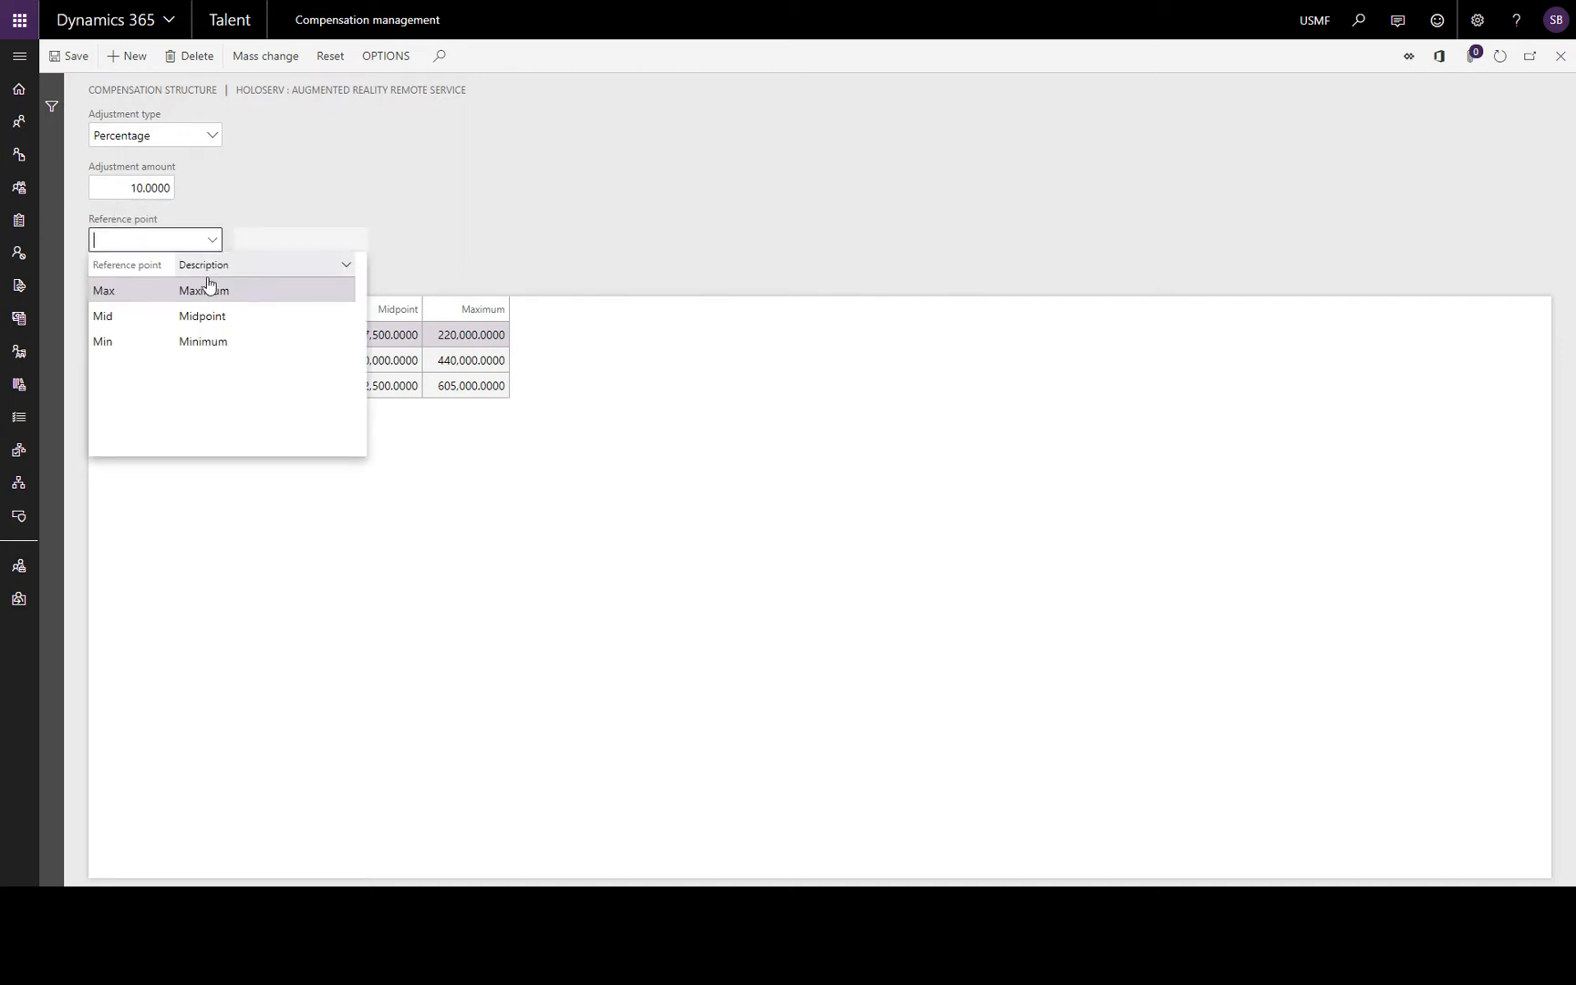
# - Apply another 10 percent increase to the midpoints only, with reference point Mid
pyautogui.click(103, 317)
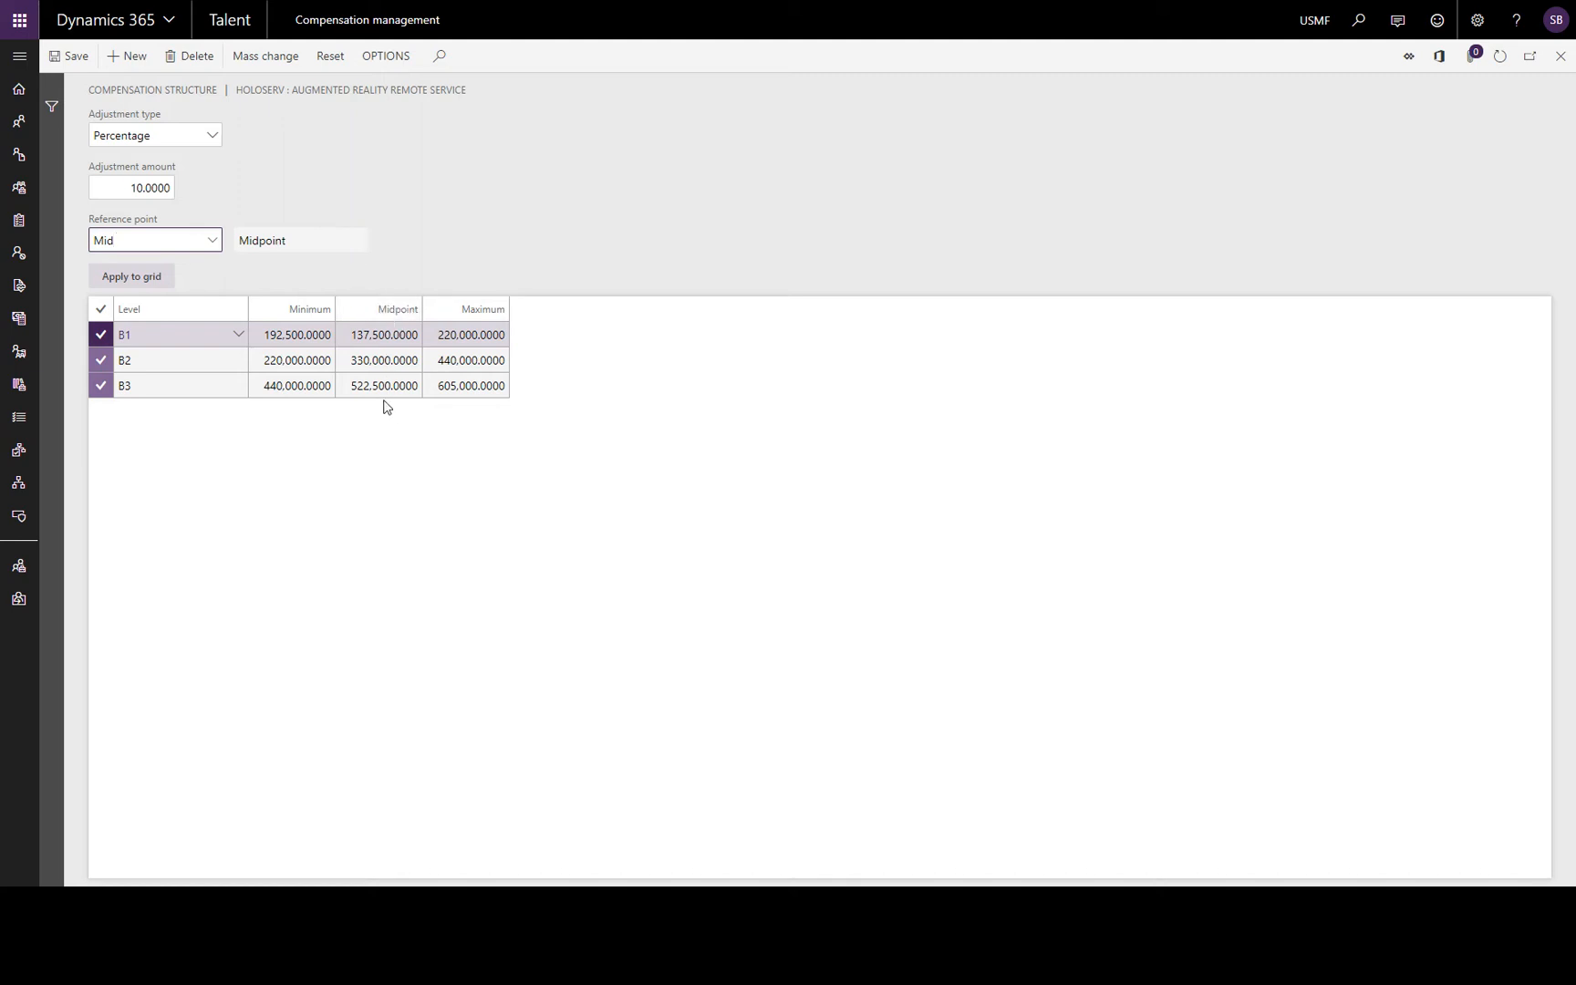
pyautogui.click(130, 276)
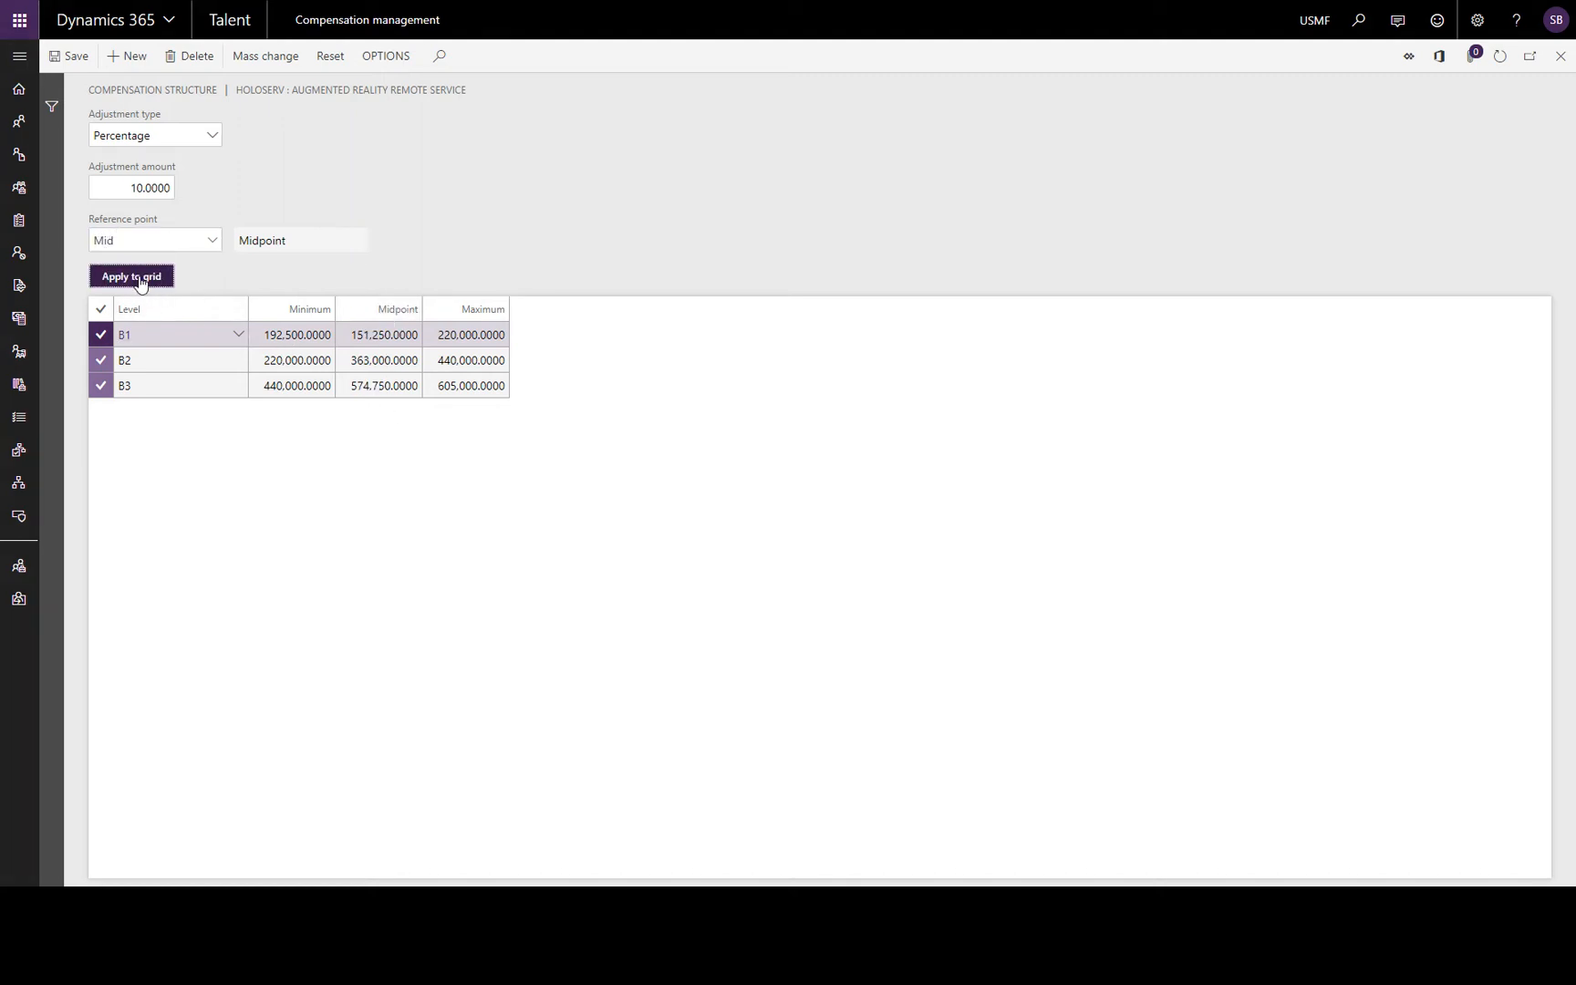
pyautogui.moveTo(848, 229)
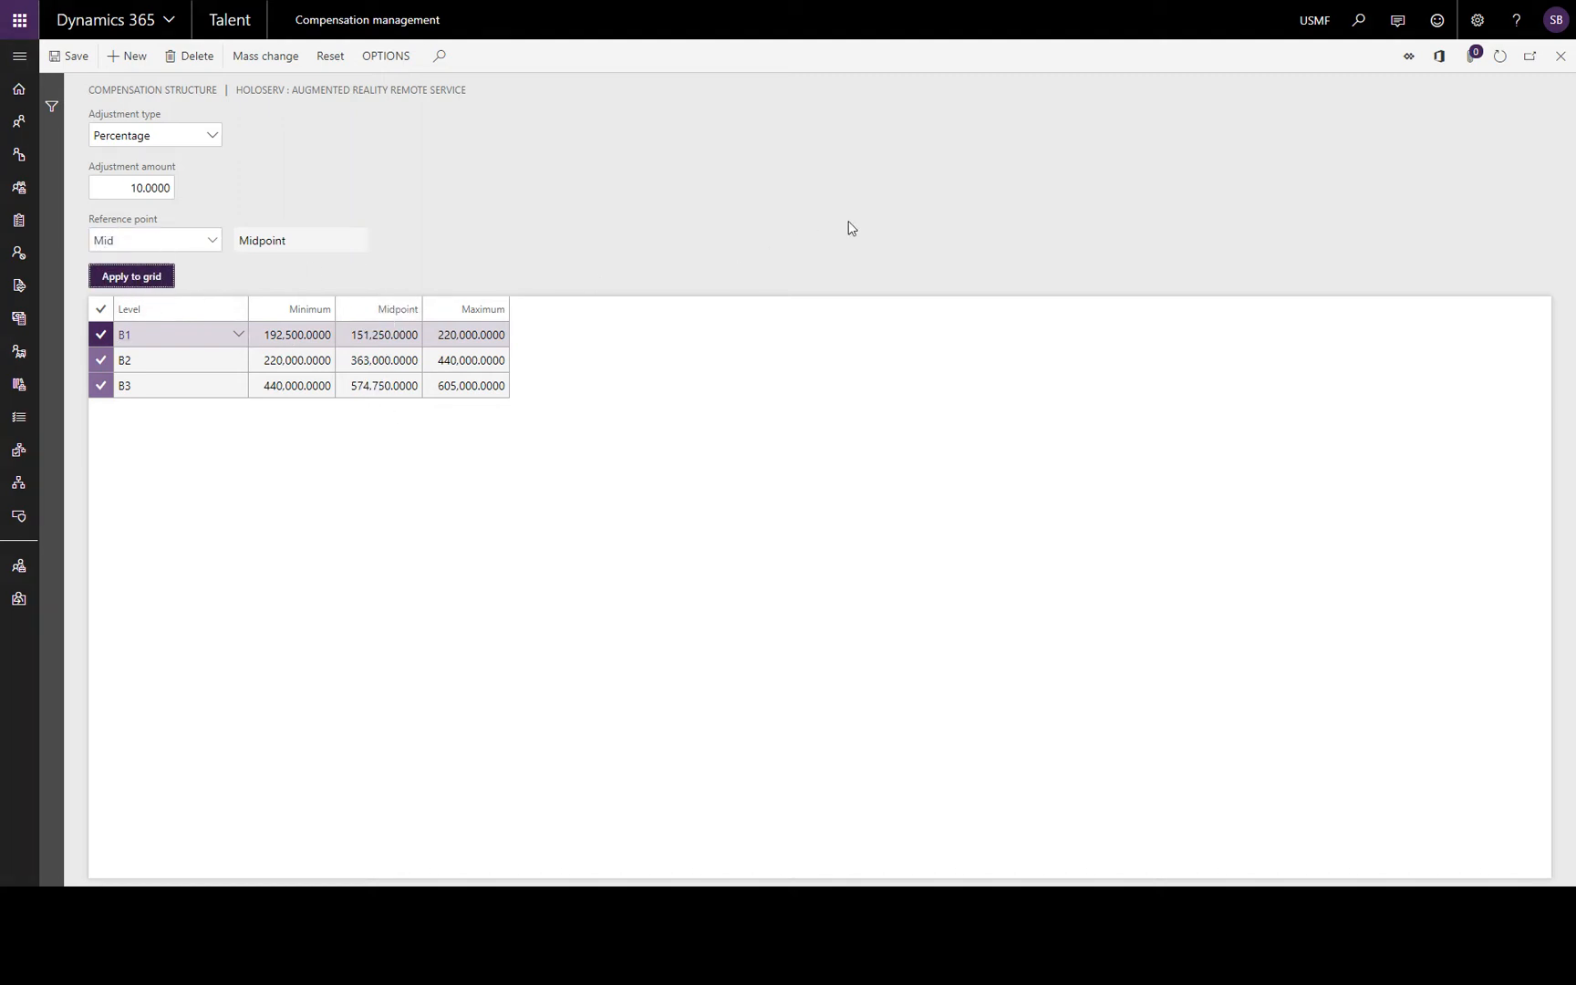
pyautogui.moveTo(1048, 368)
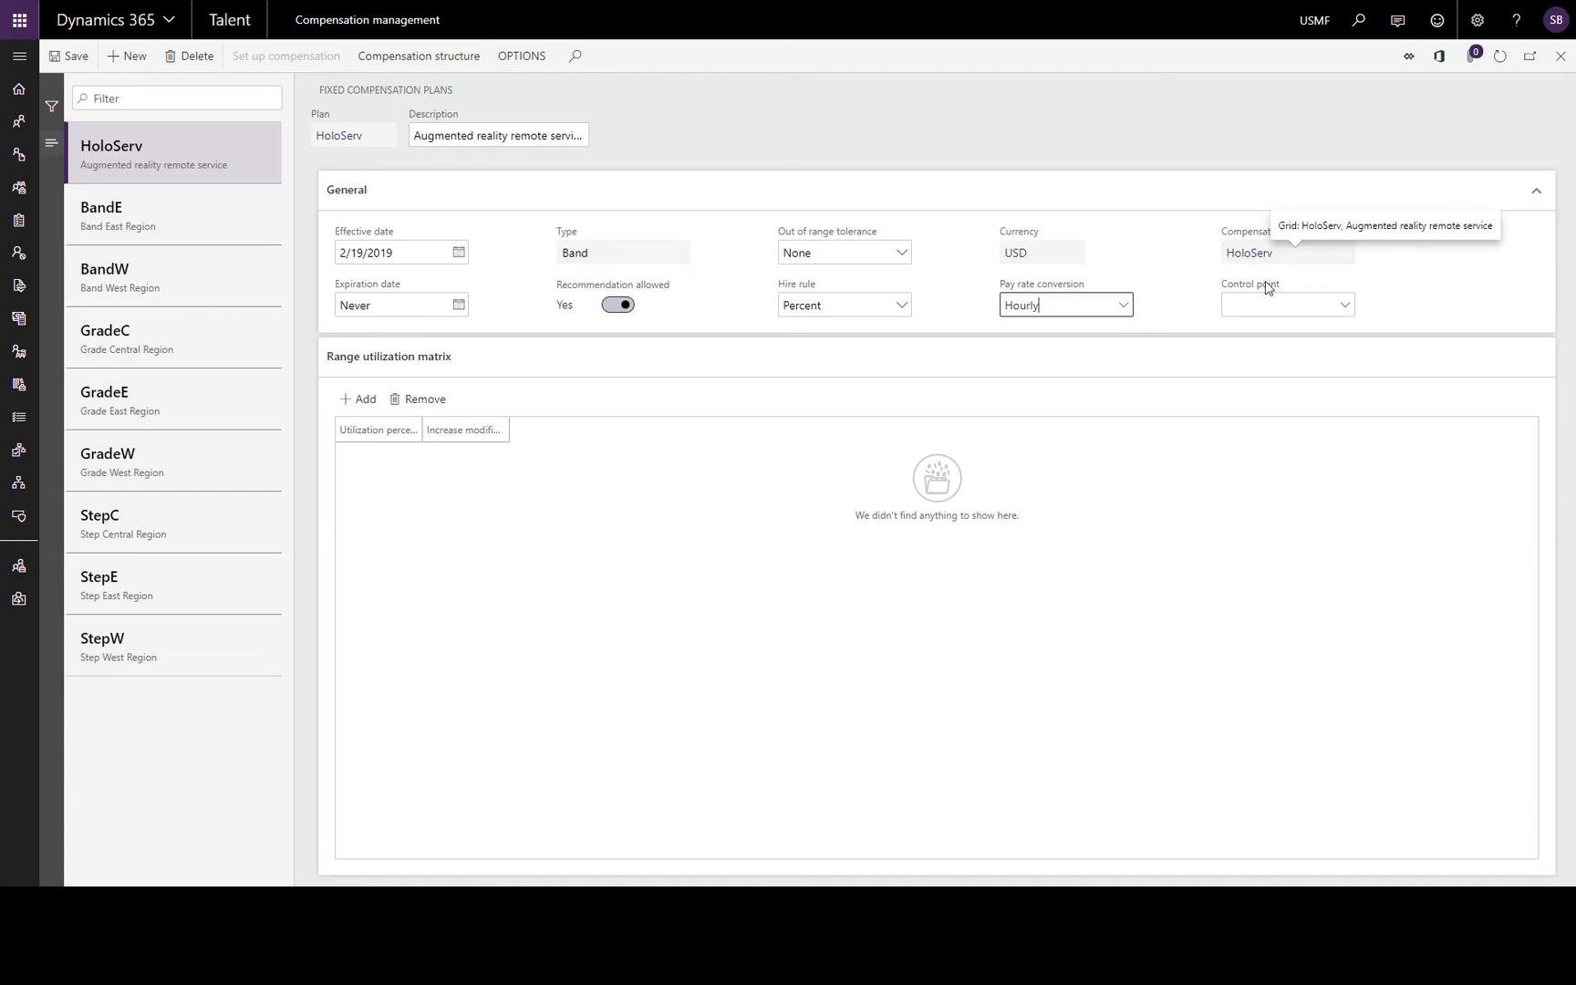
# - Set the HoloServ plan's control point to Mid
pyautogui.click(1345, 303)
pyautogui.write('Mid')
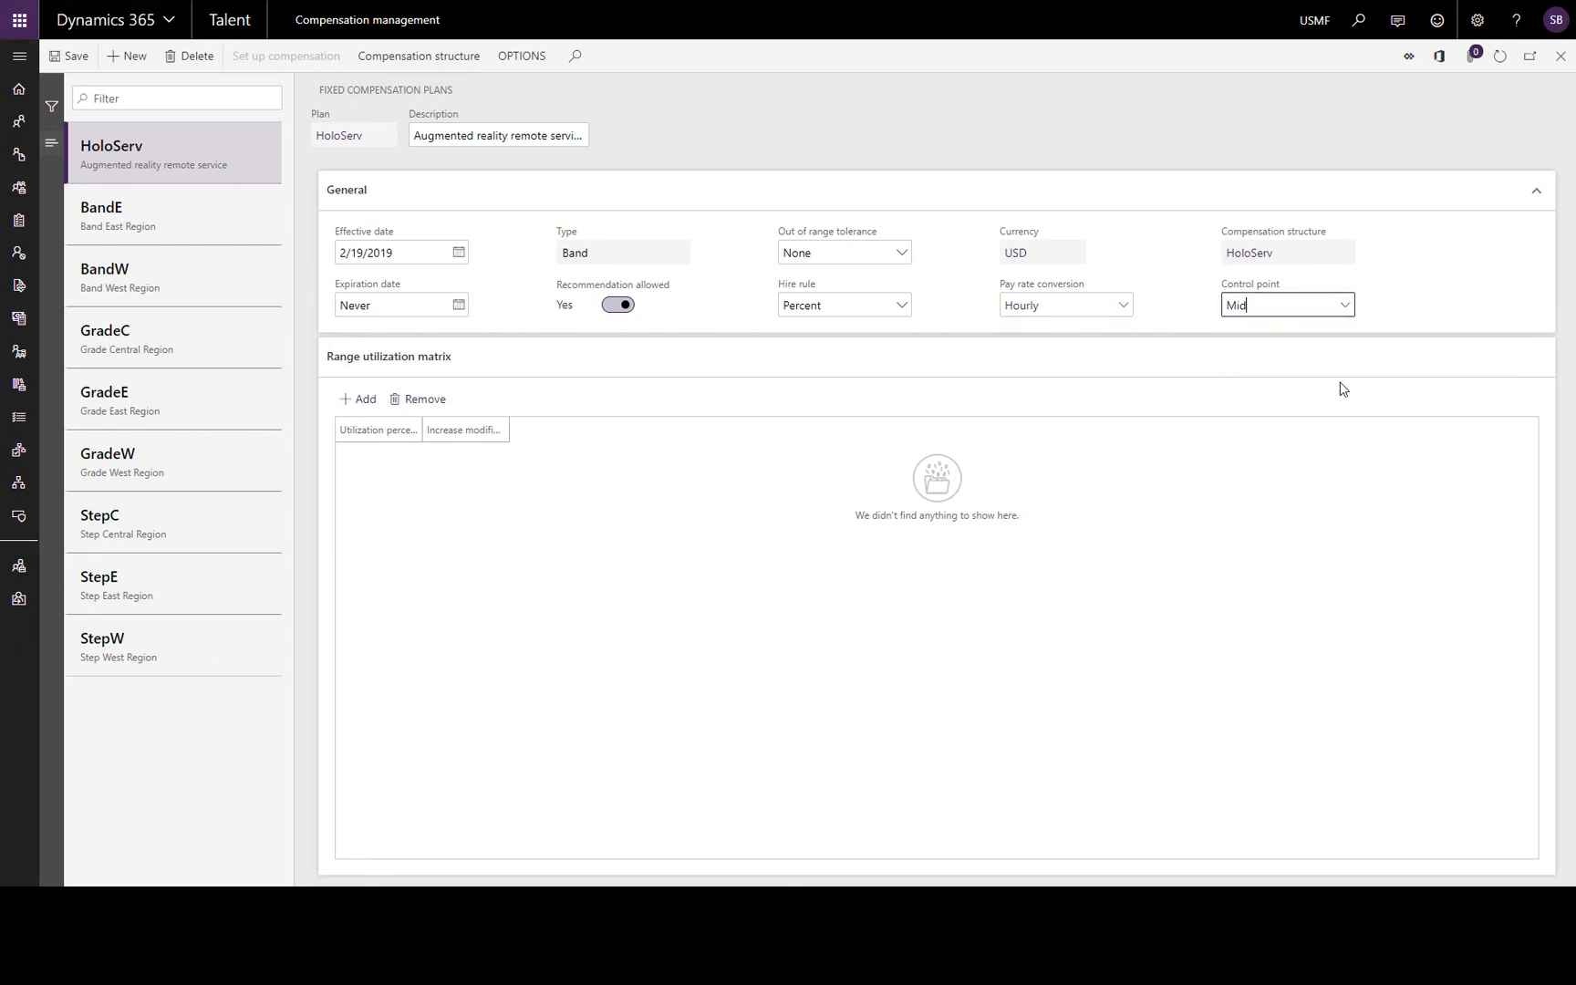
pyautogui.moveTo(424, 398)
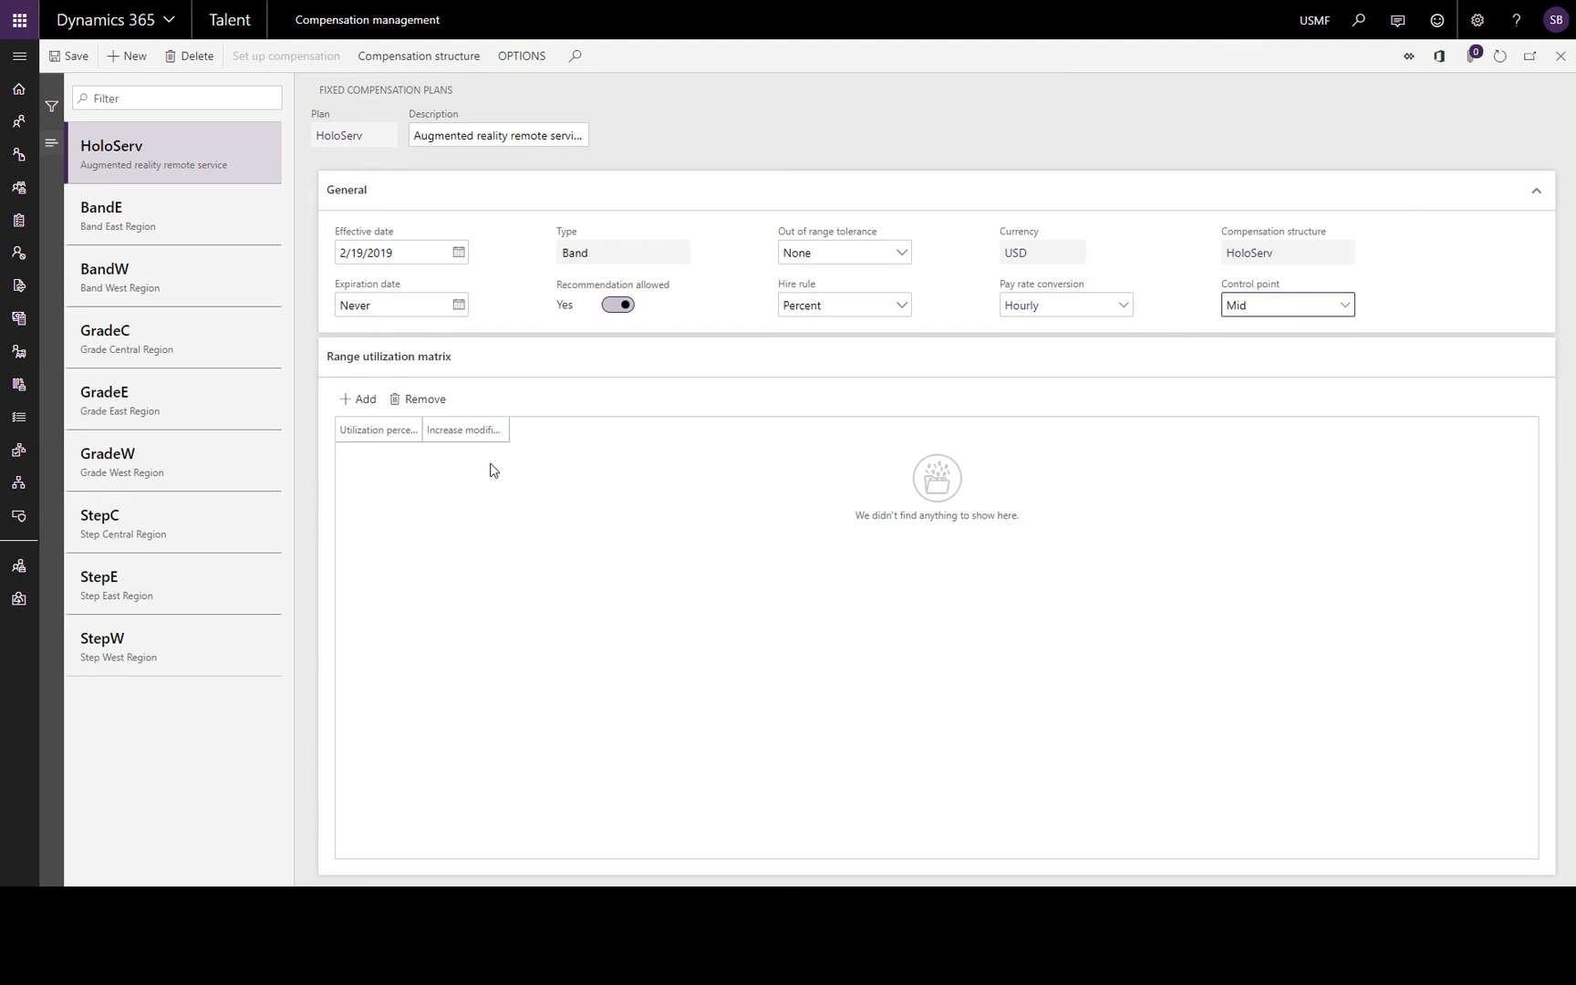
pyautogui.click(1276, 304)
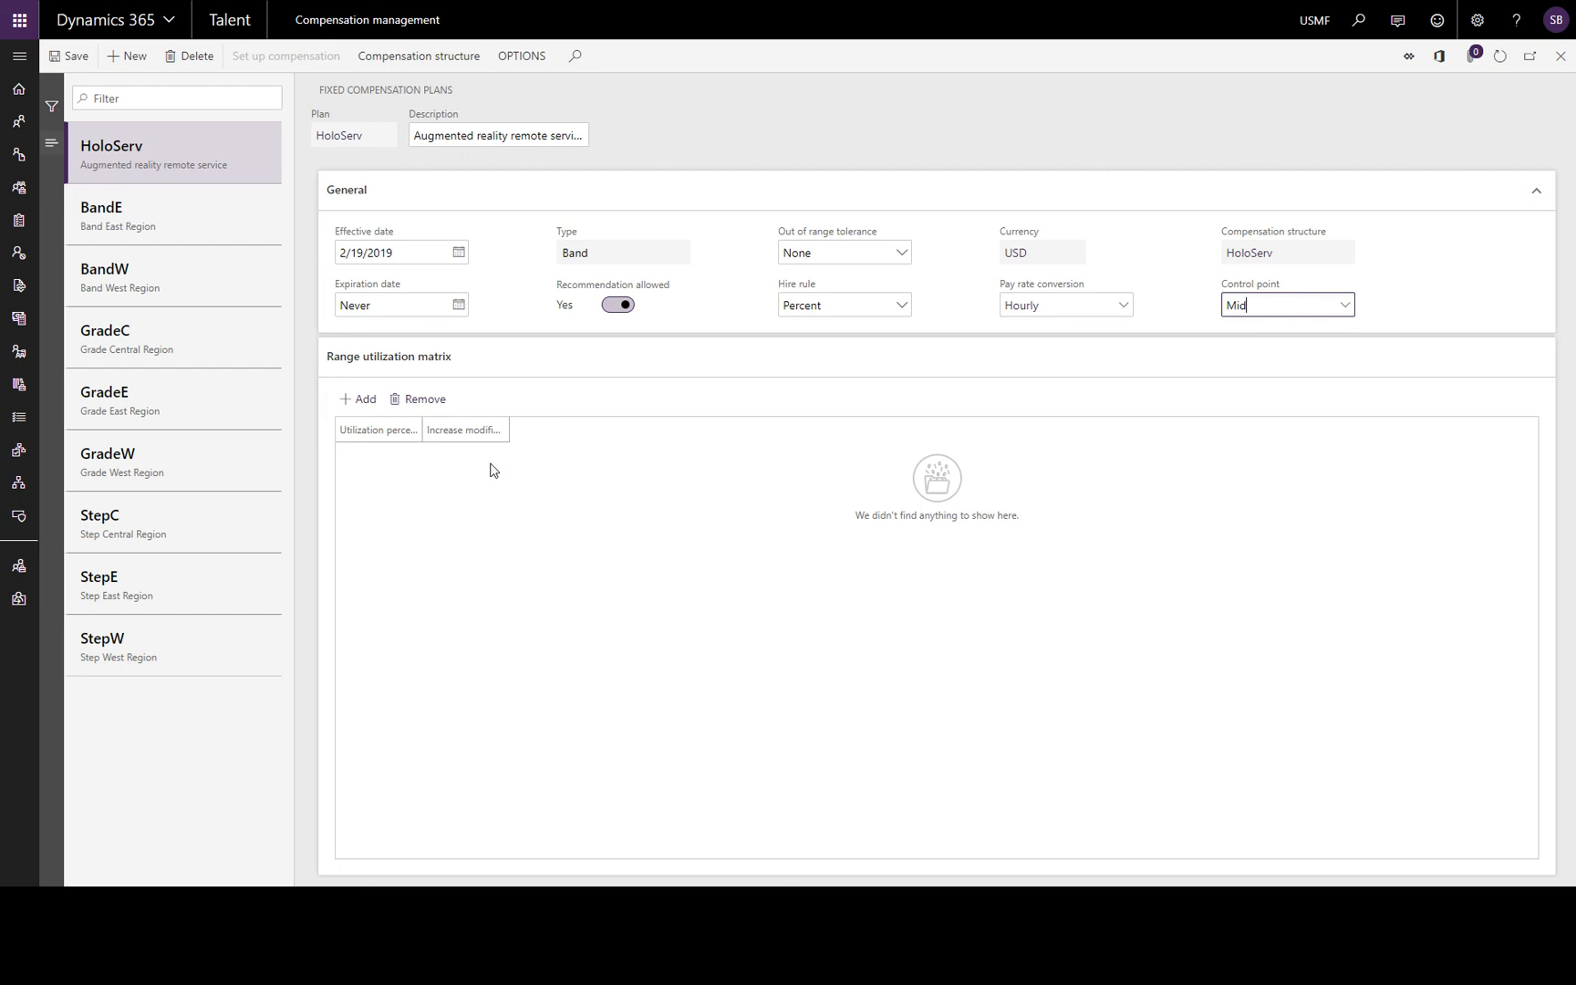
pyautogui.moveTo(495, 483)
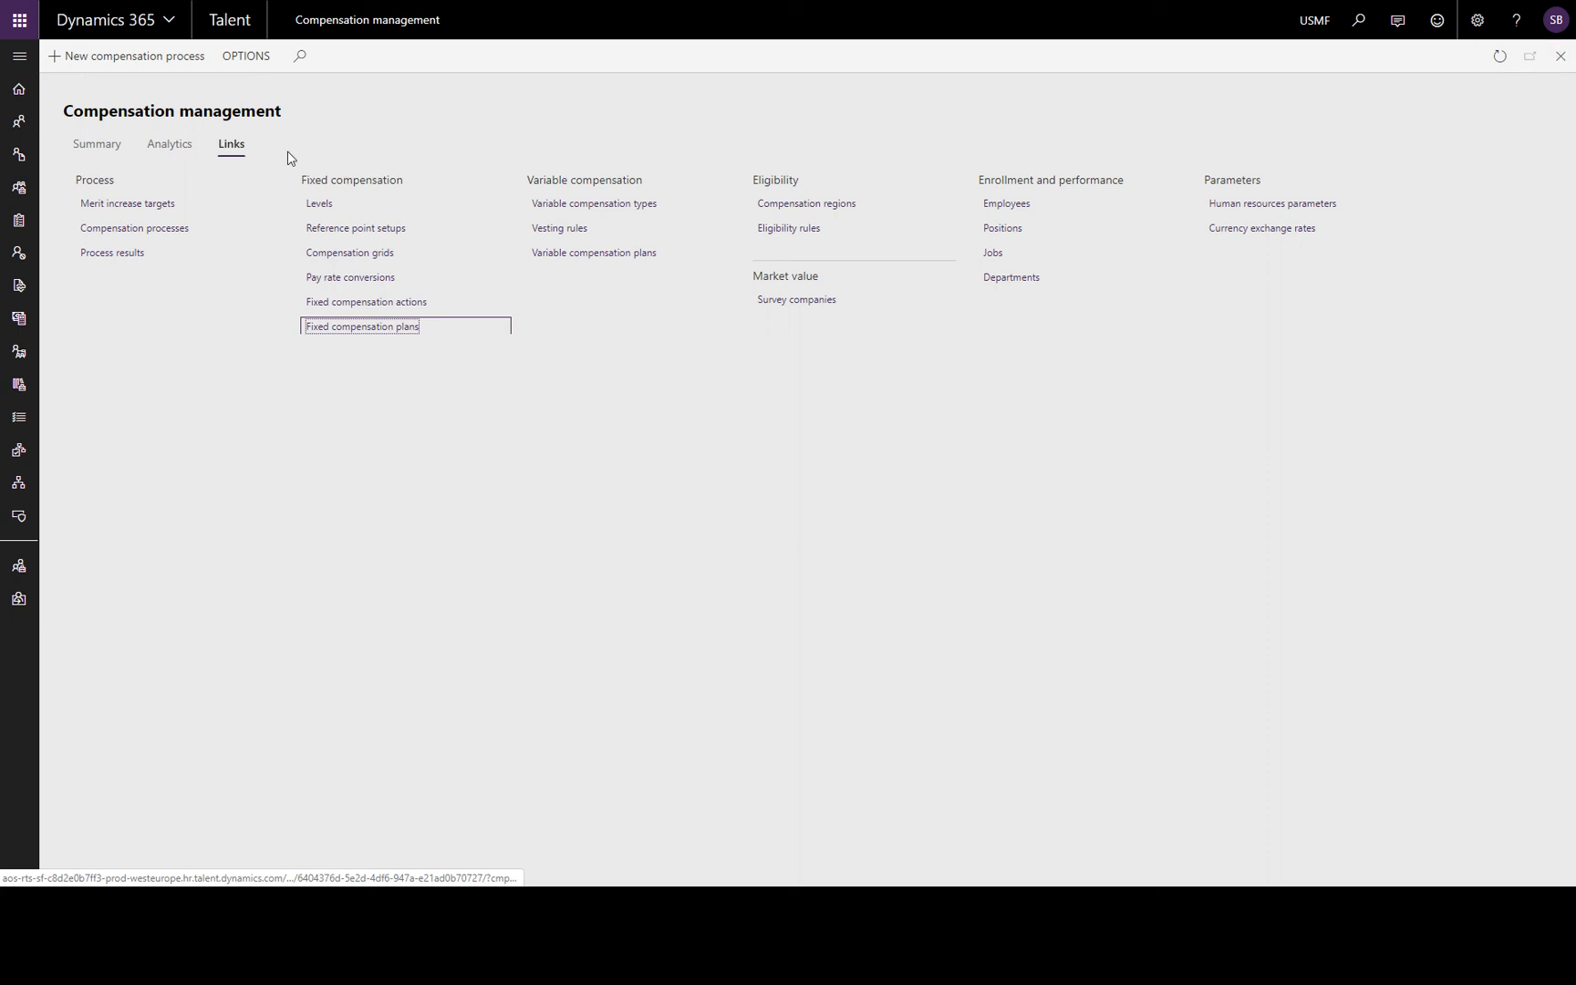
# - Show the Compensation management Summary tab with 9 fixed and 3 variable plans
pyautogui.click(96, 144)
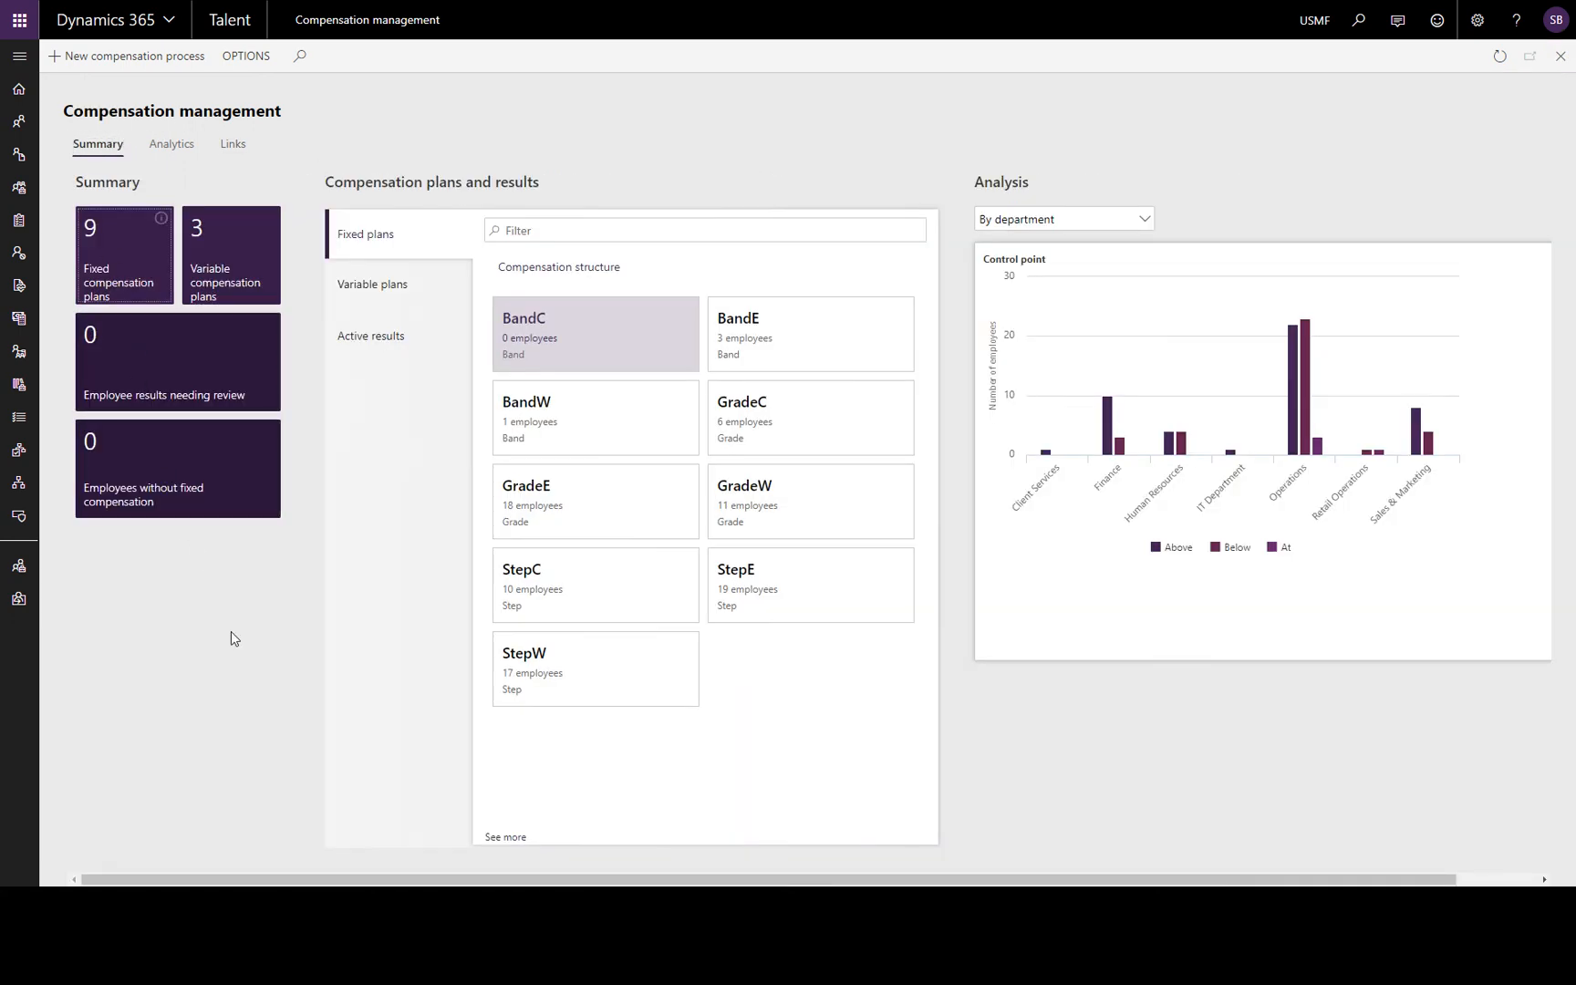
pyautogui.moveTo(328, 607)
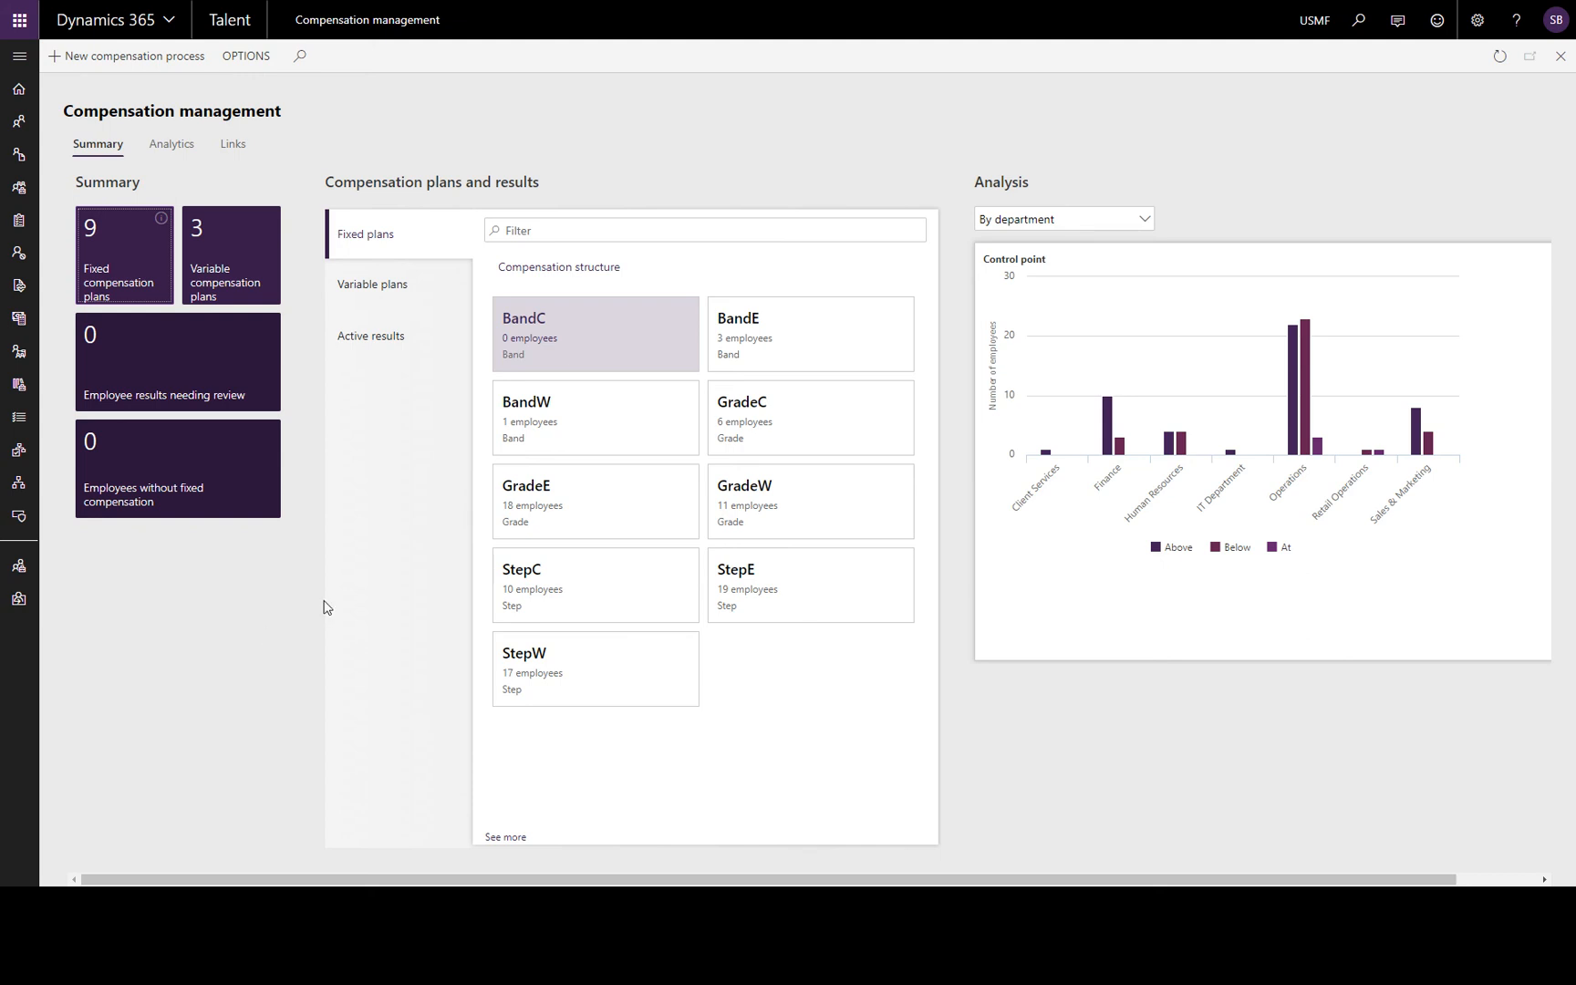
pyautogui.moveTo(123, 272)
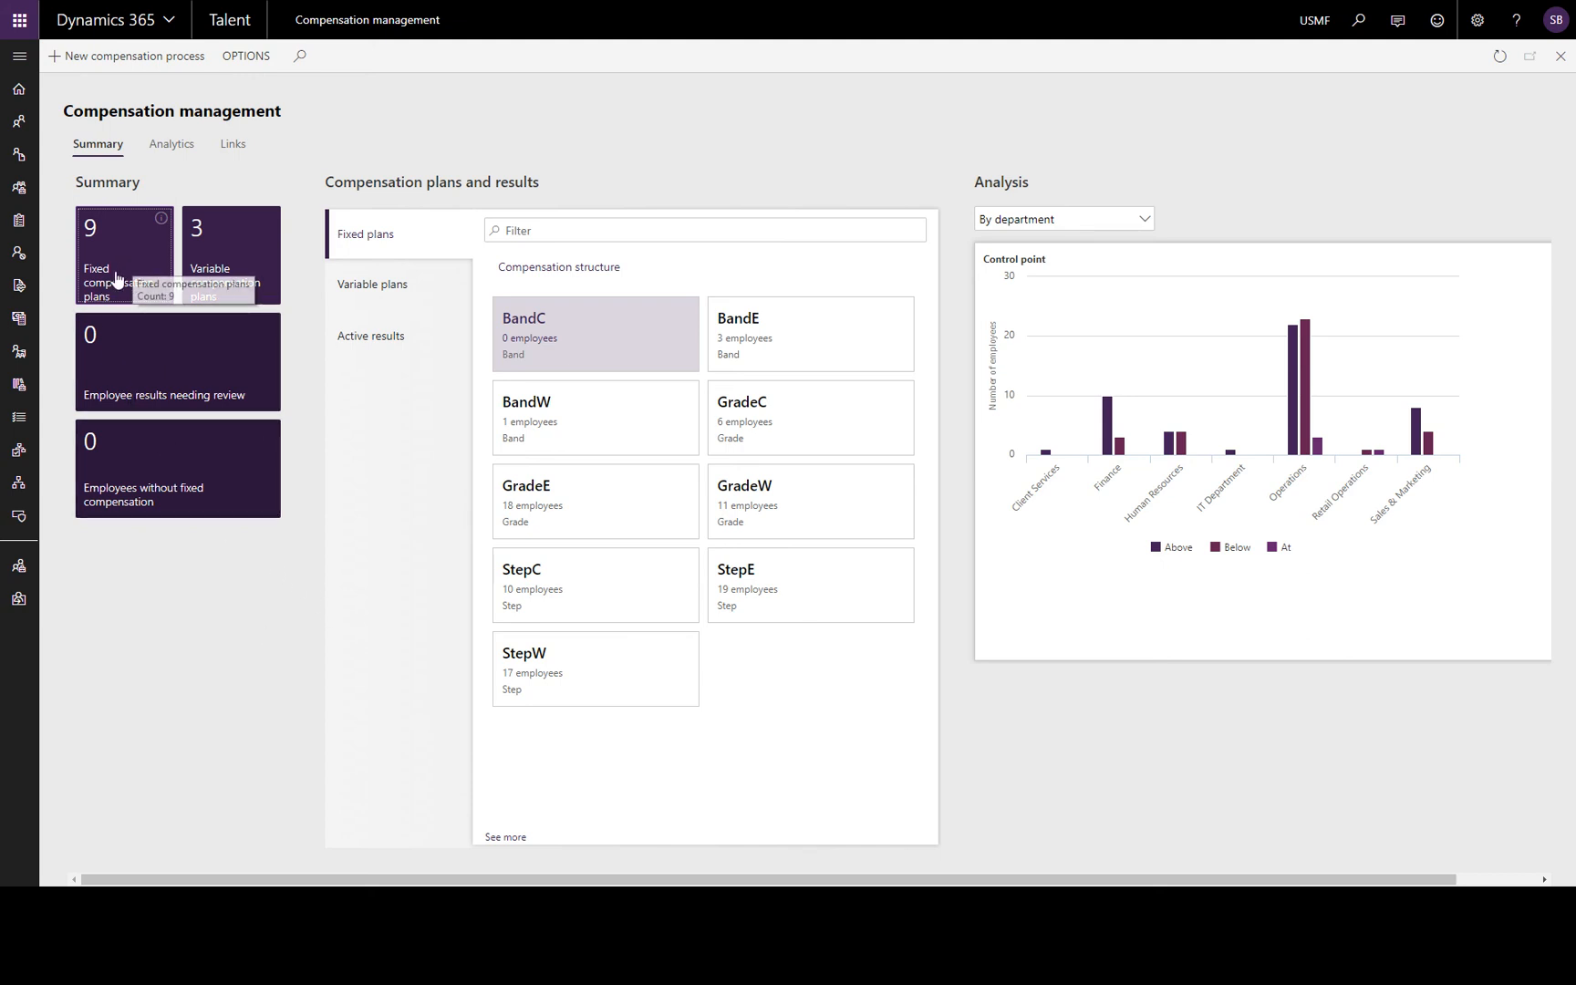